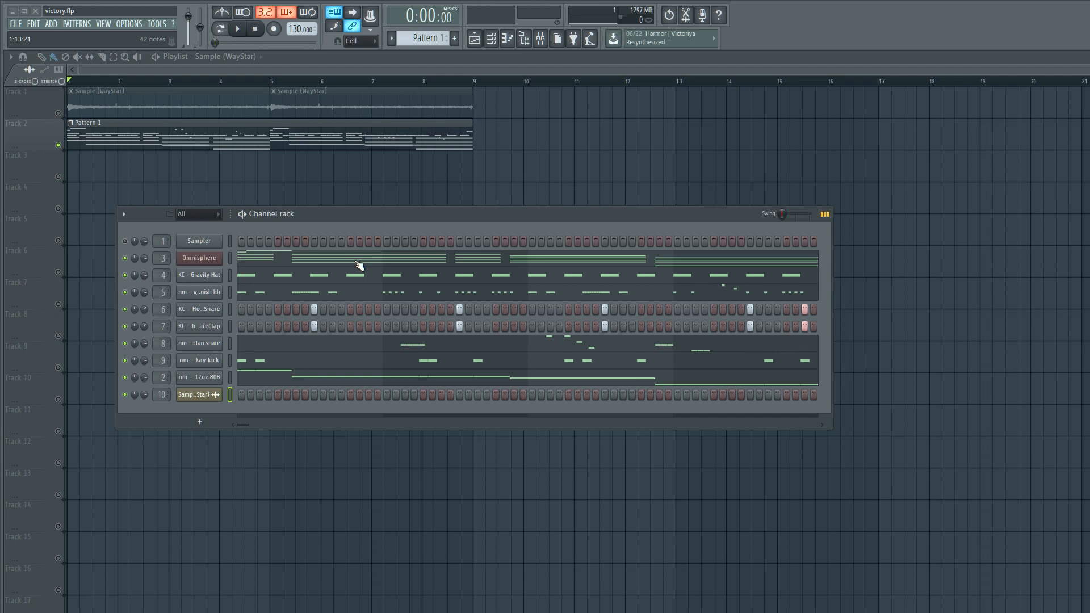
mouse_move(246, 408)
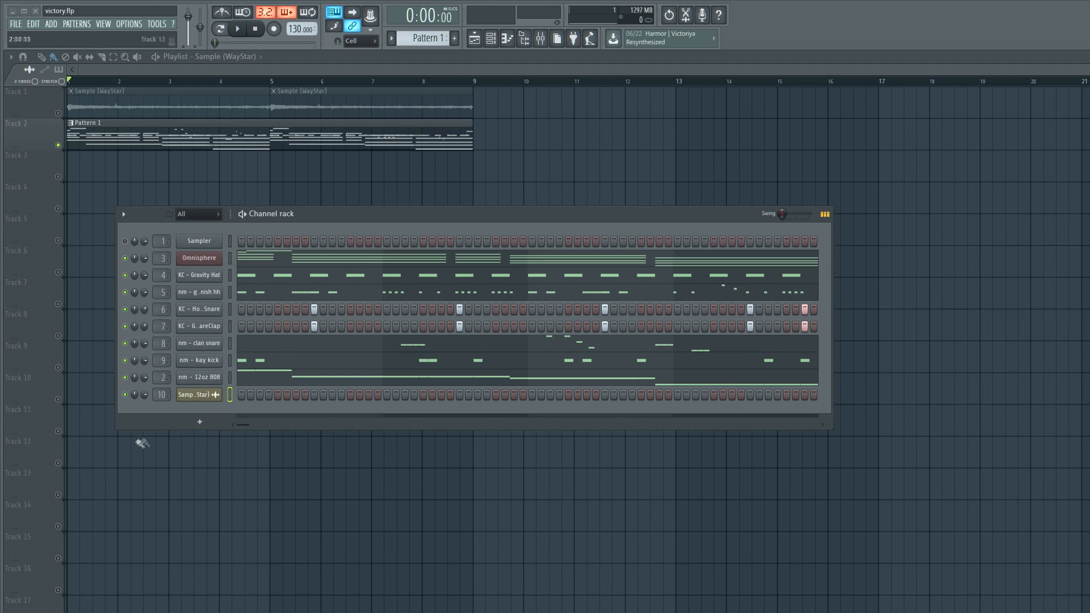
mouse_move(779, 431)
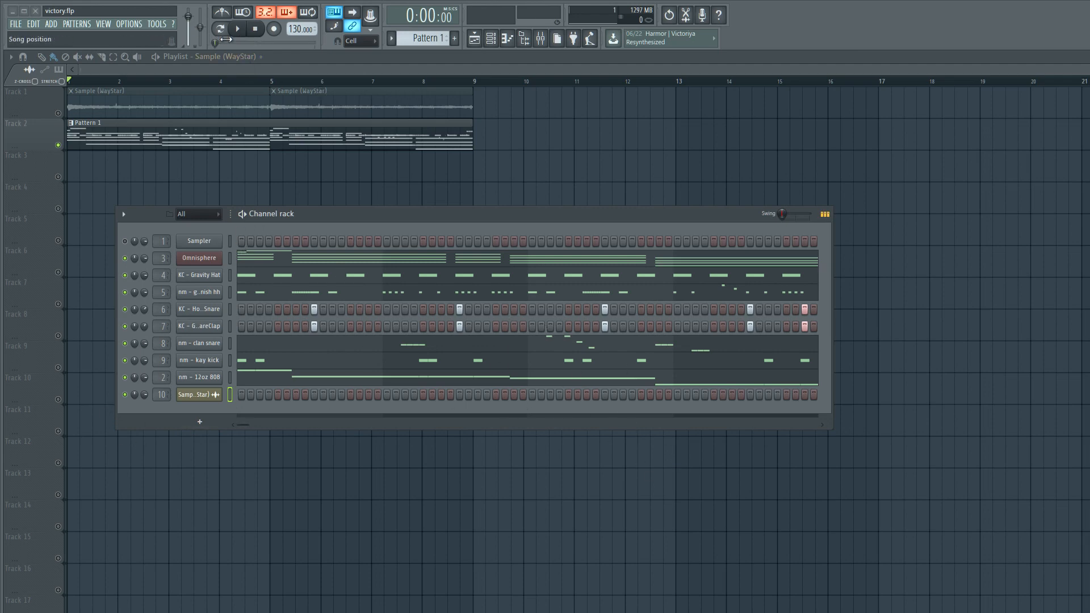
Preview the beat, then load Fruity Parametric EQ 2 into Slot 1 of the Piano mixer insert.
left_click(238, 28)
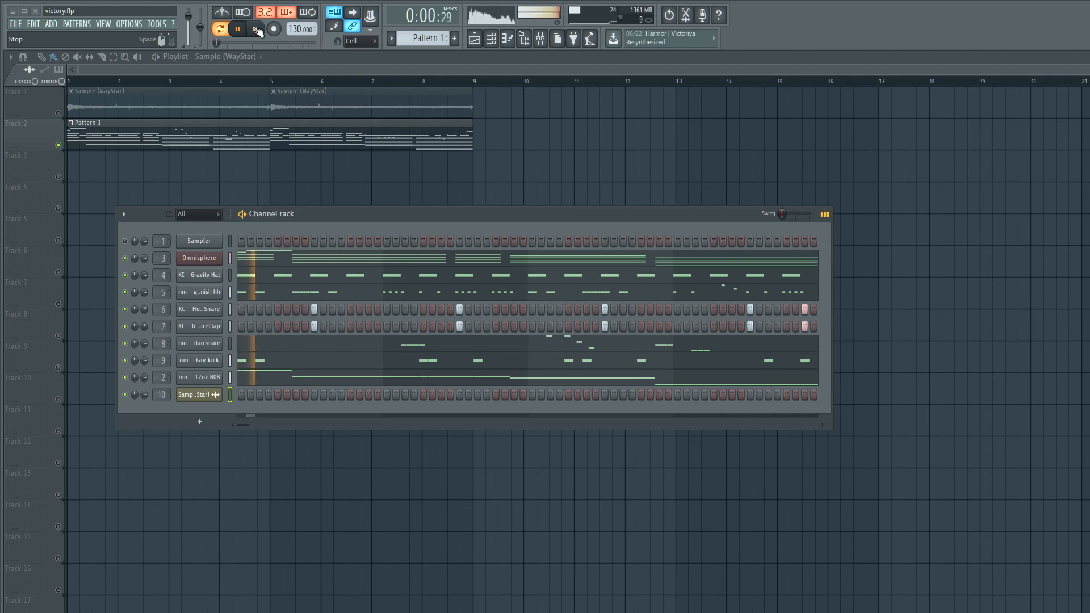
left_click(255, 28)
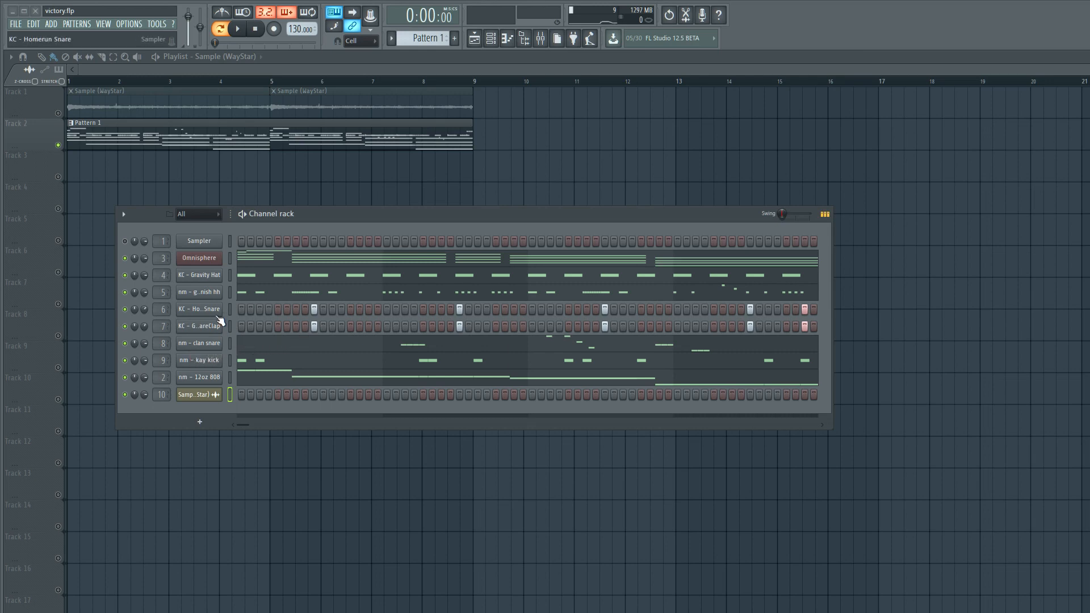
mouse_move(210, 317)
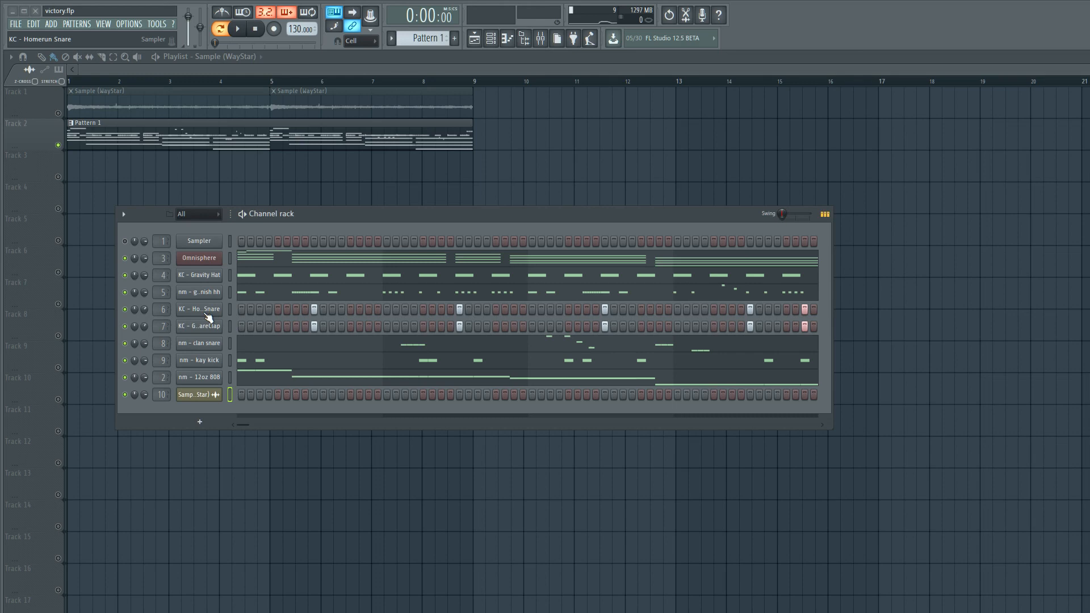
mouse_move(556, 38)
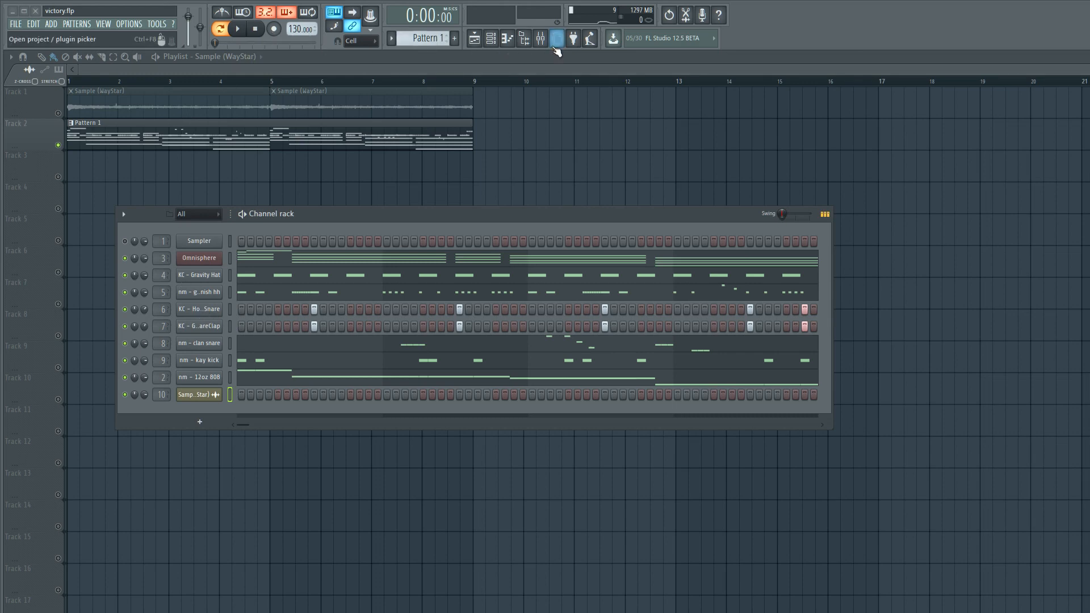
left_click(557, 39)
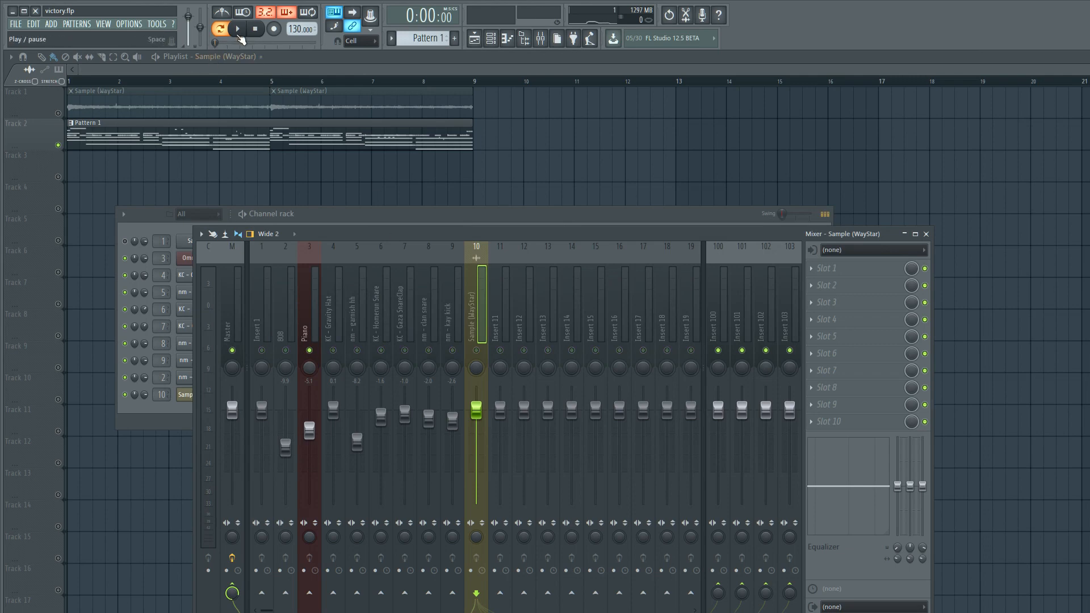
left_click(811, 268)
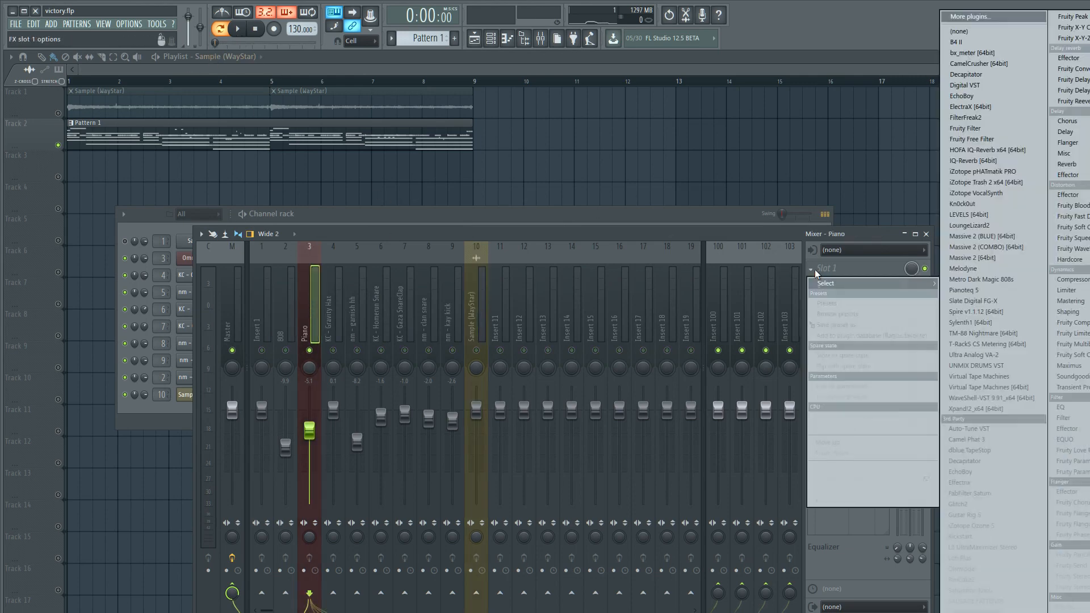
left_click(810, 268)
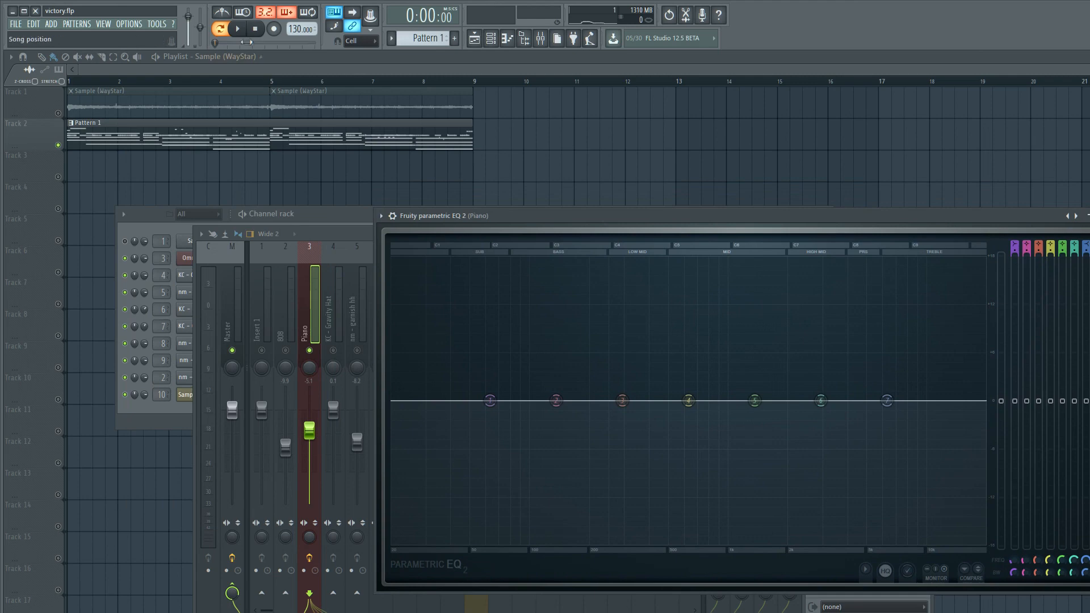
Enlarge the Piano EQ editor and audition the beat through the still-flat EQ.
left_click(237, 28)
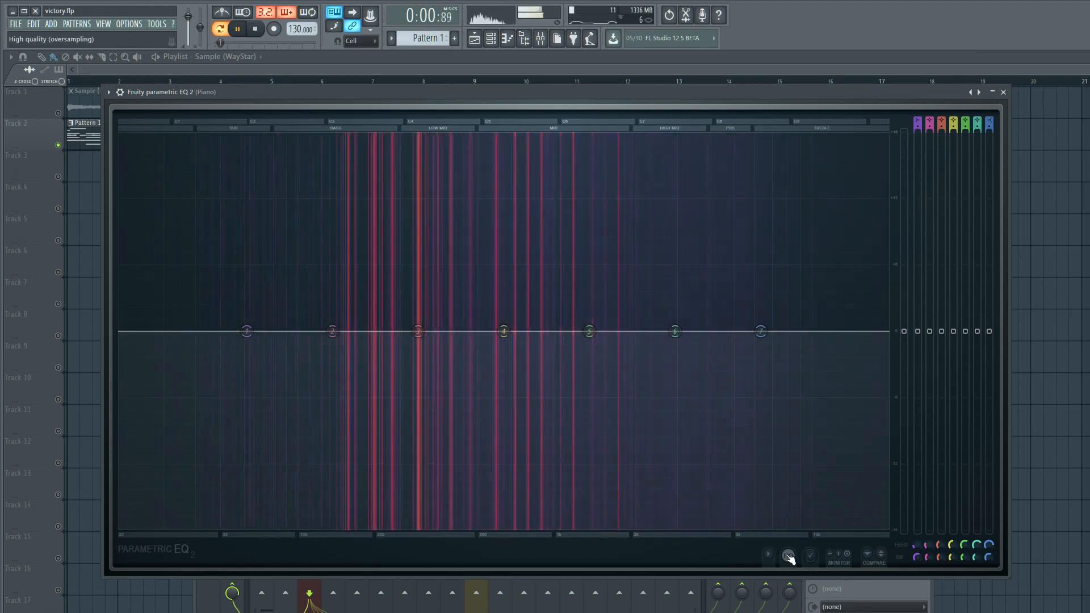
left_click(254, 29)
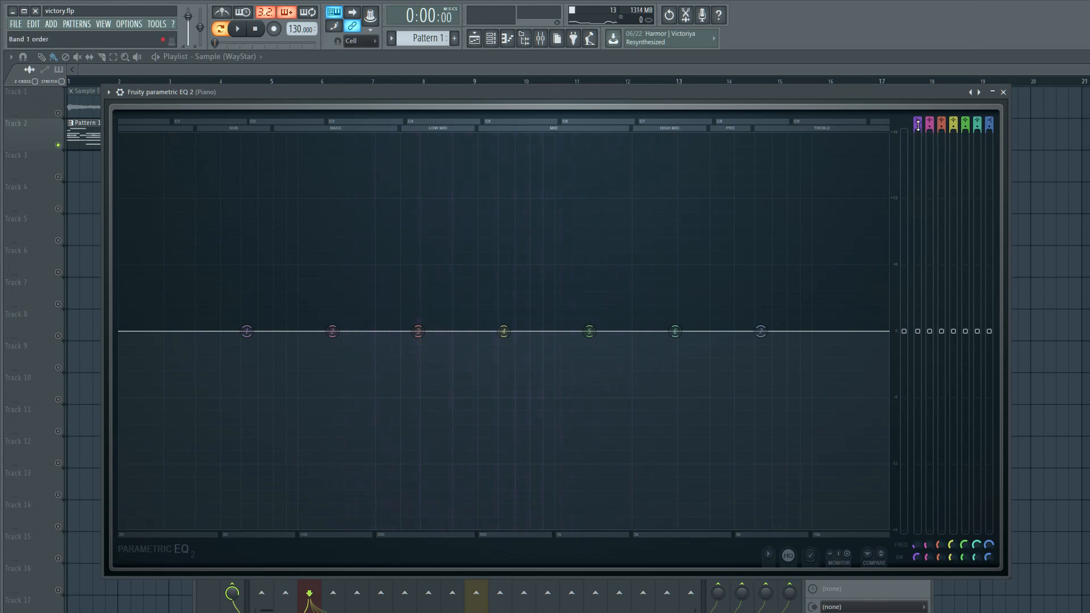
mouse_move(416, 331)
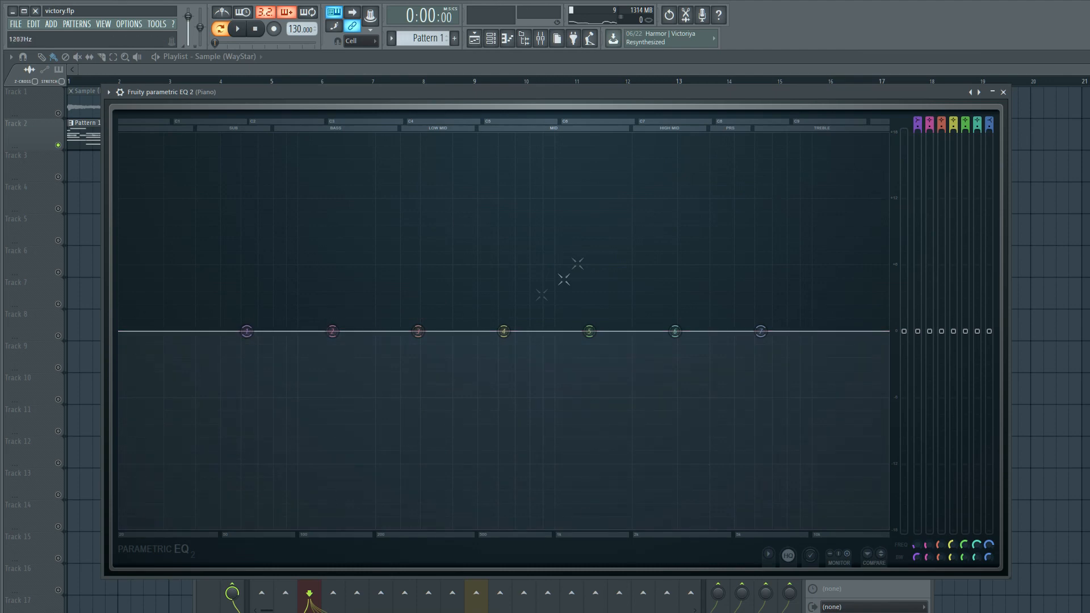
mouse_move(642, 345)
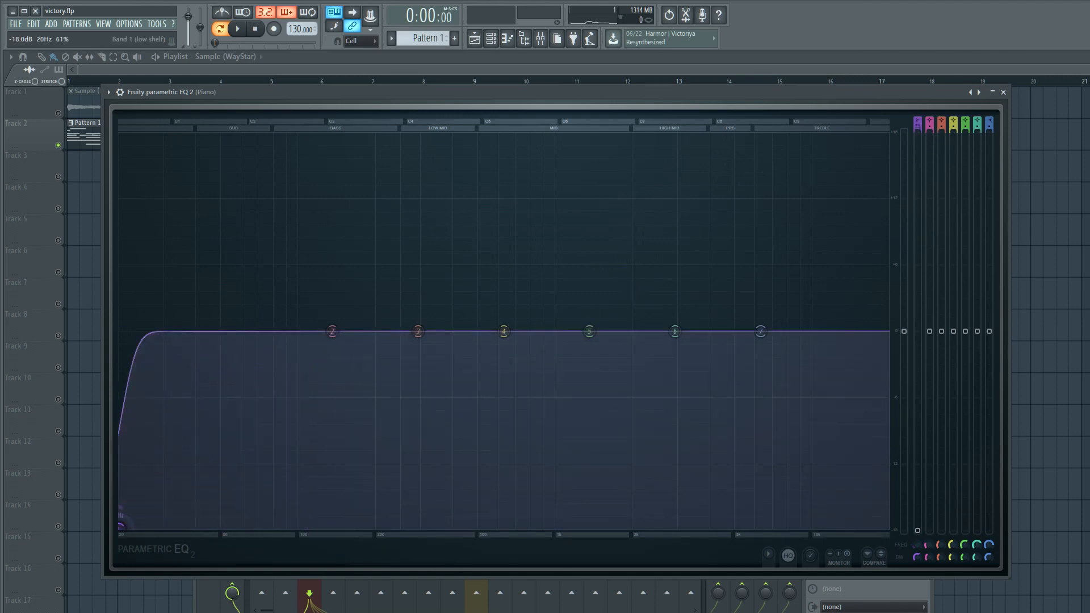
Drag band 1 right into a steep low shelf cut near 180 Hz while auditioning playback.
left_click(238, 28)
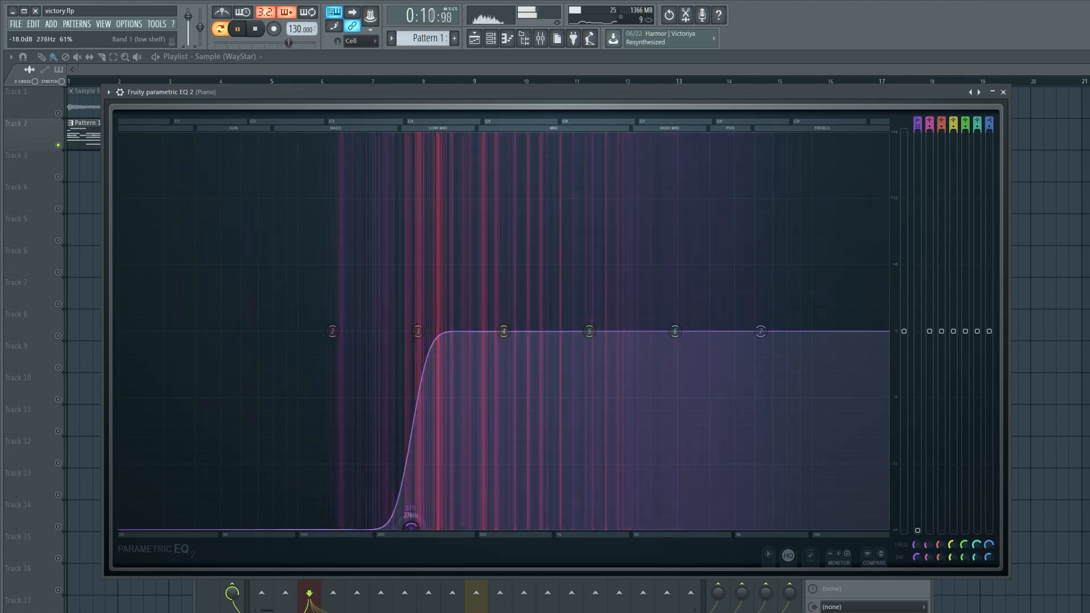
left_click(254, 29)
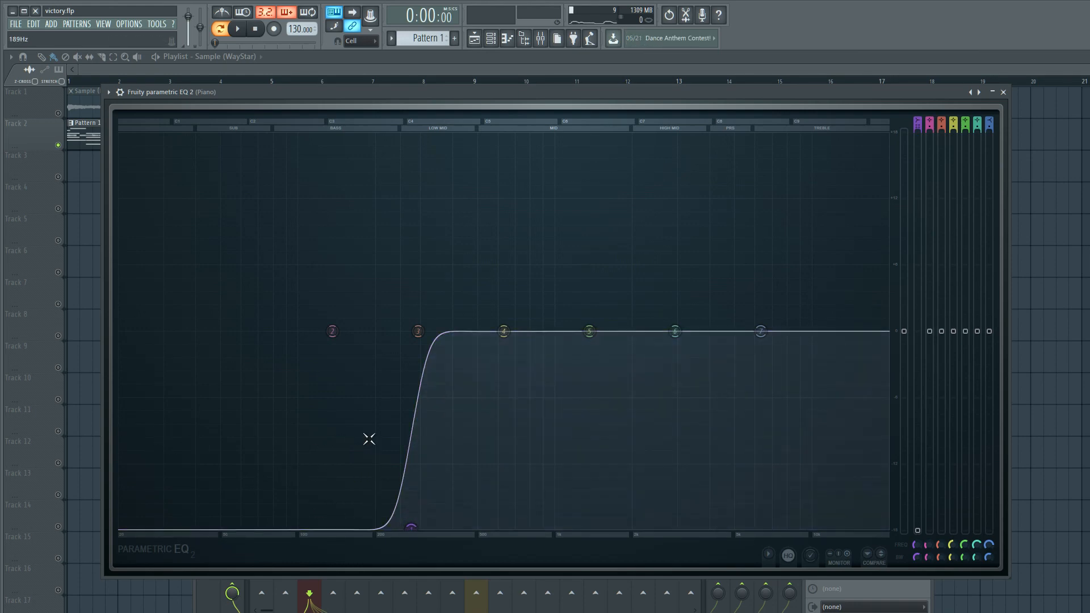
mouse_move(272, 360)
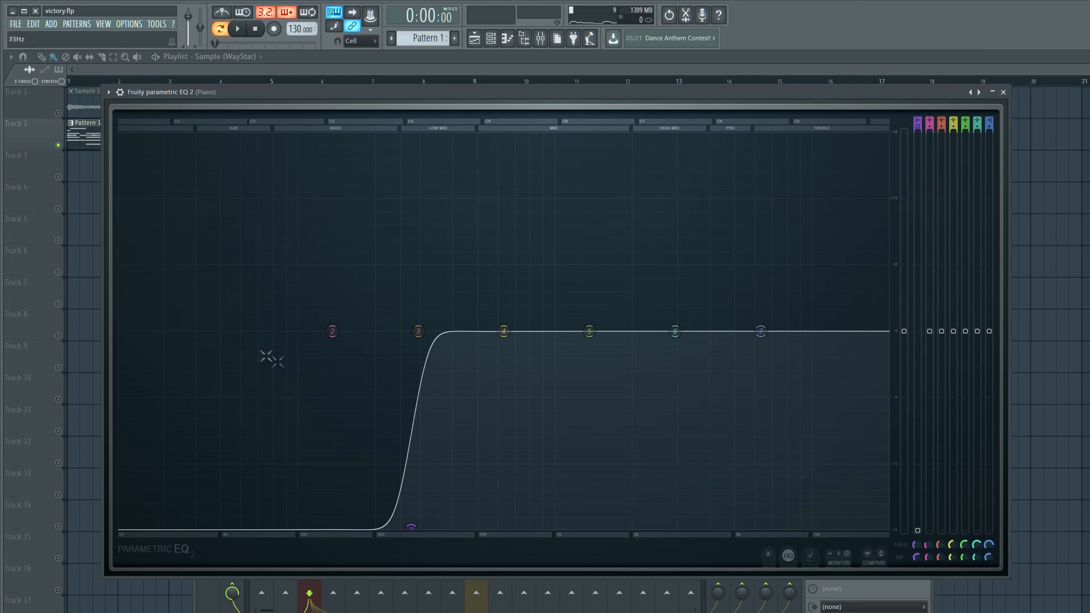
mouse_move(308, 416)
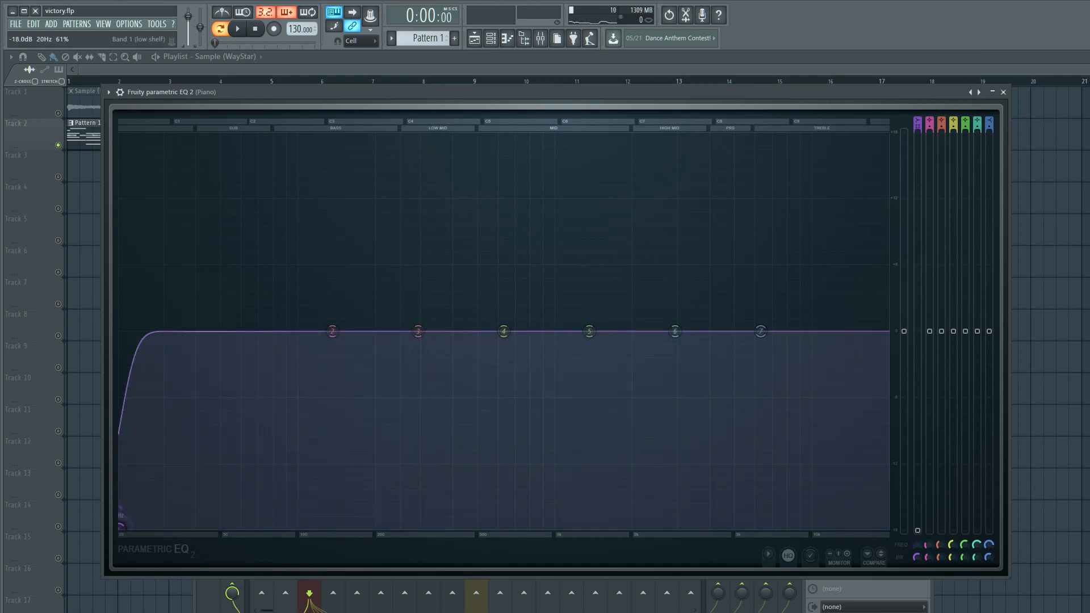
left_click(237, 29)
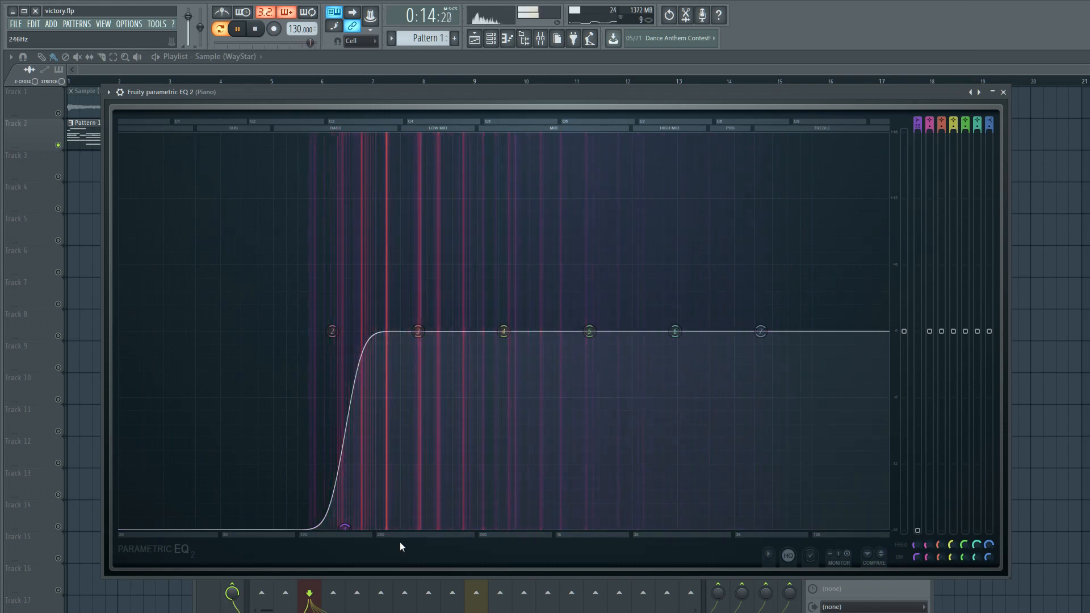
left_click(254, 29)
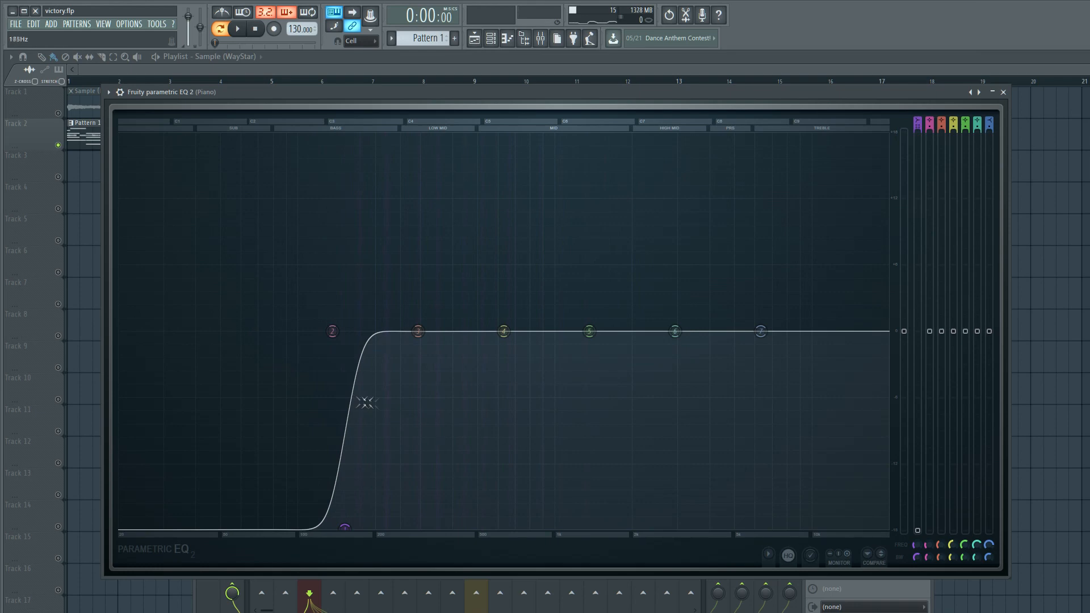
mouse_move(215, 388)
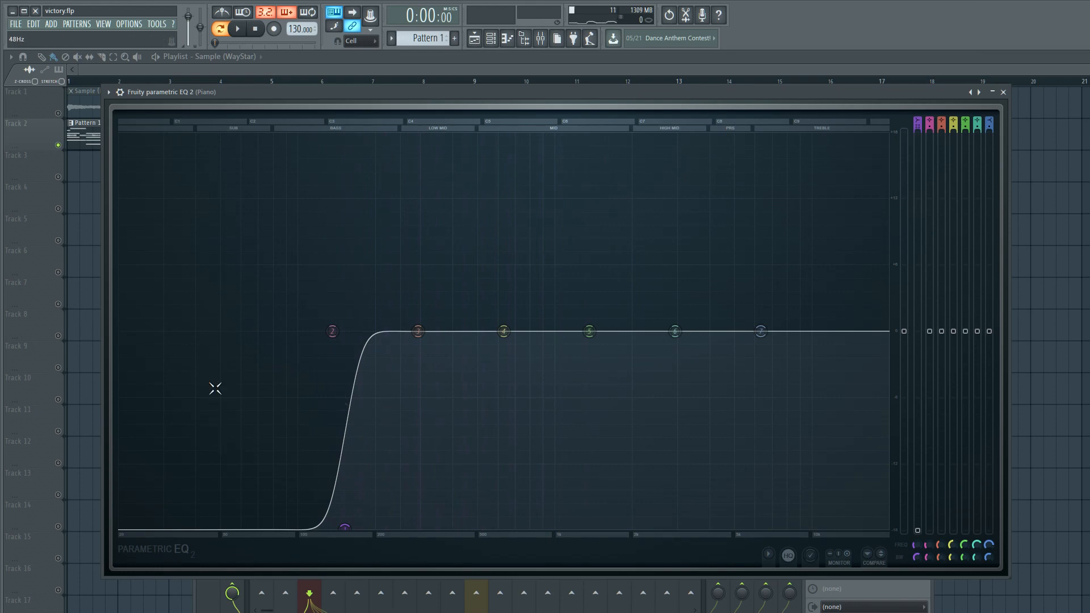
mouse_move(398, 421)
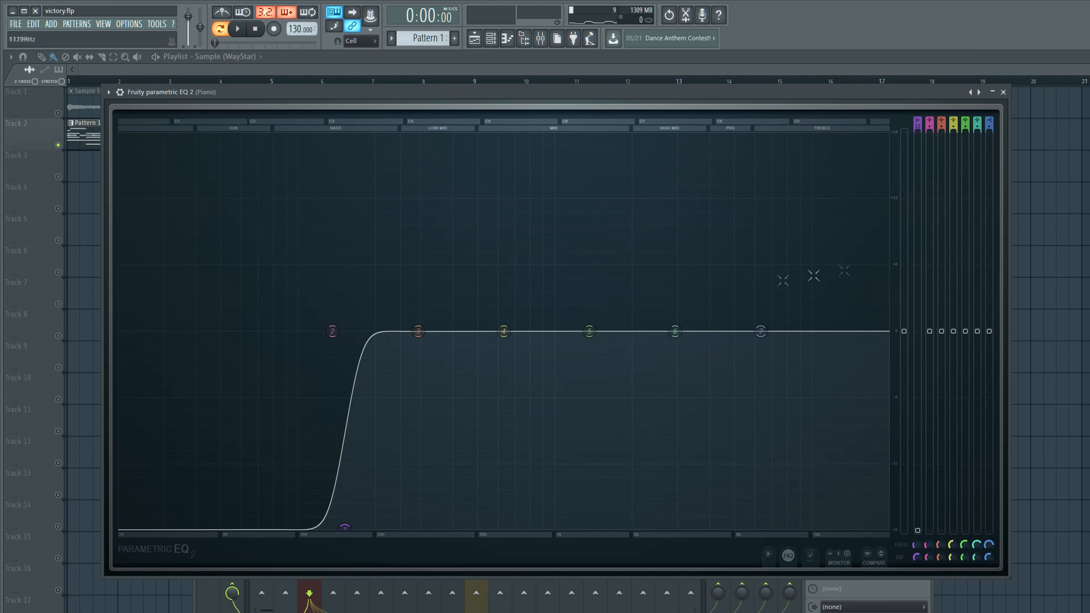
mouse_move(716, 309)
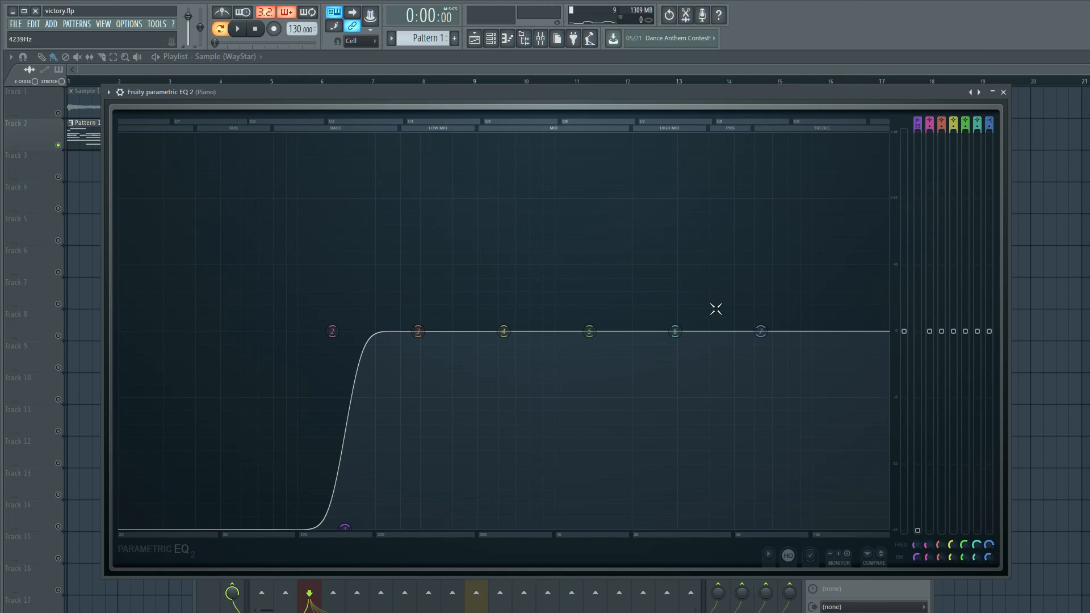
mouse_move(252, 425)
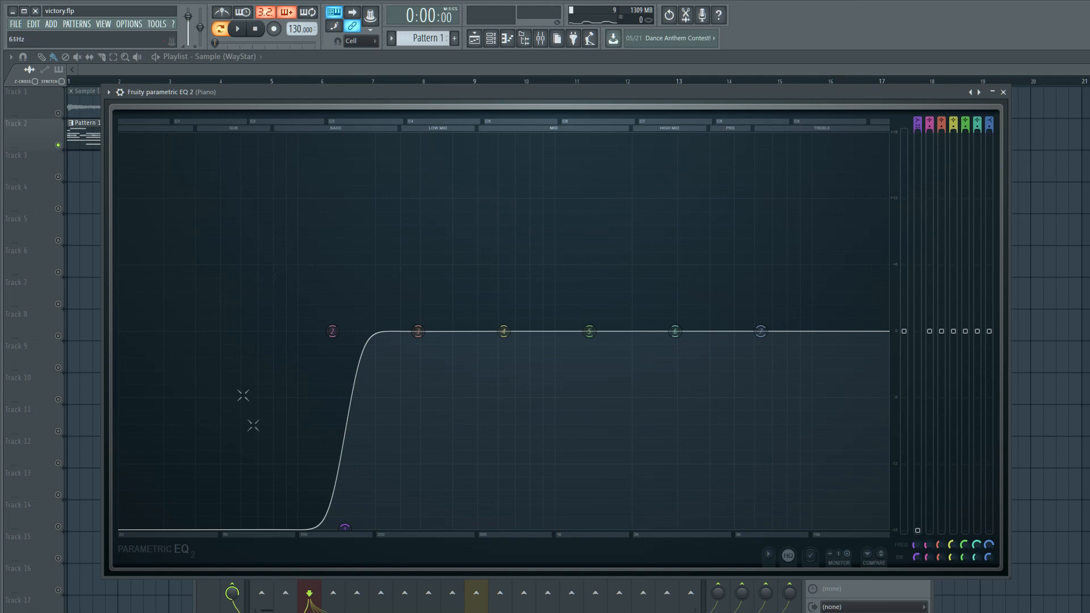
mouse_move(351, 344)
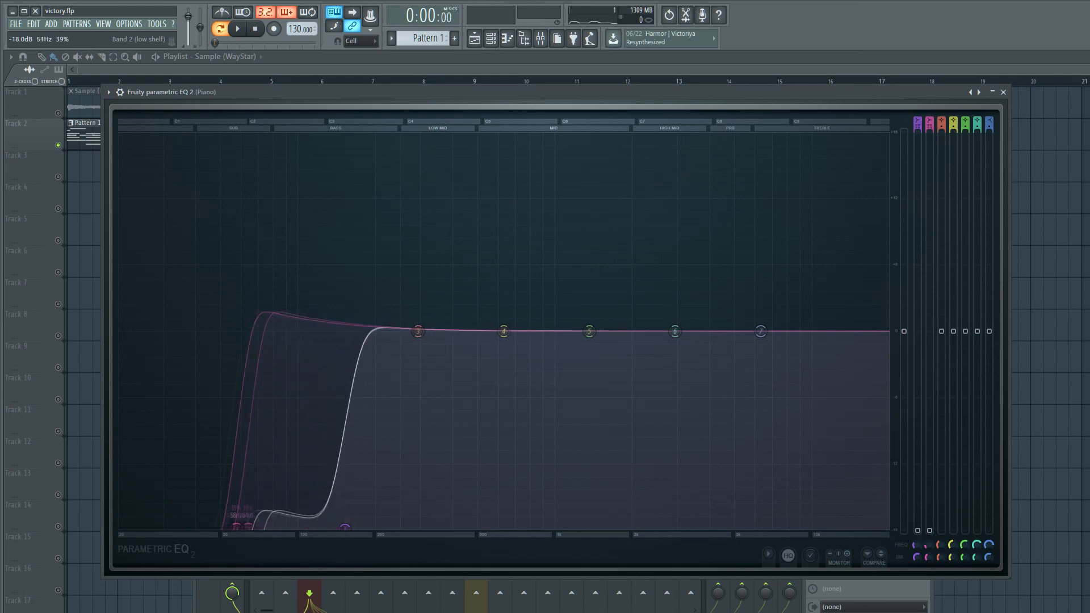
Steepen the low cut around 100 Hz and pull band 2 into a low shelf, auditioning the result.
left_click(237, 28)
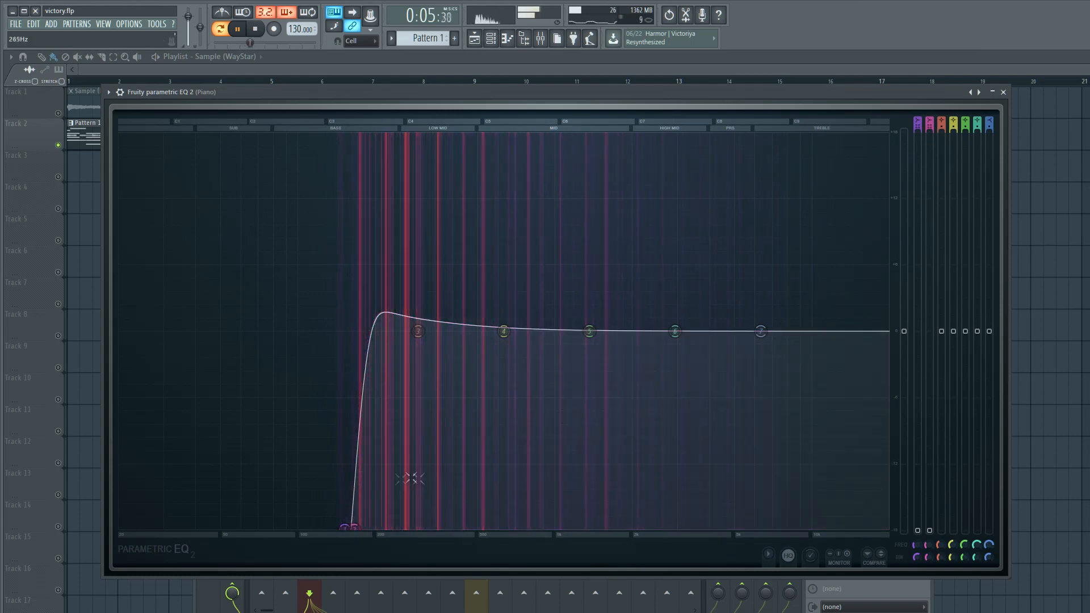
left_click(254, 28)
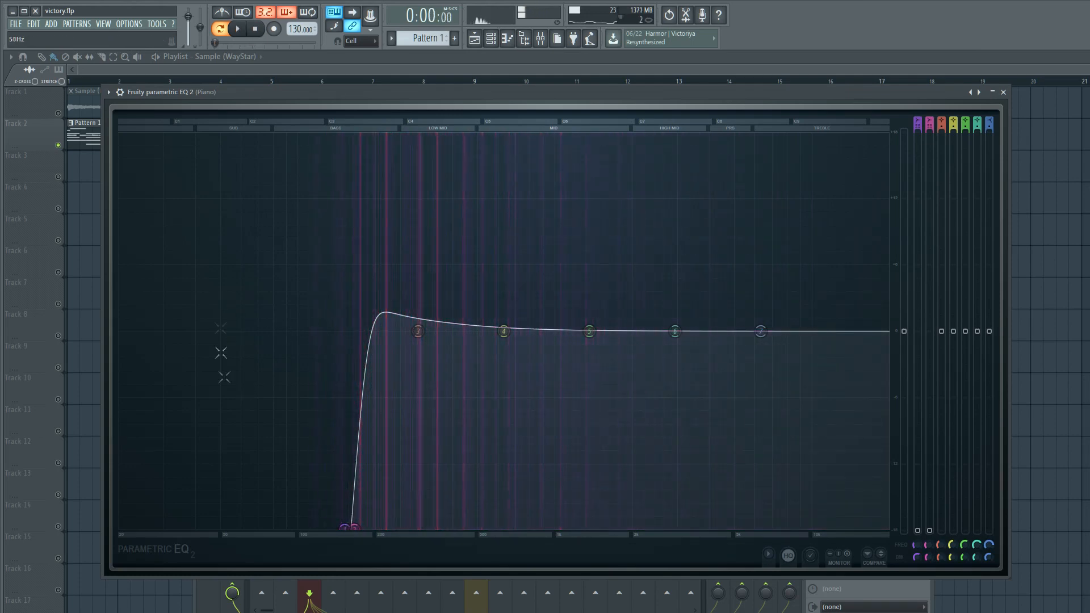
mouse_move(520, 485)
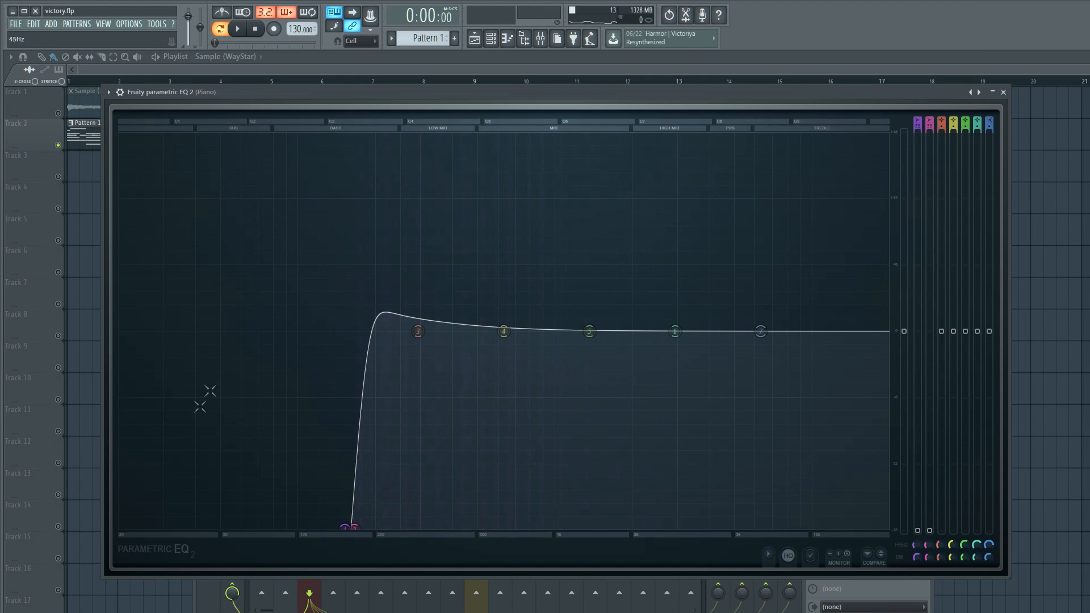
mouse_move(275, 399)
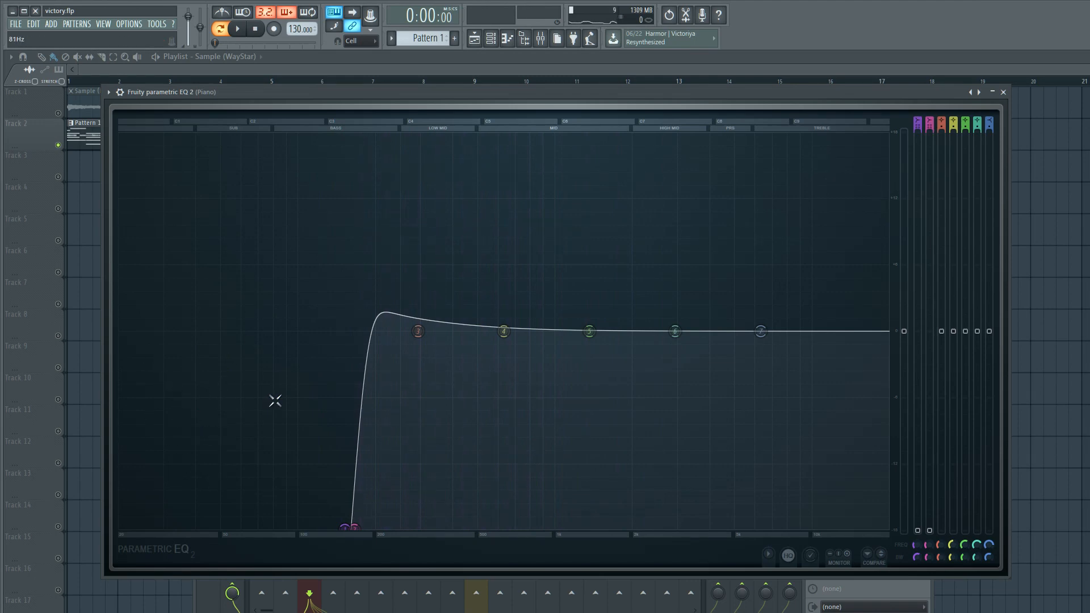
left_click(417, 332)
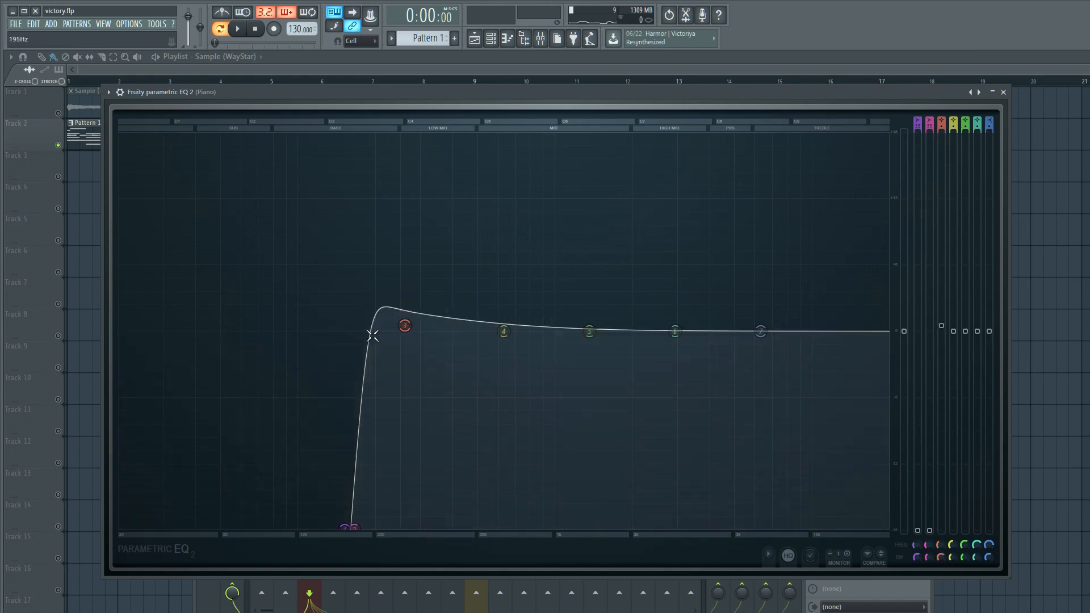
left_click(404, 326)
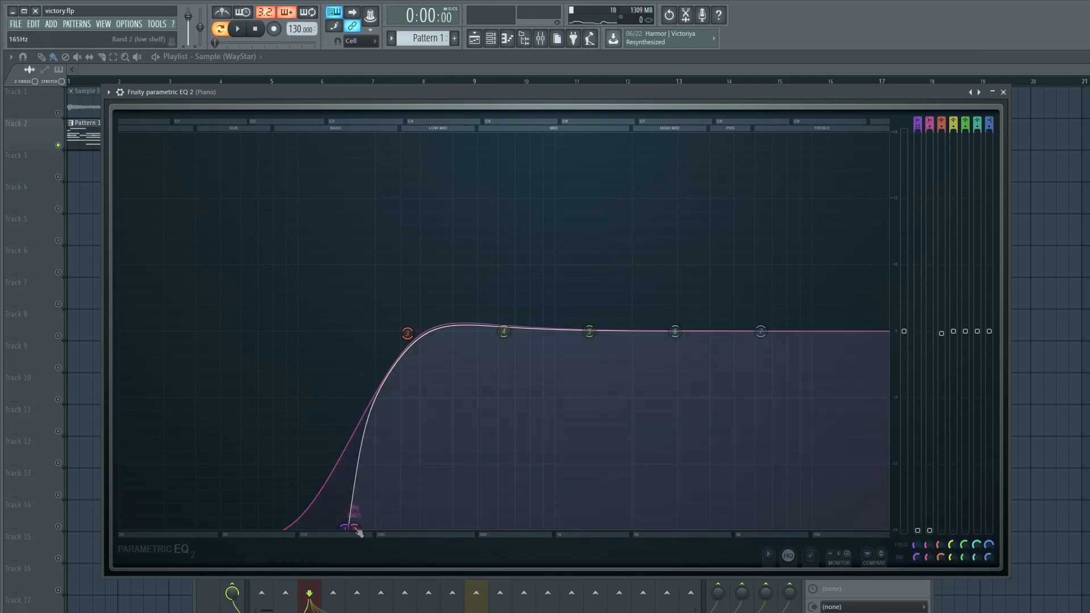
left_click(237, 28)
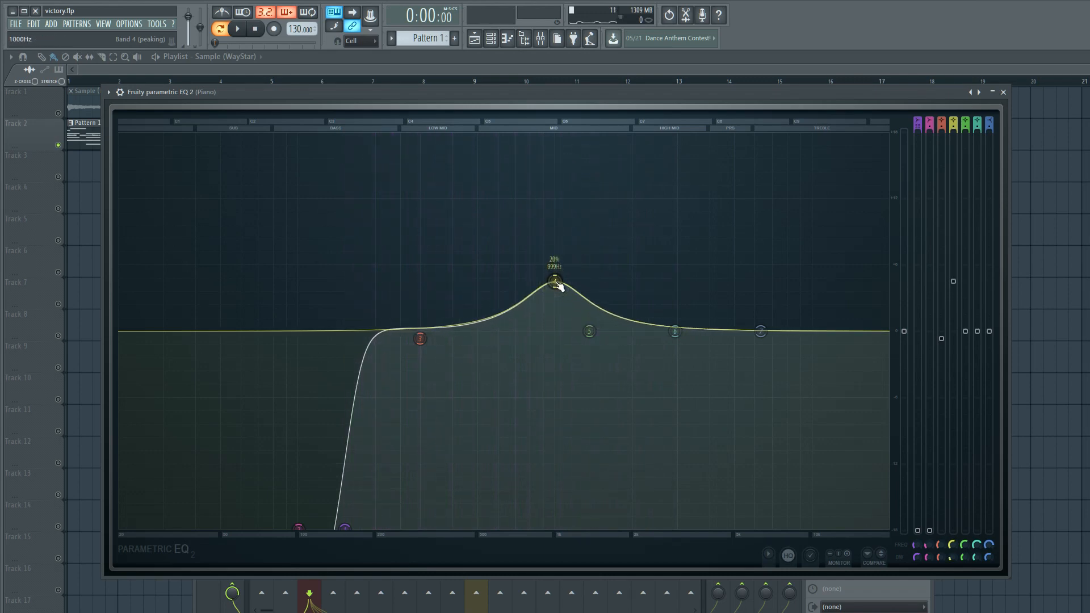
Raise band 4 as a peaking boost near 1 kHz, then ease it back to a gentle bump.
left_click(237, 29)
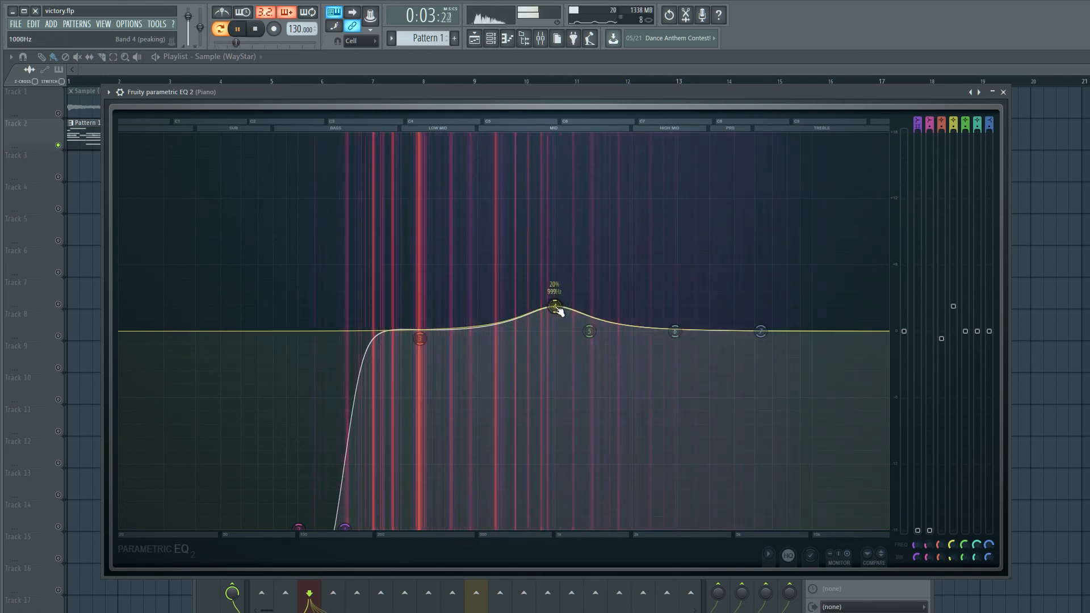
left_click(255, 28)
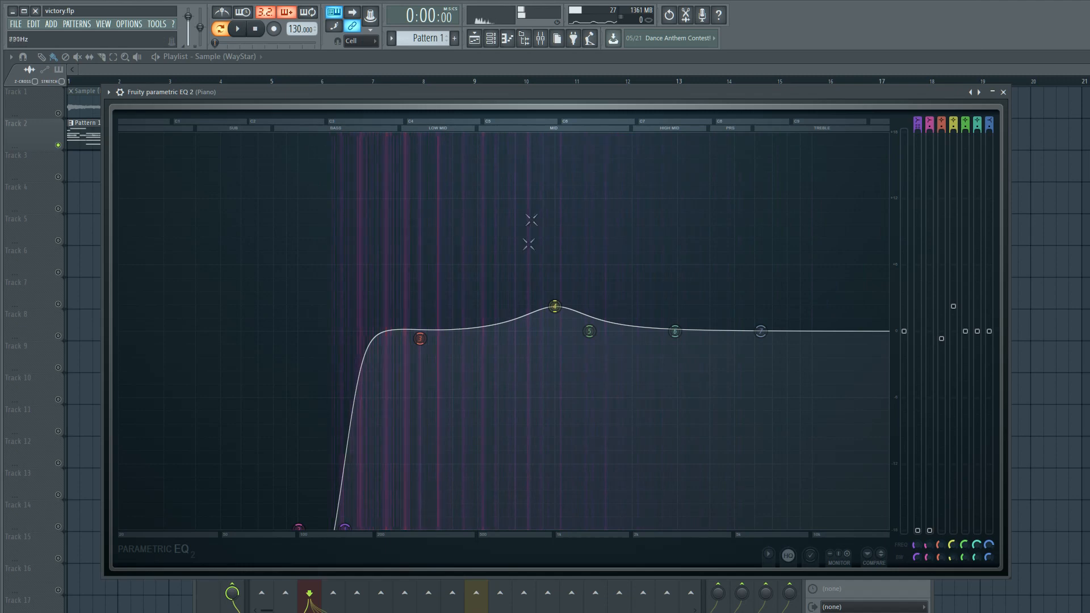
mouse_move(625, 308)
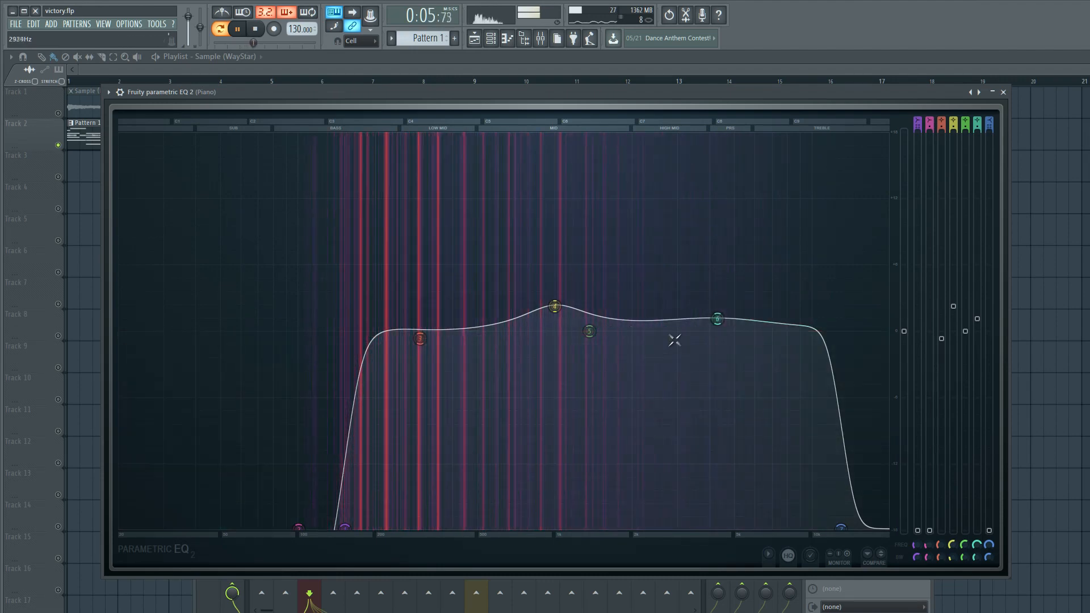
Pull band 7 down as a high cut and lift band 6 around 4.5 kHz, comparing with the original.
left_click(254, 29)
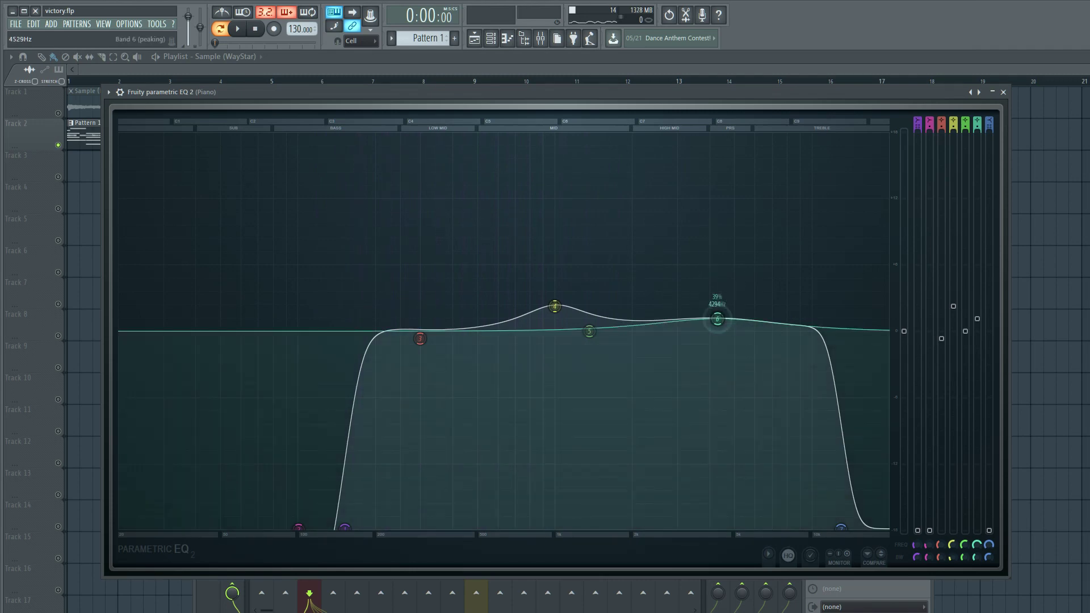
left_click(237, 29)
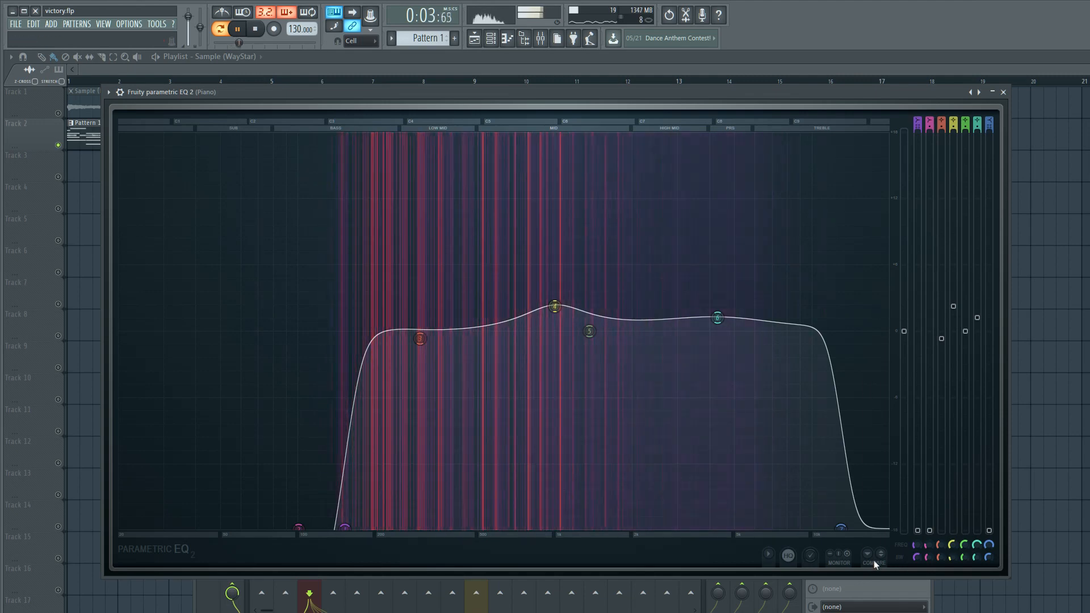
left_click(254, 28)
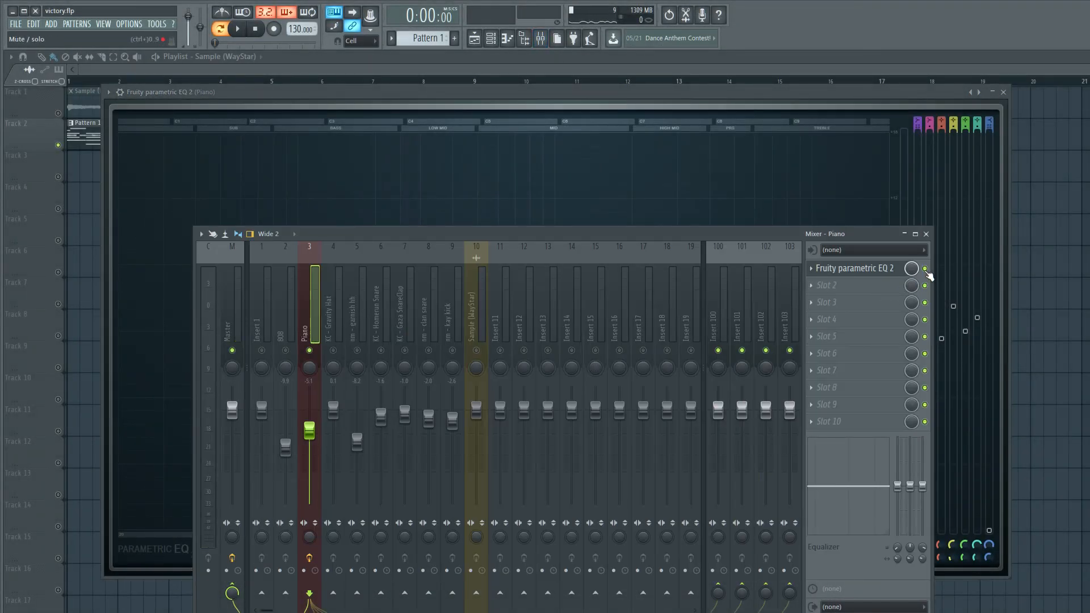
Bypass and re-enable the Piano EQ to compare, then lower the Piano fader to about -7.5 dB.
left_click(238, 29)
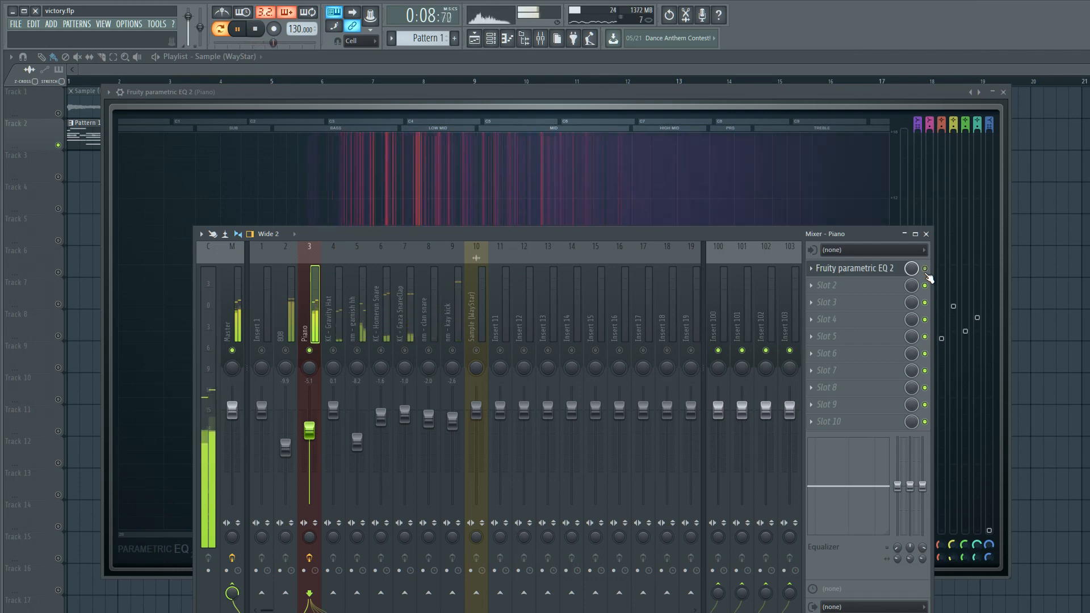
left_click(254, 28)
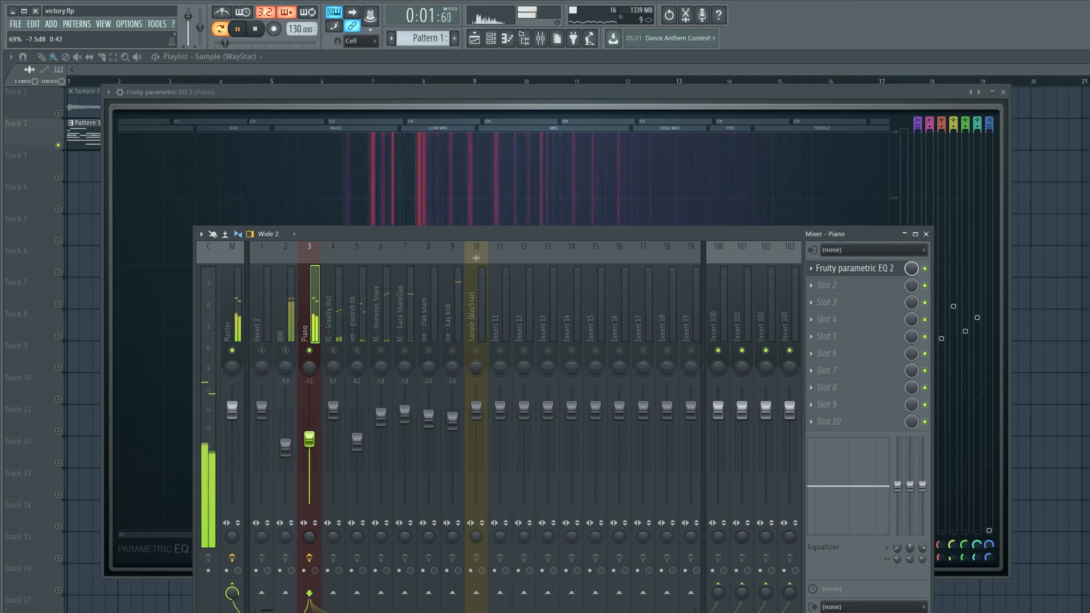
left_click(254, 29)
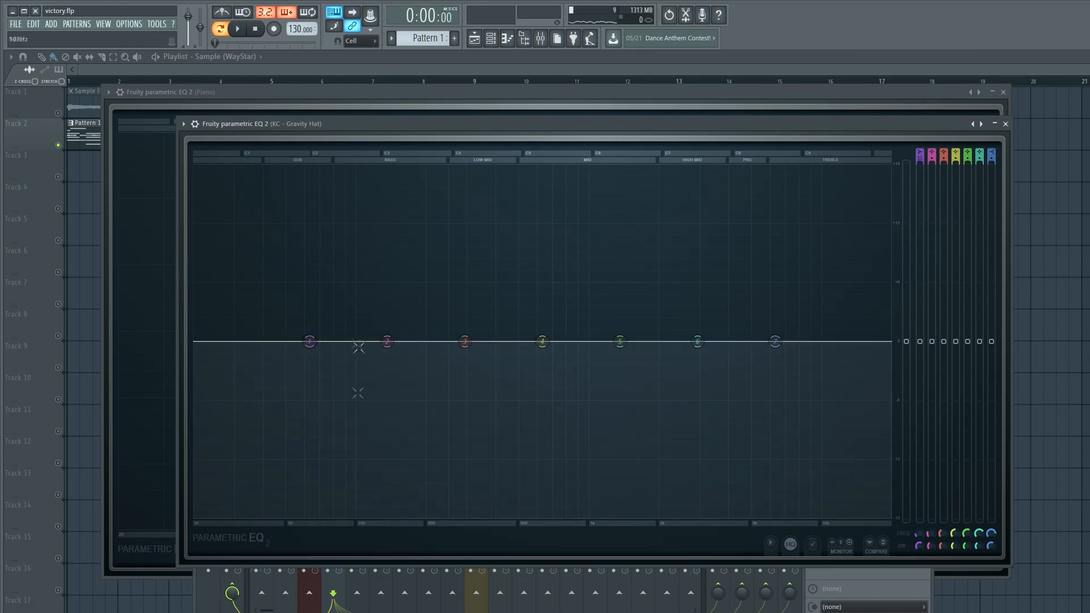
On Gravity Hat's EQ, set a low cut near 1.4 kHz, a band 7 high cut and a band 6 boost around 6.4 kHz.
left_click(238, 29)
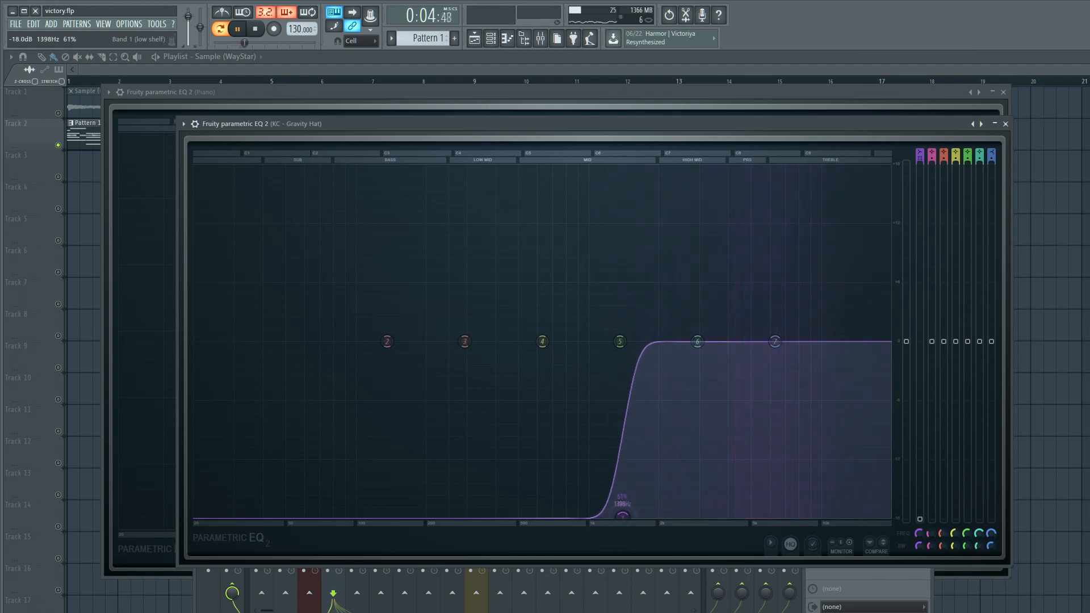
left_click(254, 29)
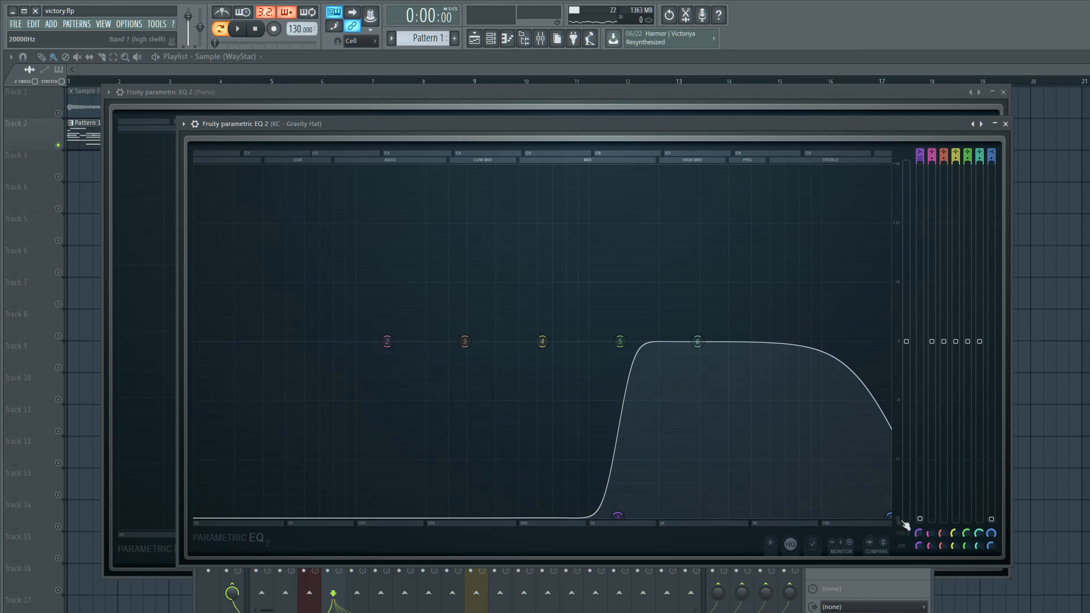
left_click(237, 28)
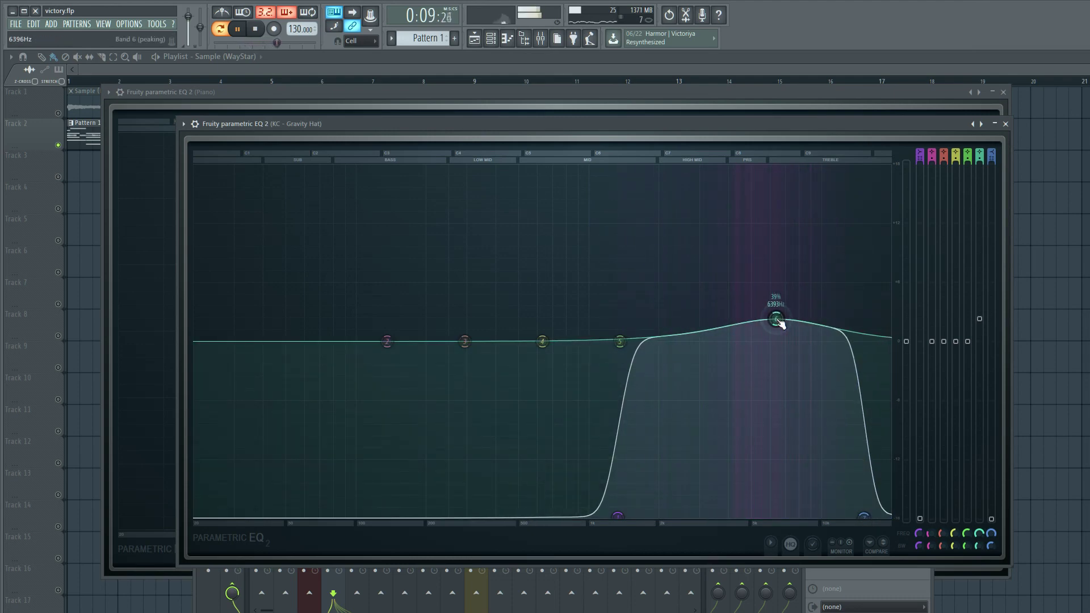
left_click(255, 30)
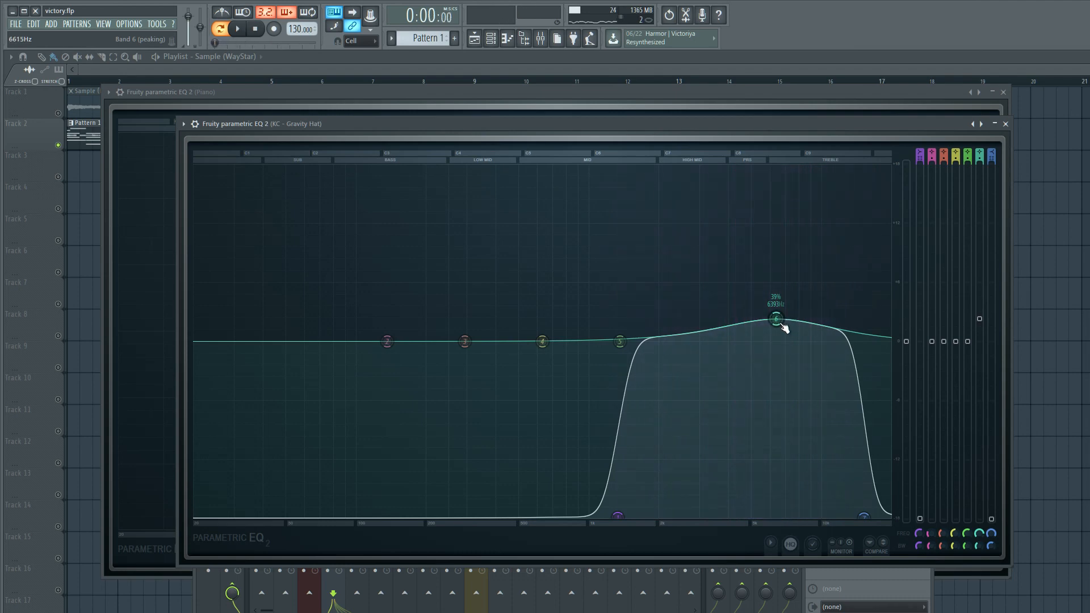
left_click(237, 28)
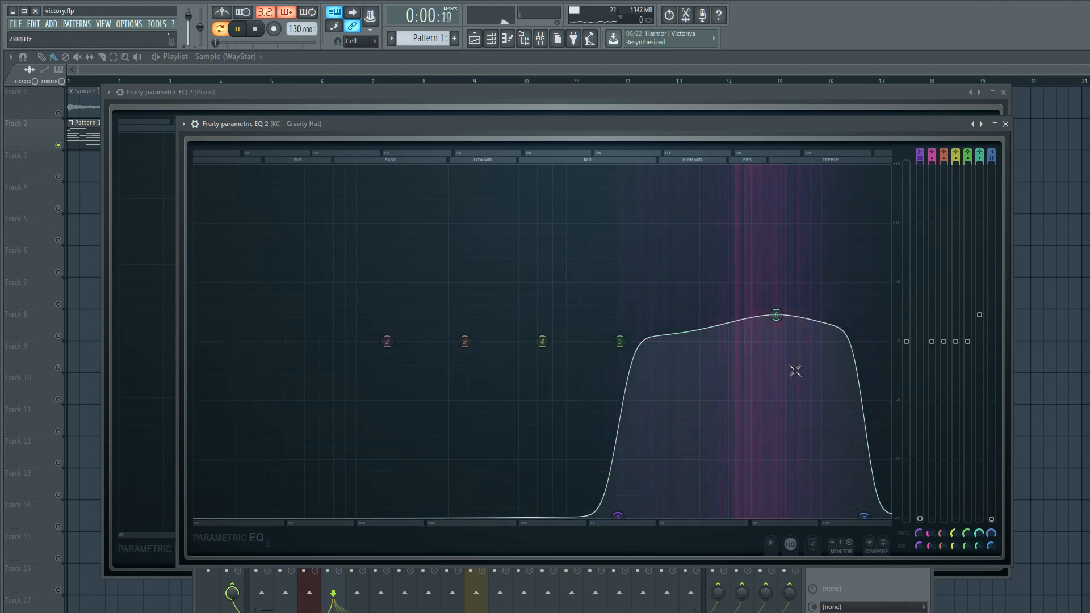
left_click(254, 29)
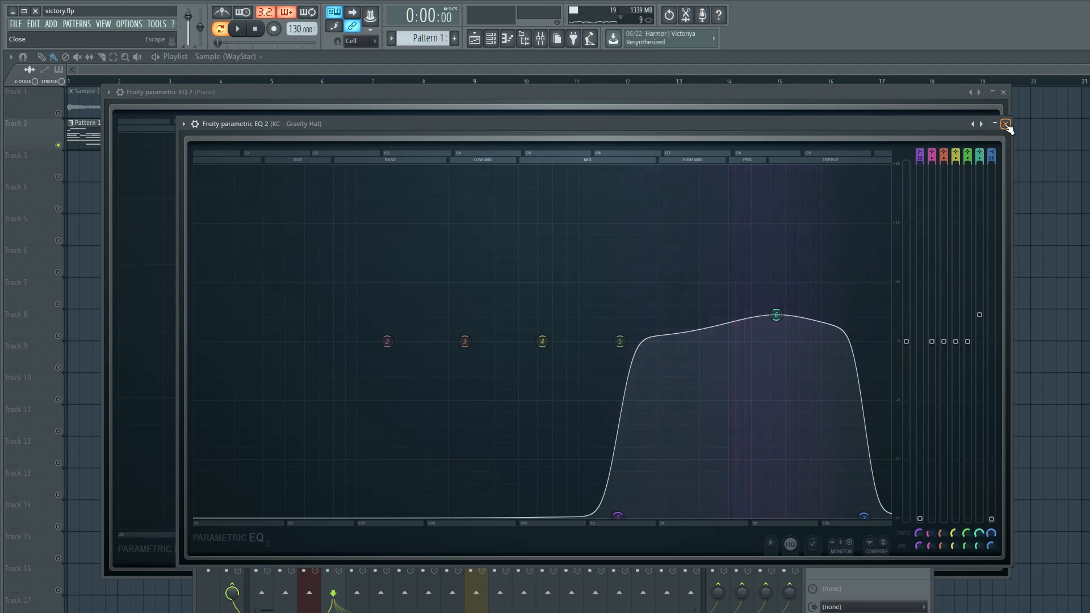
Close the Gravity Hat EQ and give garnish hh a low cut, high cut and band 6 boost near 10 kHz.
left_click(1006, 123)
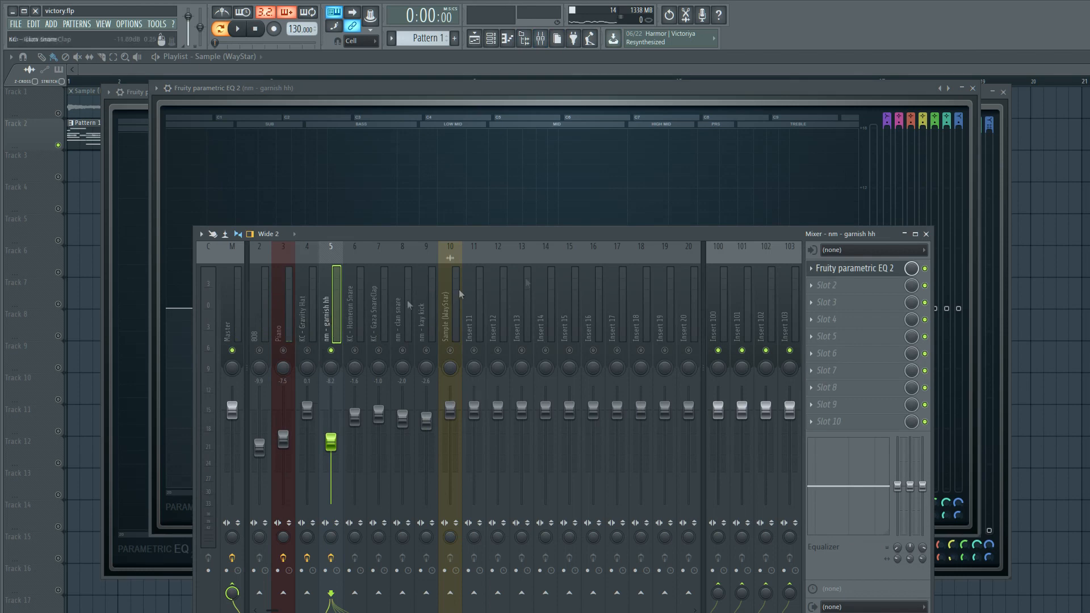
left_click(237, 29)
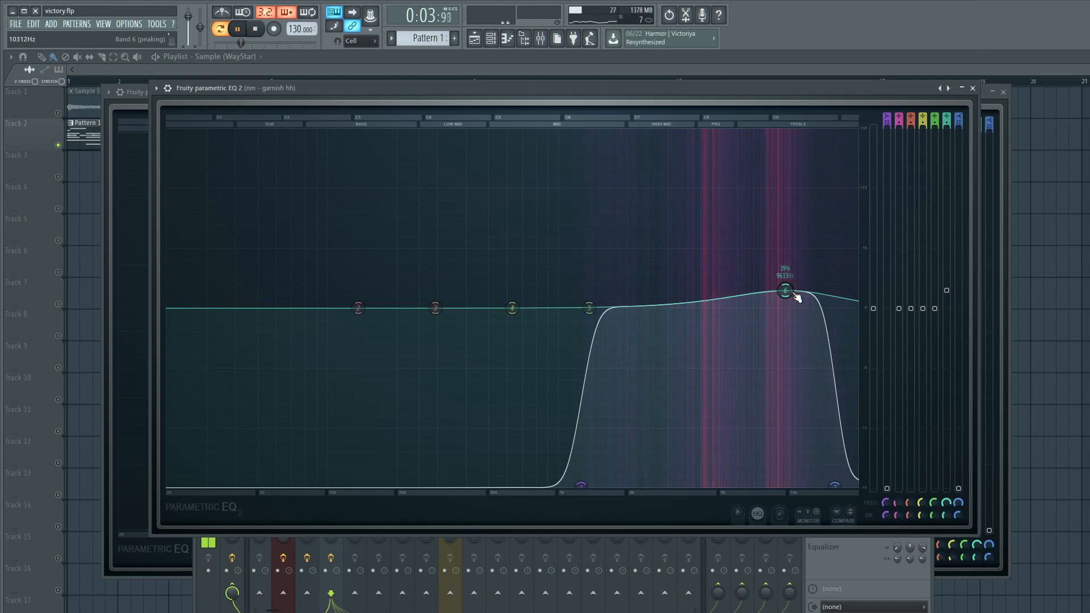
left_click(255, 28)
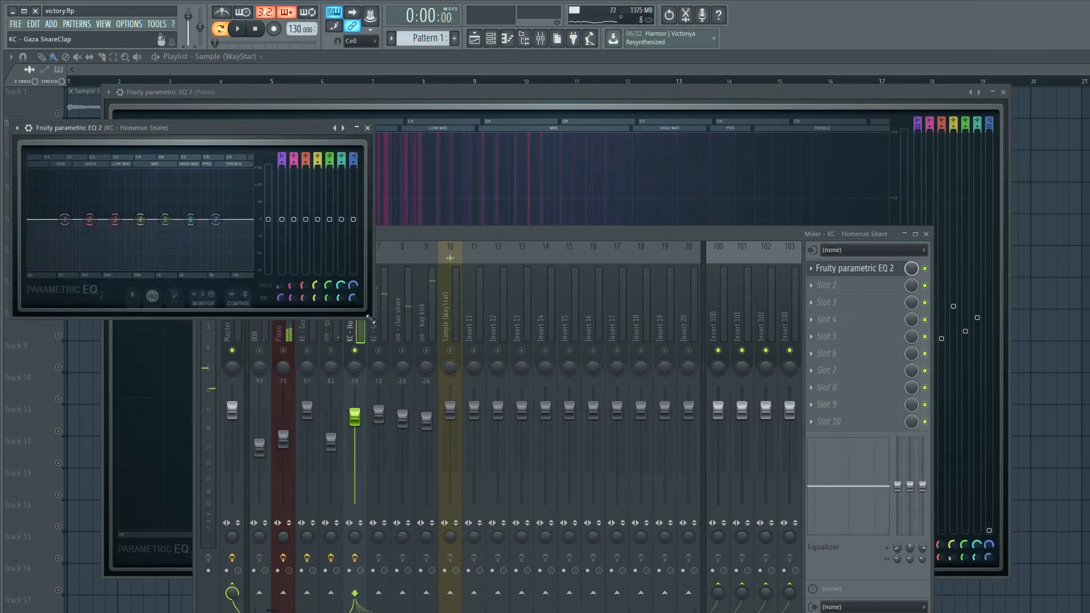
Enlarge the Homerun Snare EQ and drag band 1 into a steep low cut near 168 Hz.
left_click(355, 127)
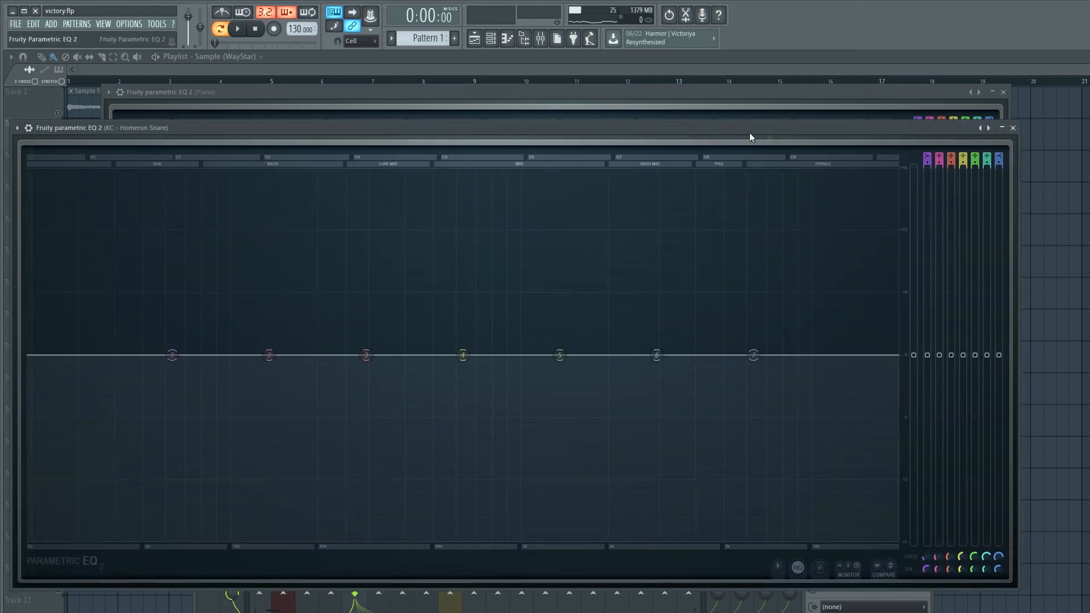
left_click(237, 28)
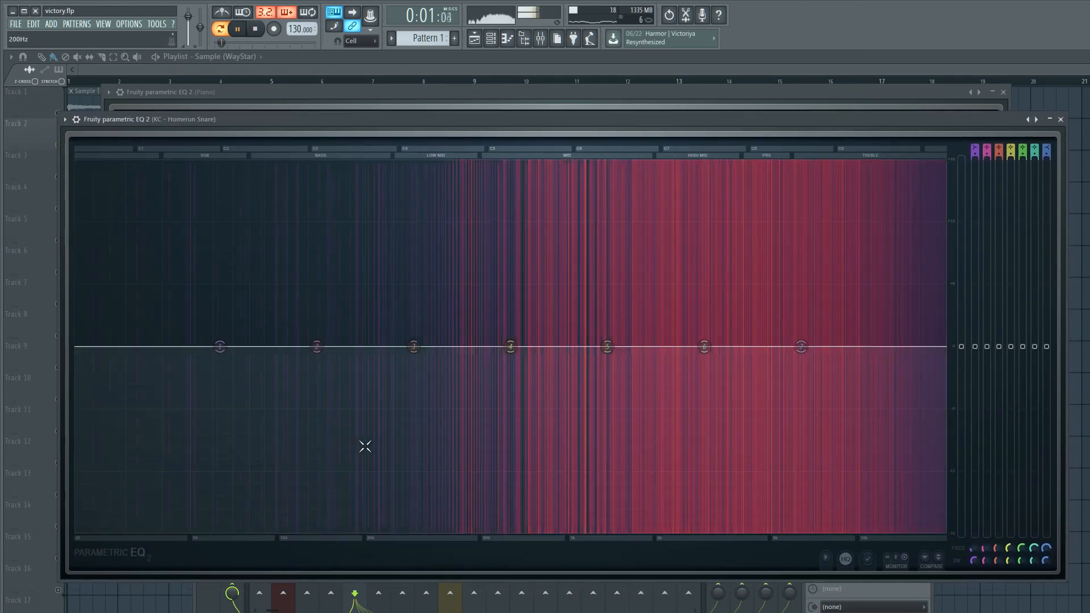
left_click(255, 29)
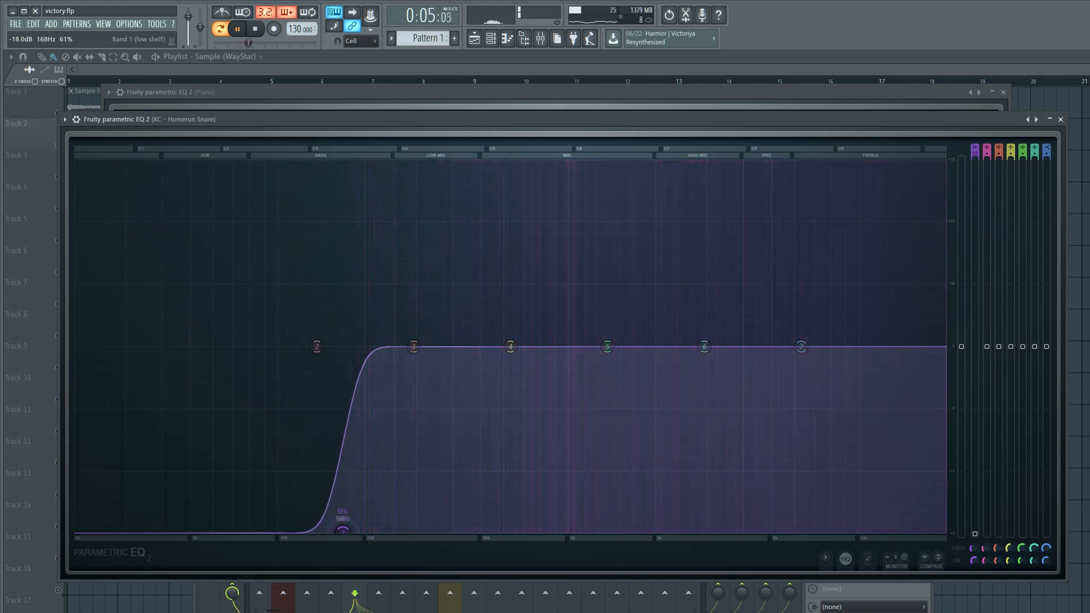
left_click(254, 28)
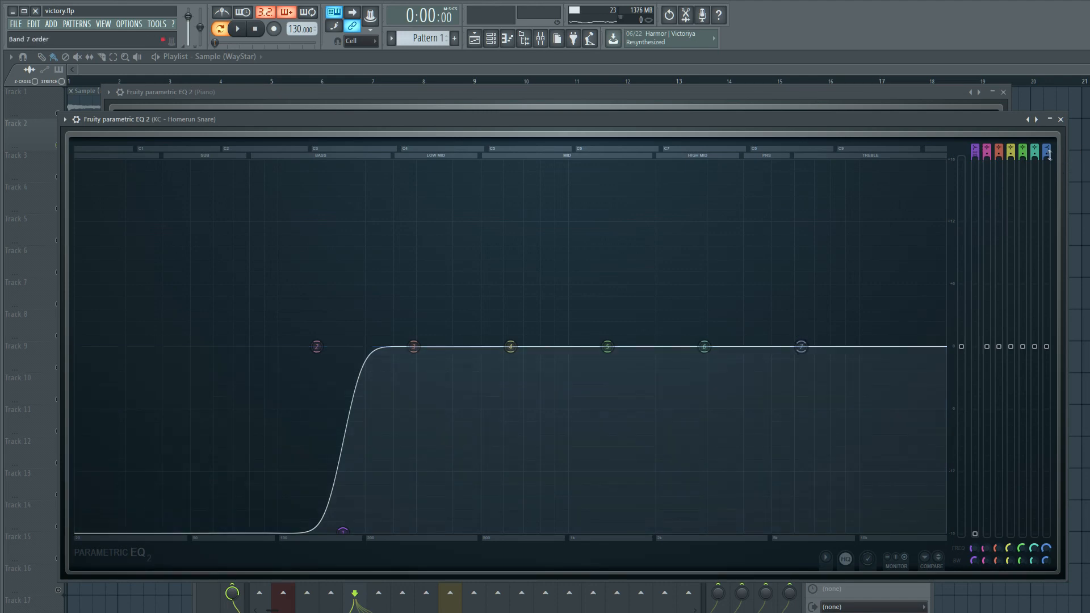
Pull band 7 down as a sharp high cut and raise band 6 as a broad boost near 9 kHz.
left_click(237, 28)
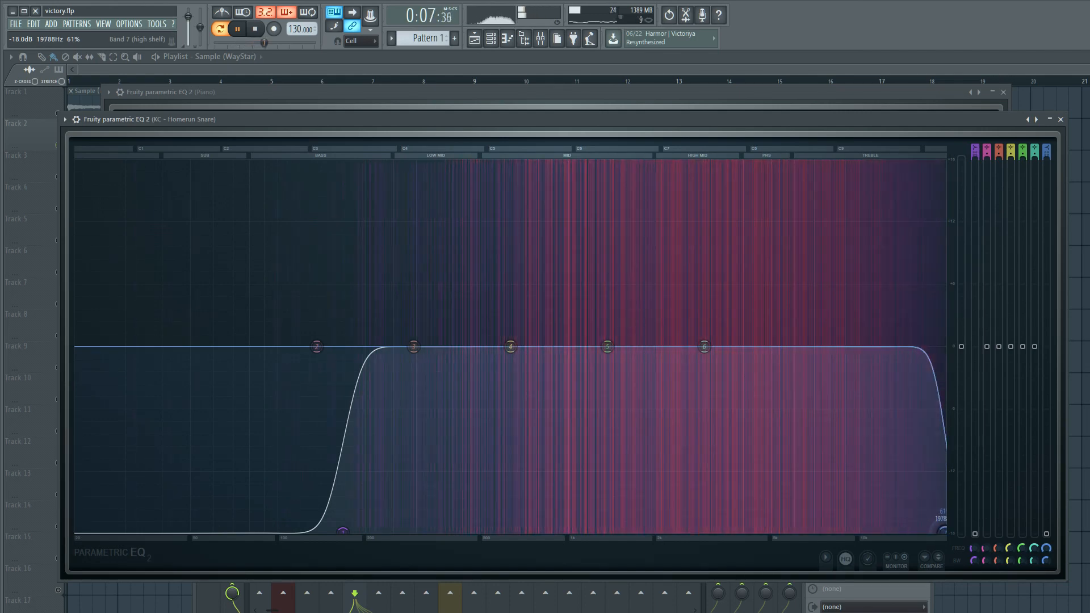
left_click(254, 29)
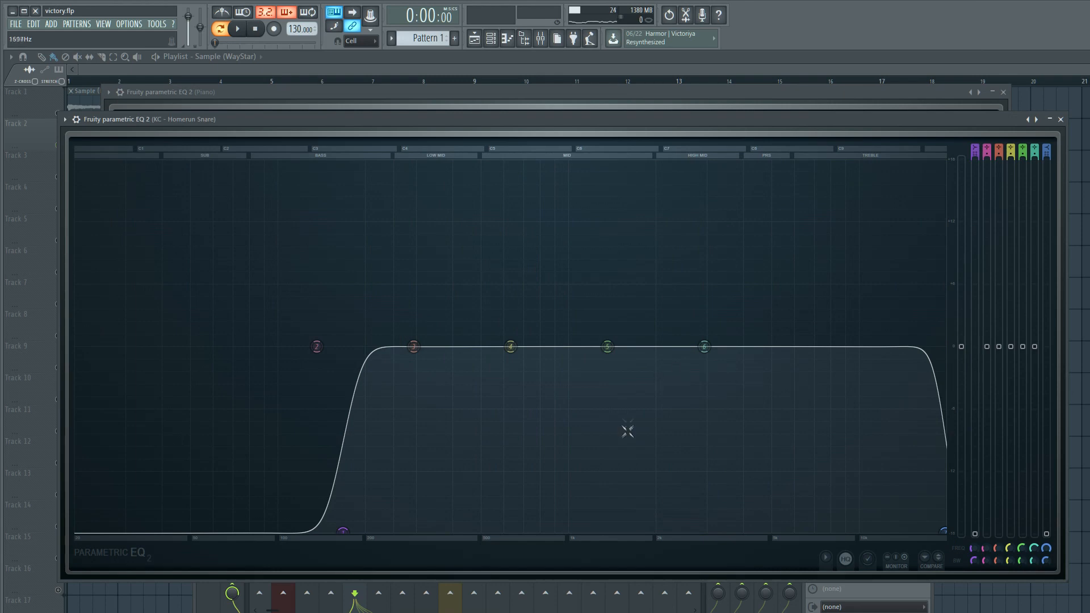
left_click(237, 28)
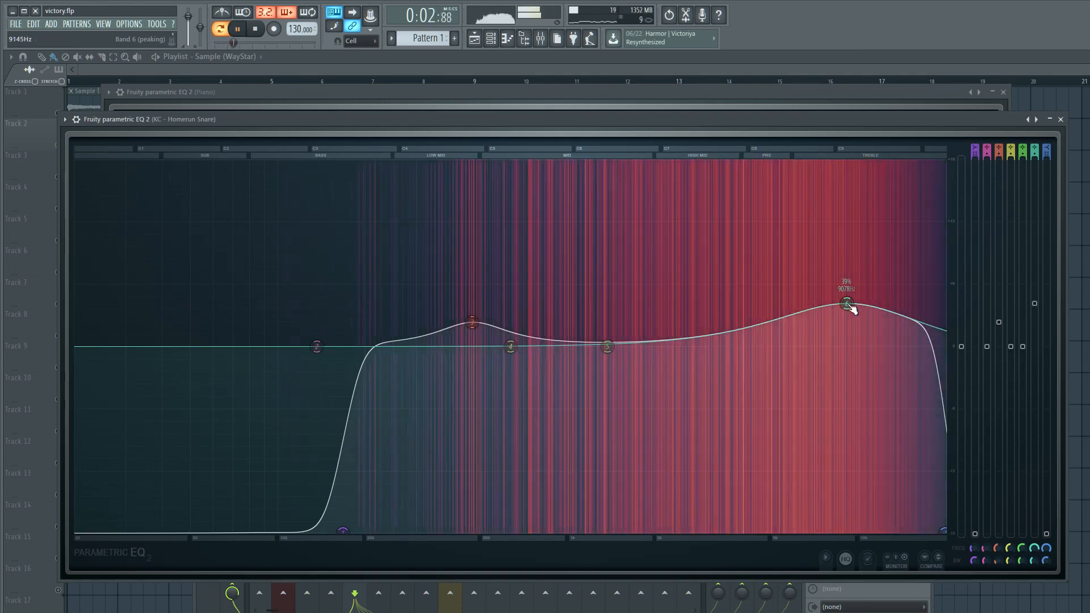
left_click(254, 29)
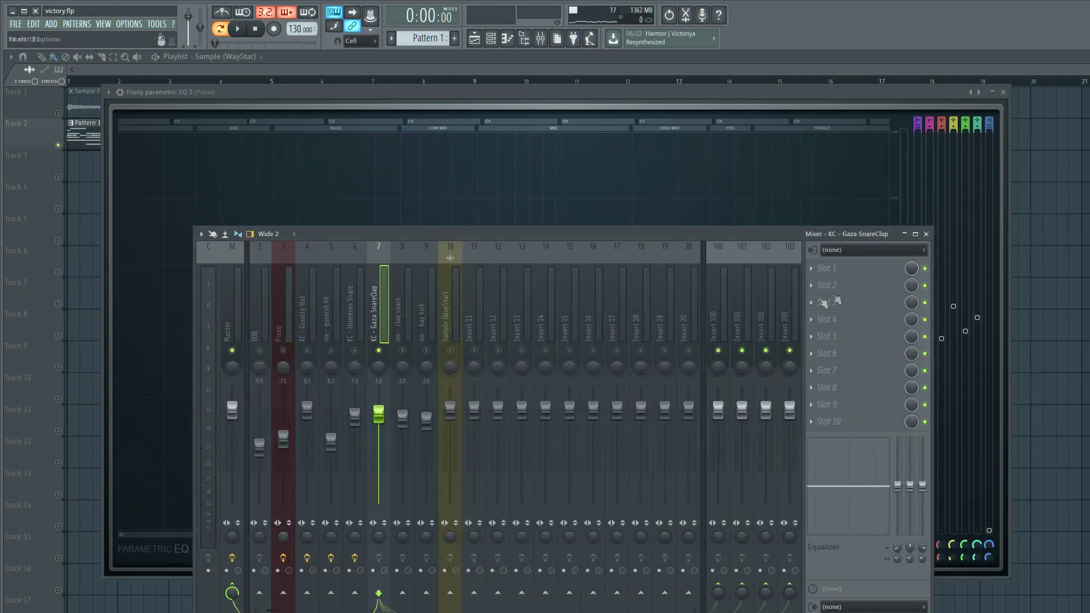
Load Fruity Parametric EQ 2 into the Gaza SnareClap's first effect slot and bring it up.
left_click(828, 268)
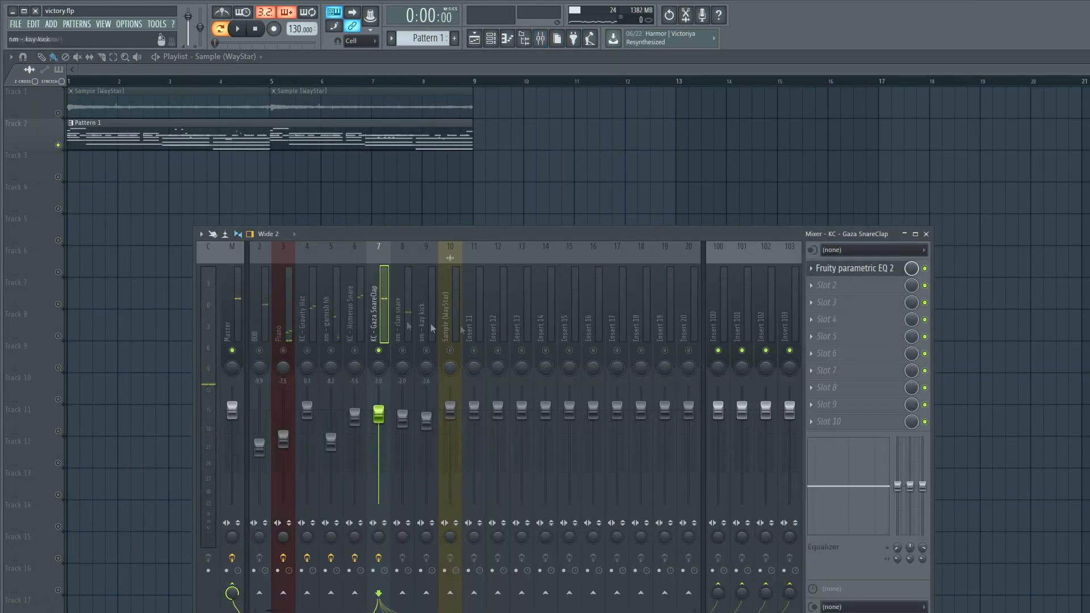
left_click(854, 268)
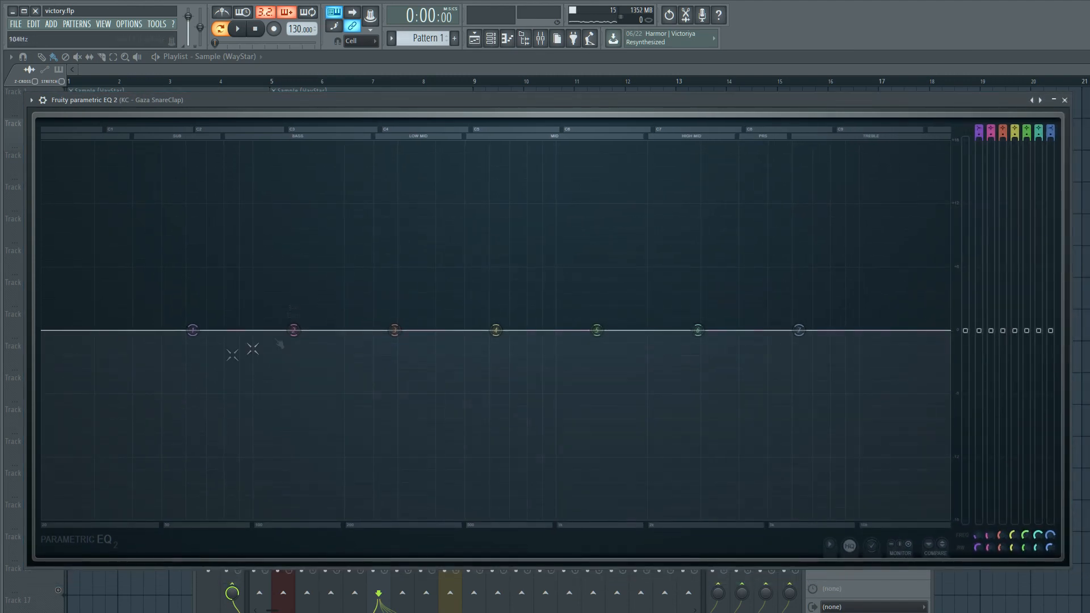
Play and pause the project a few times to audition the channels with the flat EQ.
left_click(238, 28)
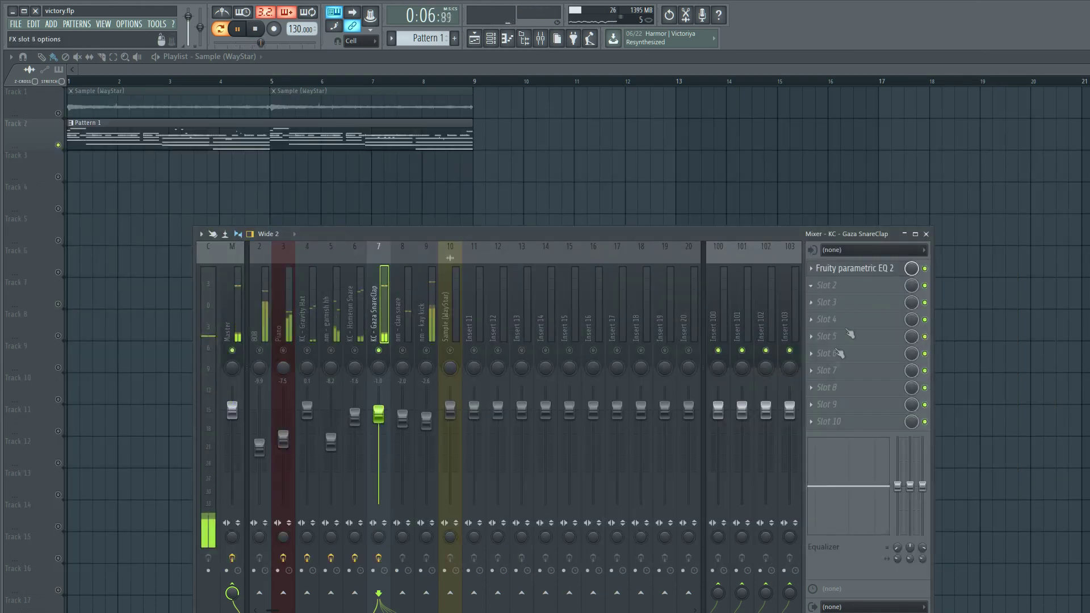
left_click(254, 28)
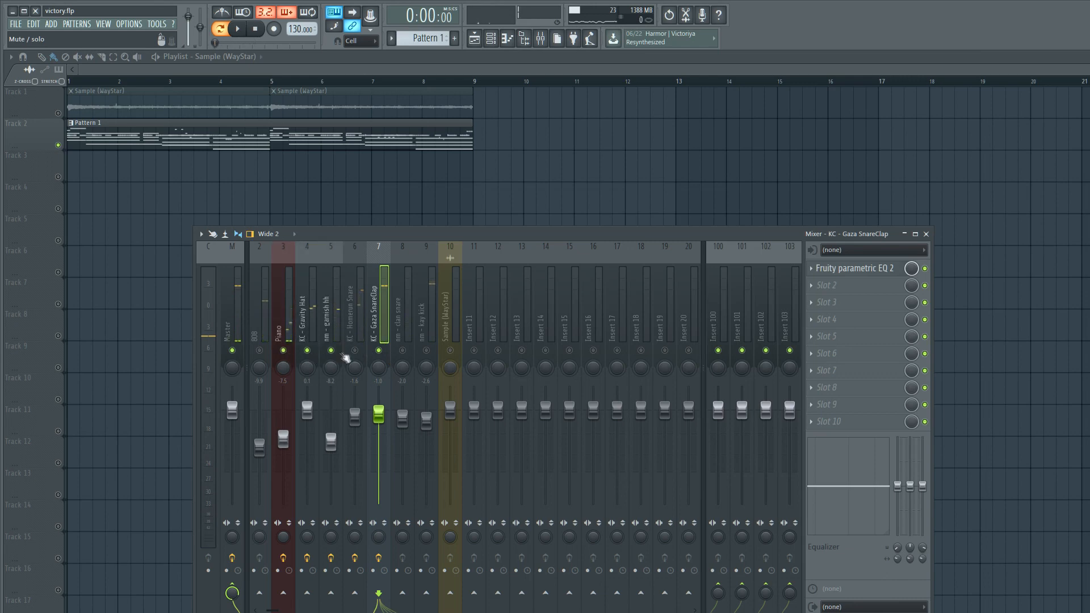
left_click(237, 29)
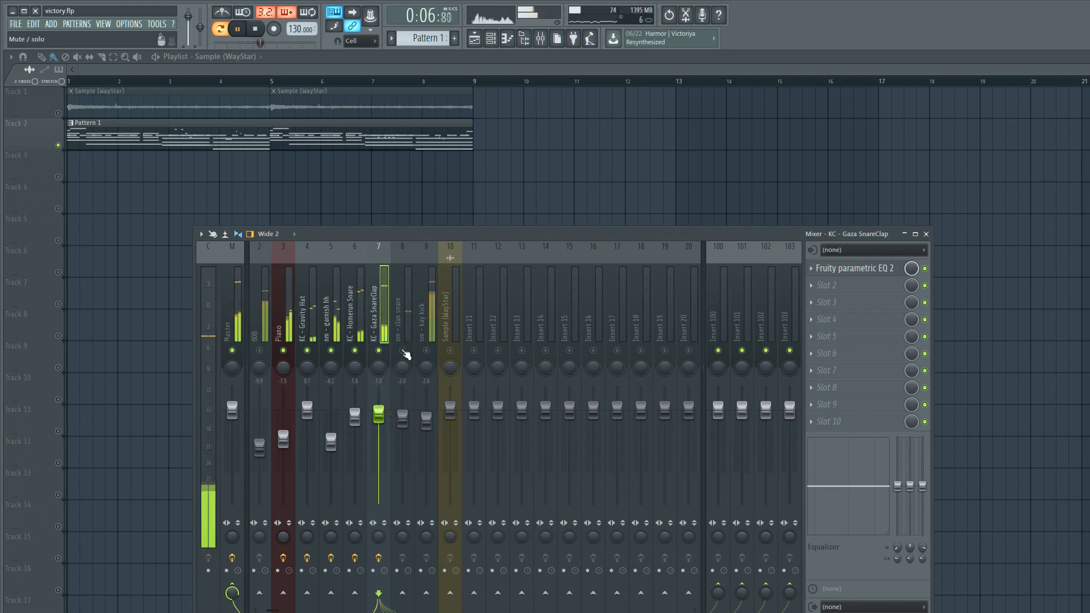
left_click(255, 29)
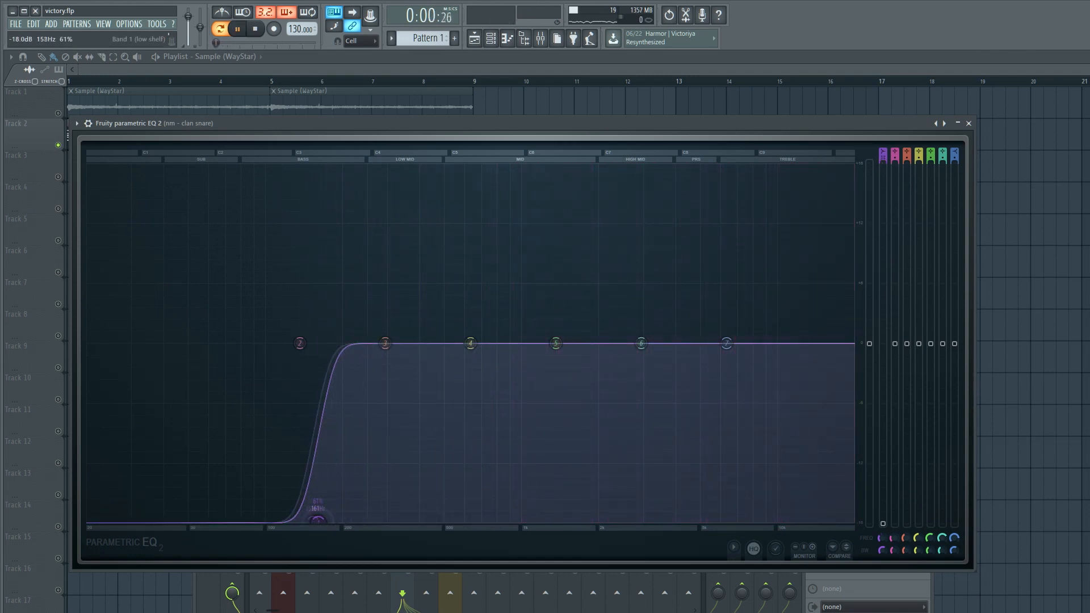
Set a steep low cut near 153 Hz on the clan snare's EQ, then move to the kay kick channel.
left_click(236, 29)
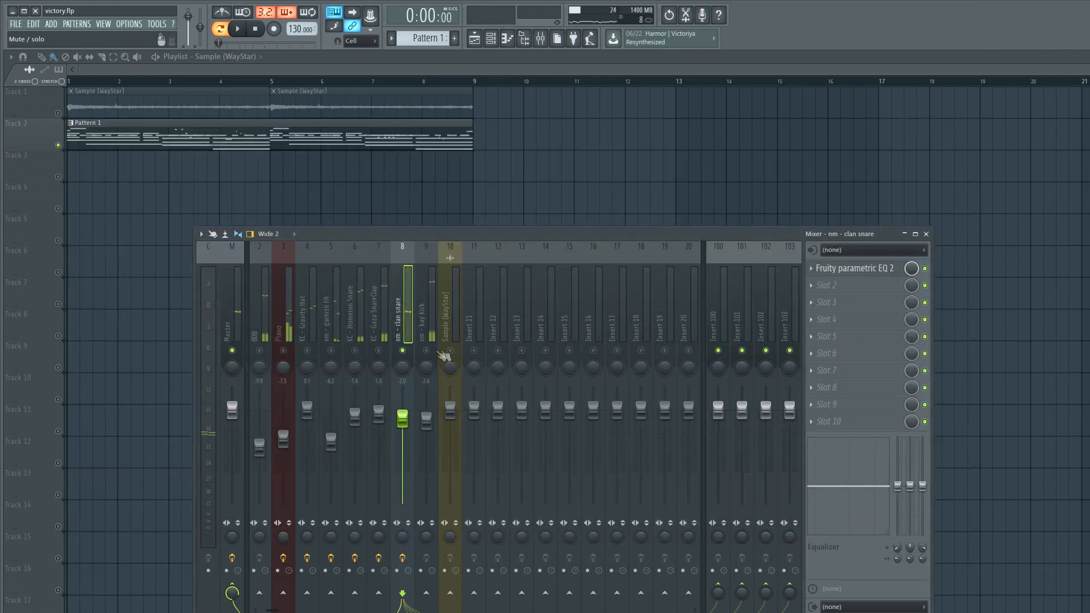
left_click(426, 305)
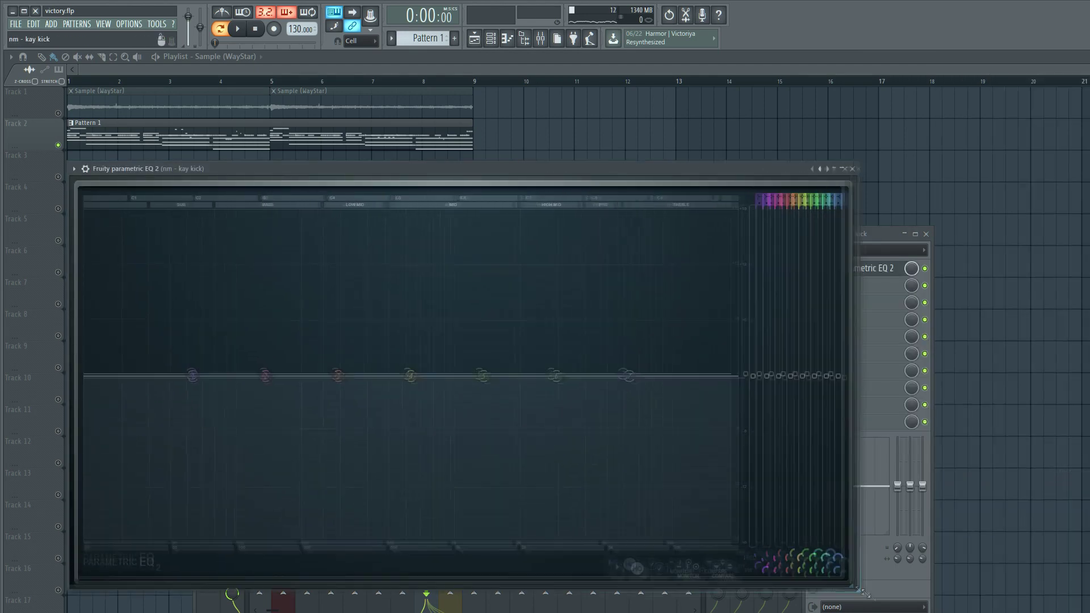
Give the kay kick's EQ a steeper band 1 low cut pulled down to about 30 Hz.
left_click(237, 28)
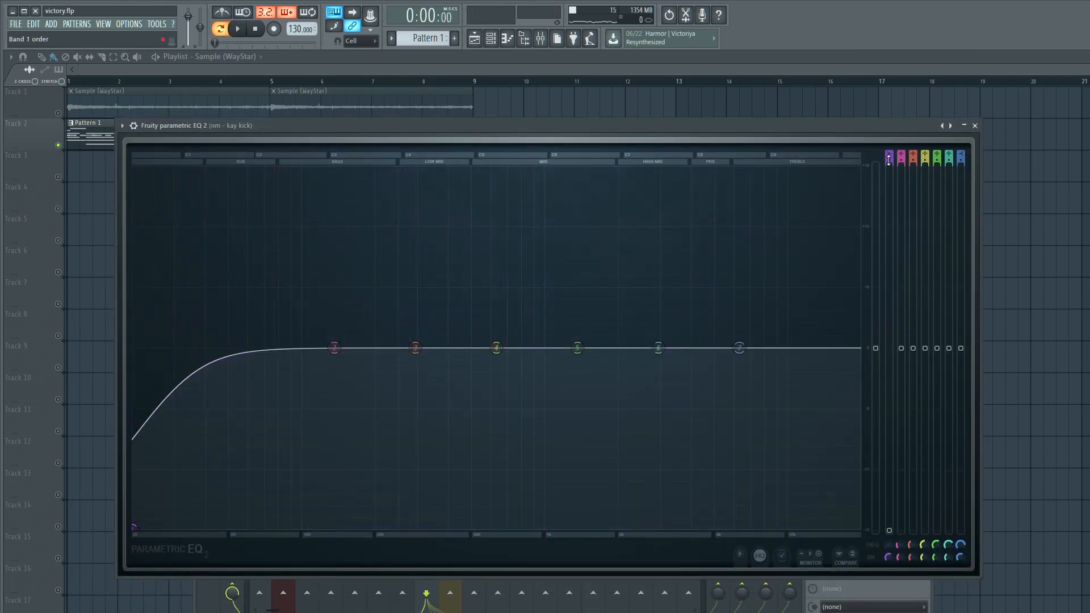
left_click(237, 28)
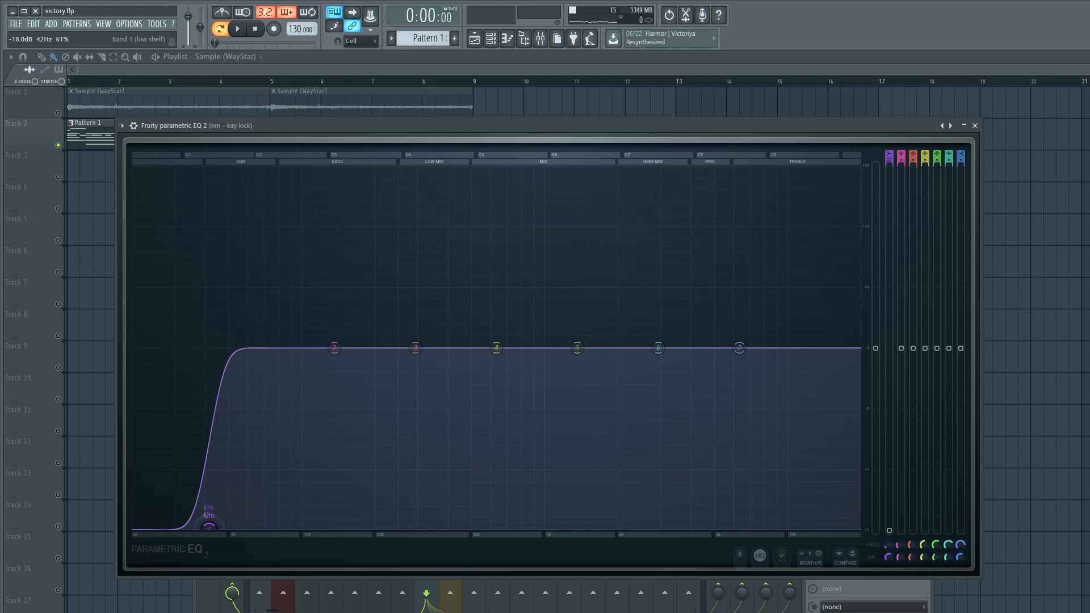
left_click(238, 29)
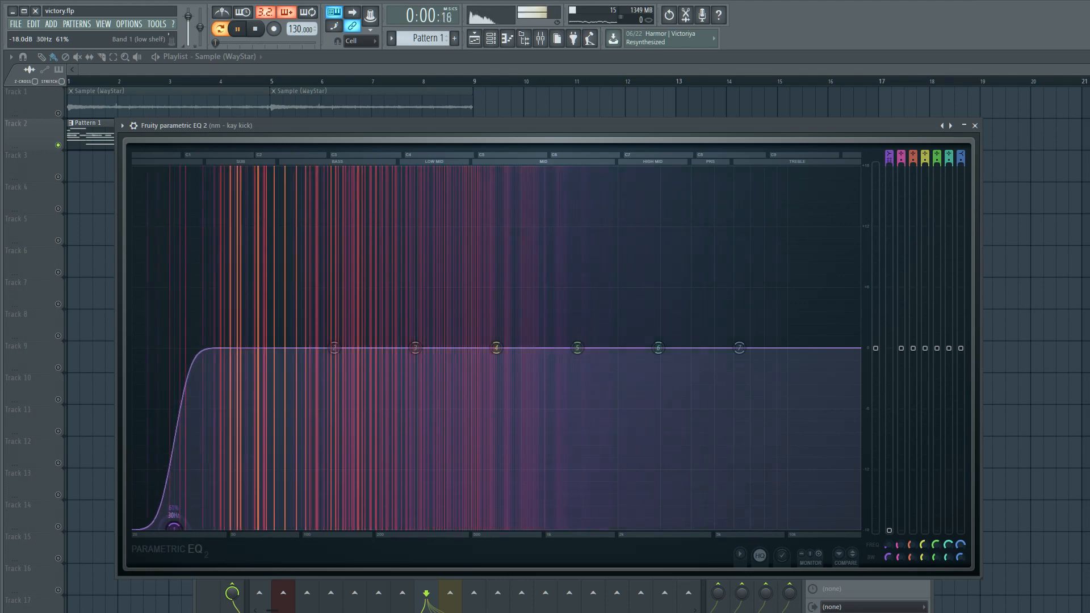
left_click(254, 28)
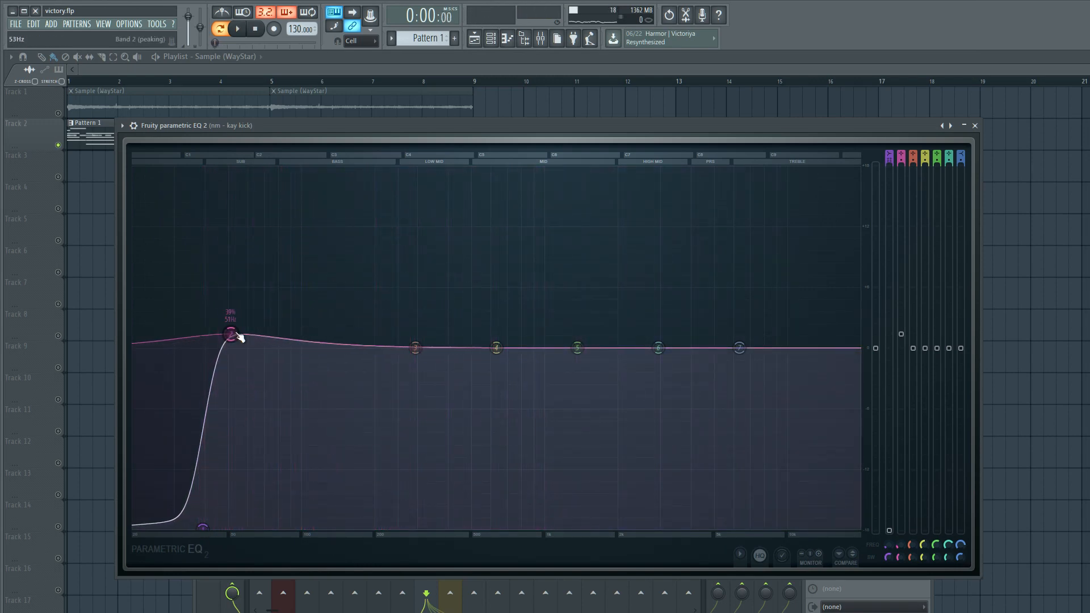
Boost the kick's sub near 53 Hz, steepen the band 7 high cut, and close the EQ.
left_click(237, 28)
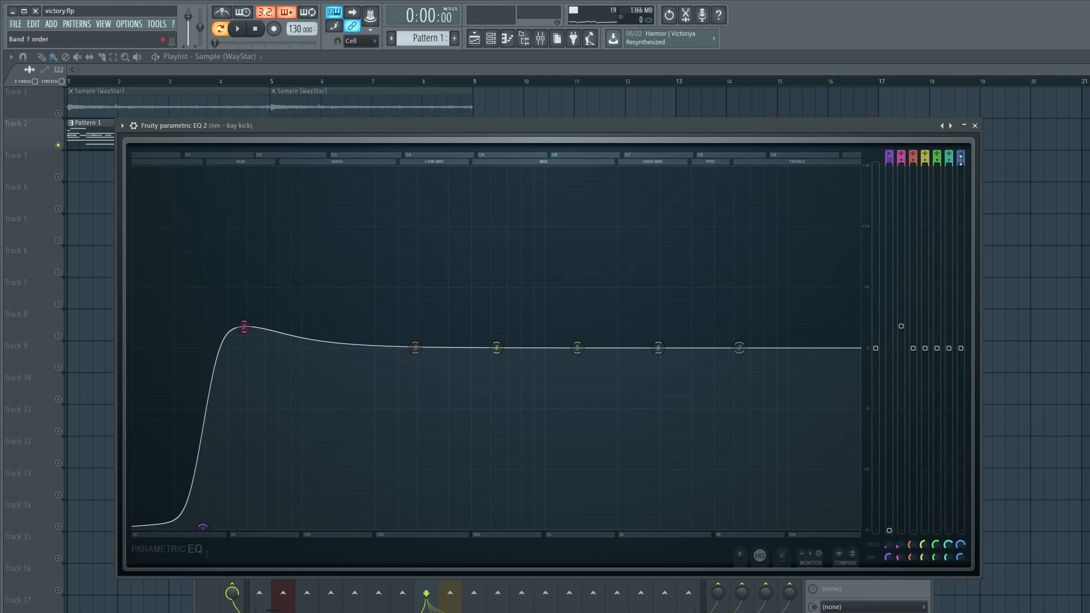
left_click(237, 29)
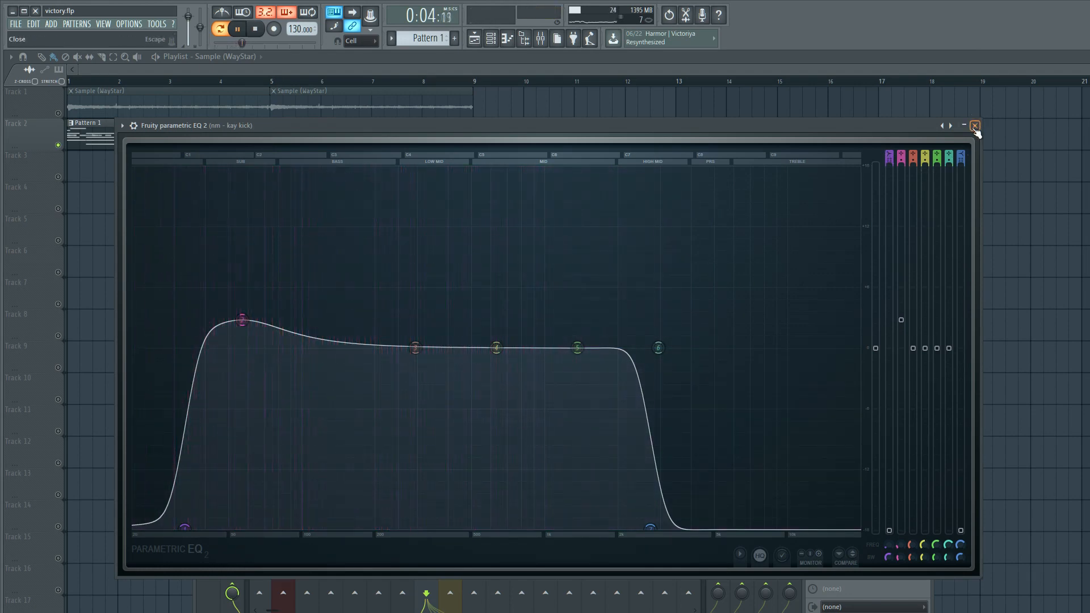
left_click(974, 126)
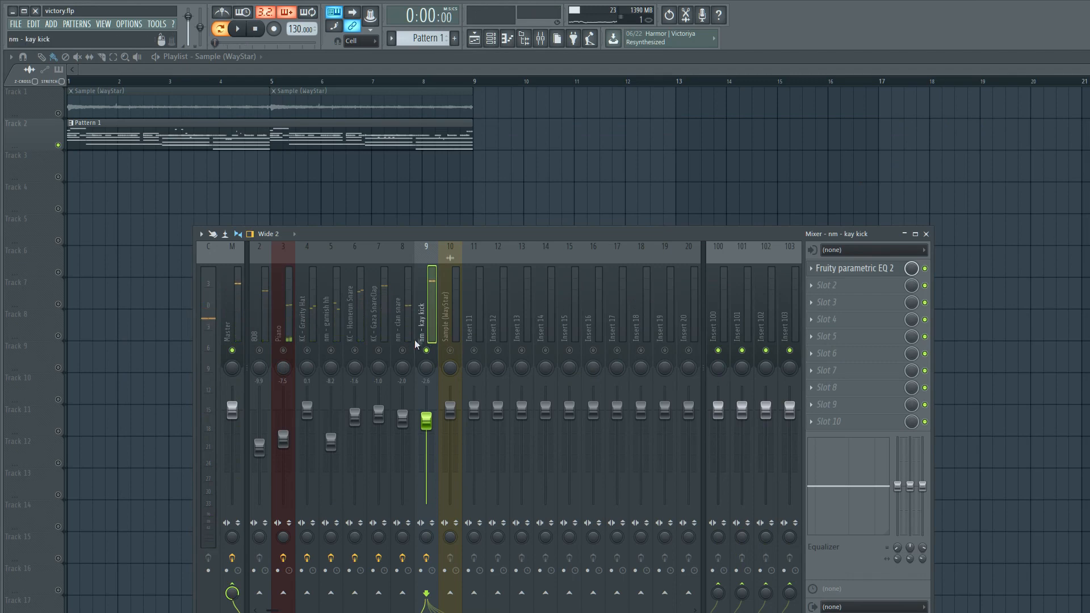
On the 808 channel's EQ, steepen band 1 into a low cut set near 27 Hz.
left_click(259, 340)
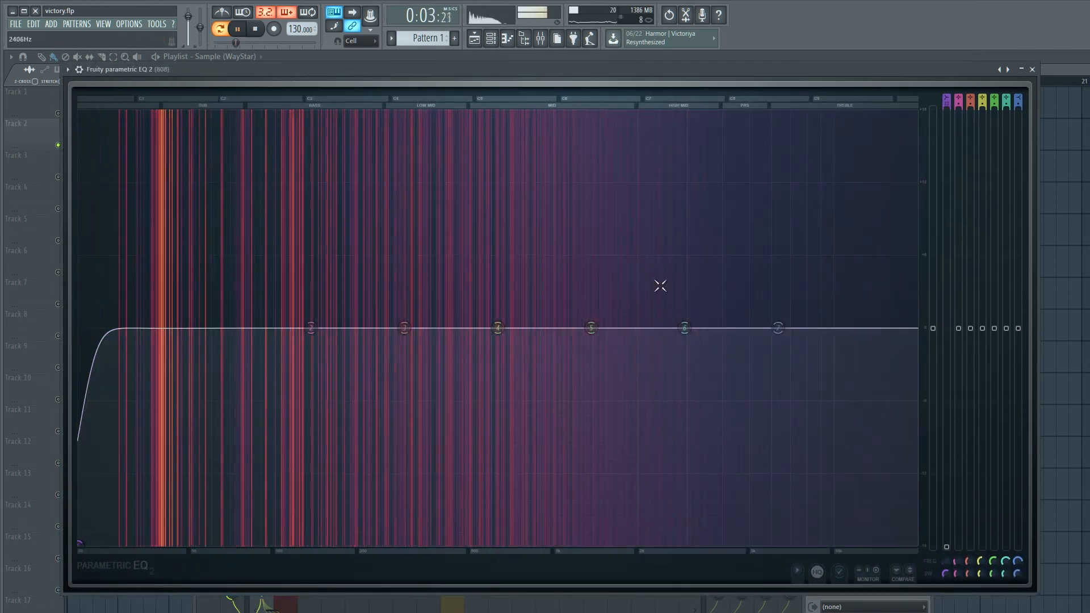
left_click(254, 28)
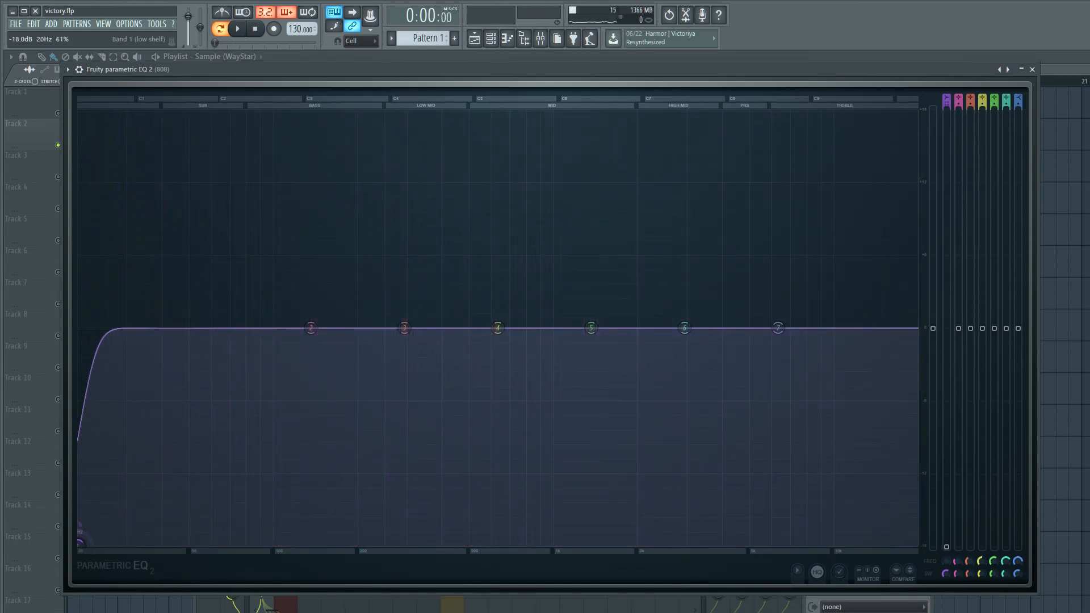
left_click(237, 28)
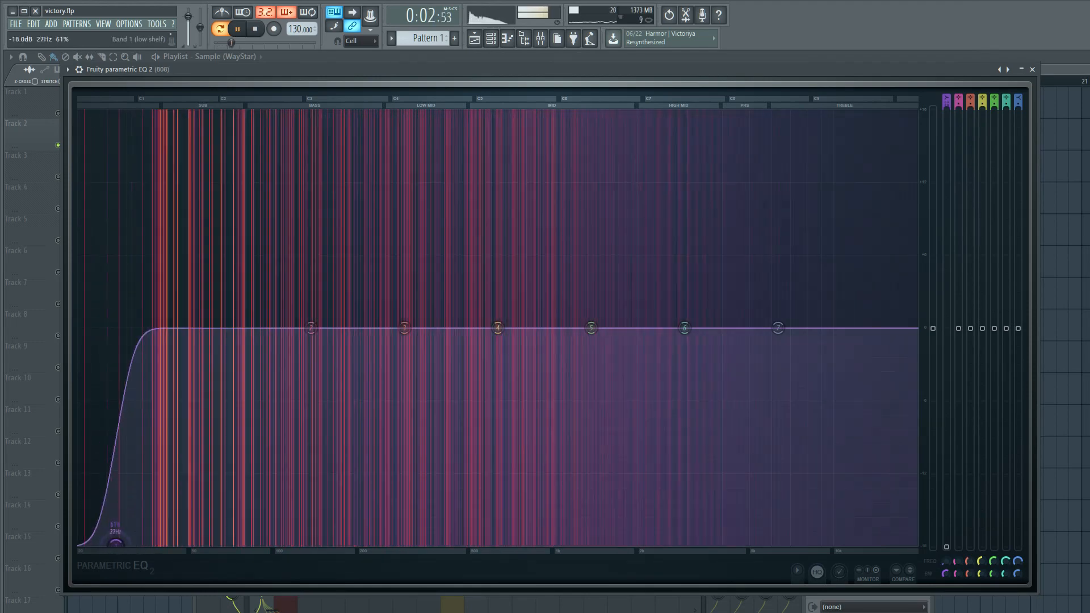
left_click(254, 28)
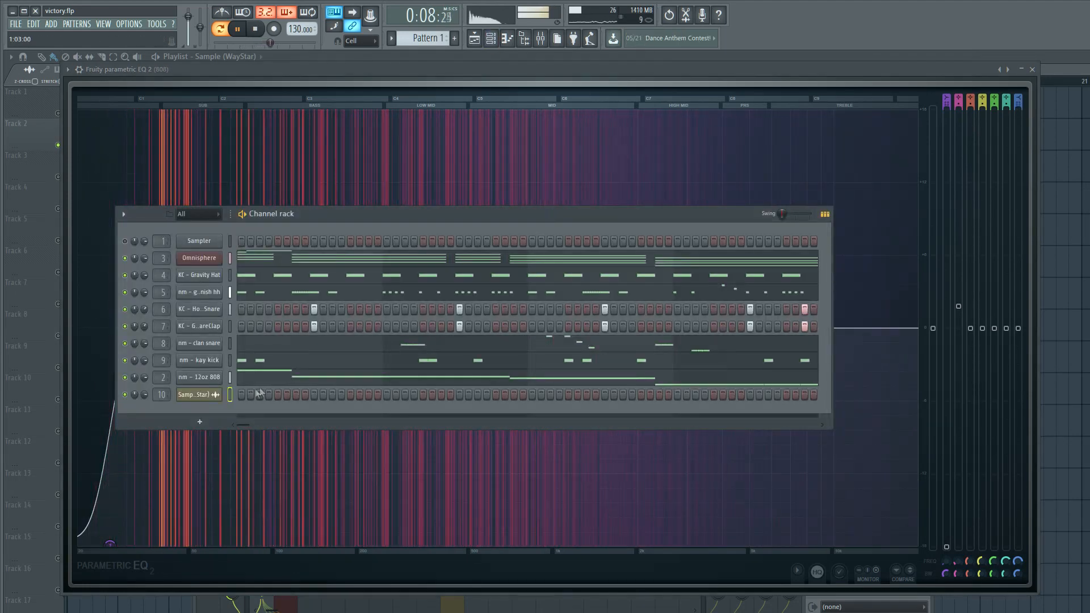
From the Channel Rack, check the 12oz 808's settings and view its bass notes in the Piano roll.
left_click(254, 28)
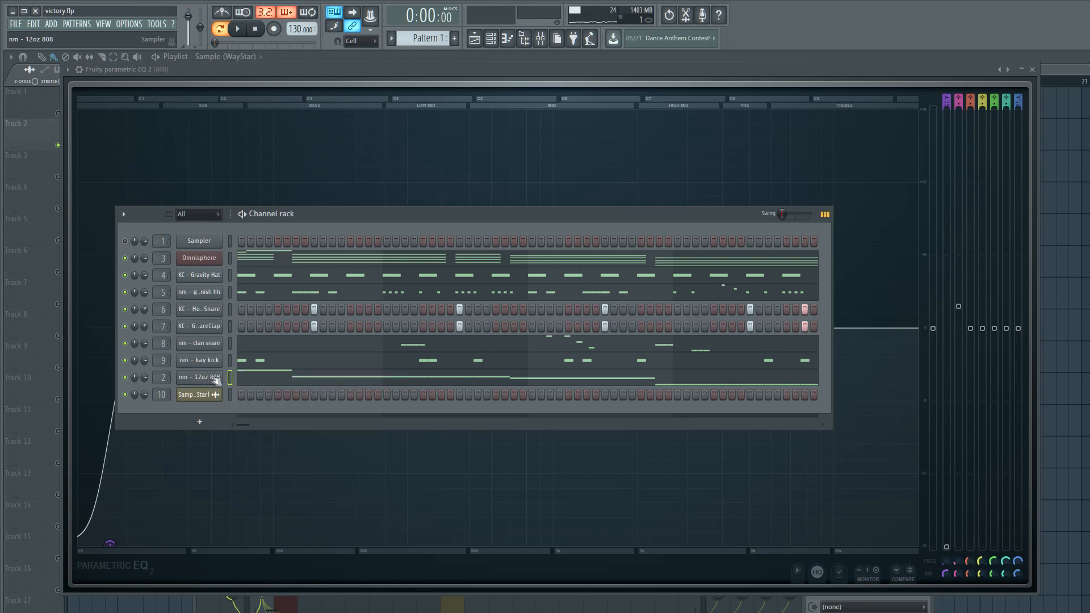
left_click(198, 377)
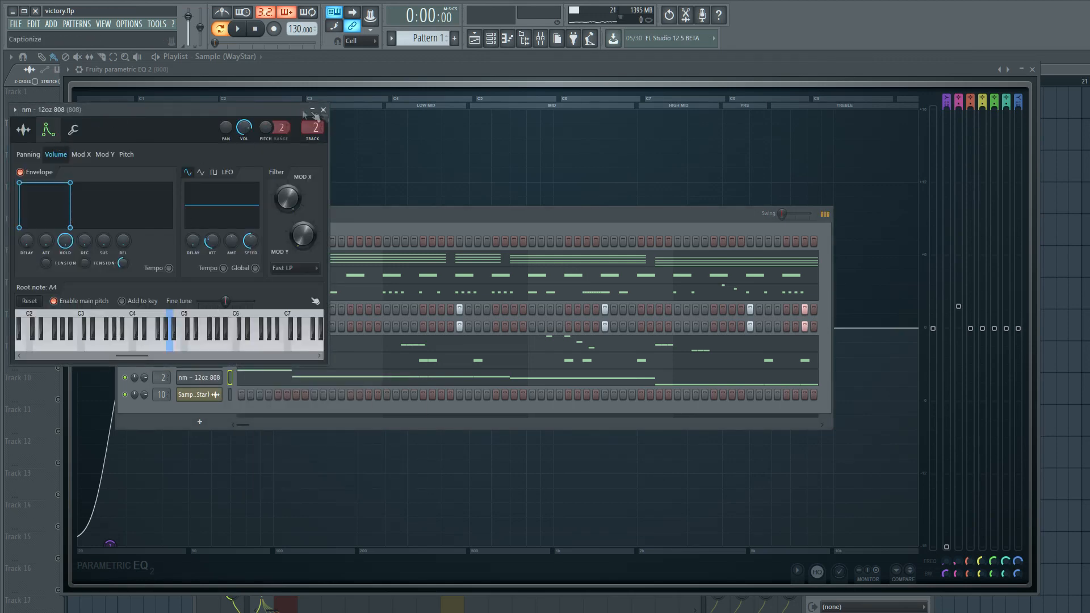
left_click(238, 28)
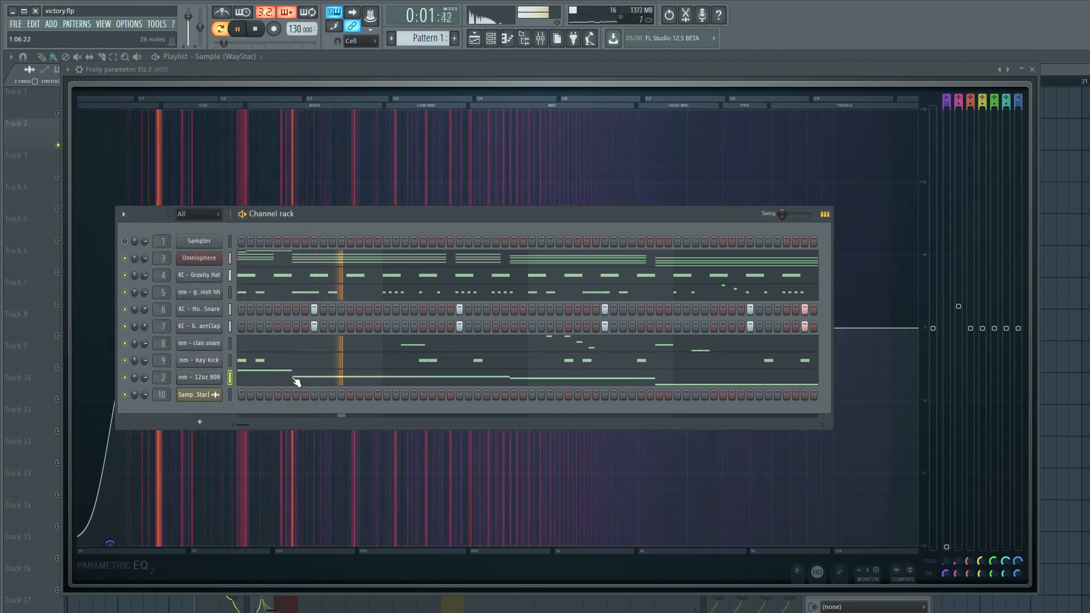
double_click(198, 377)
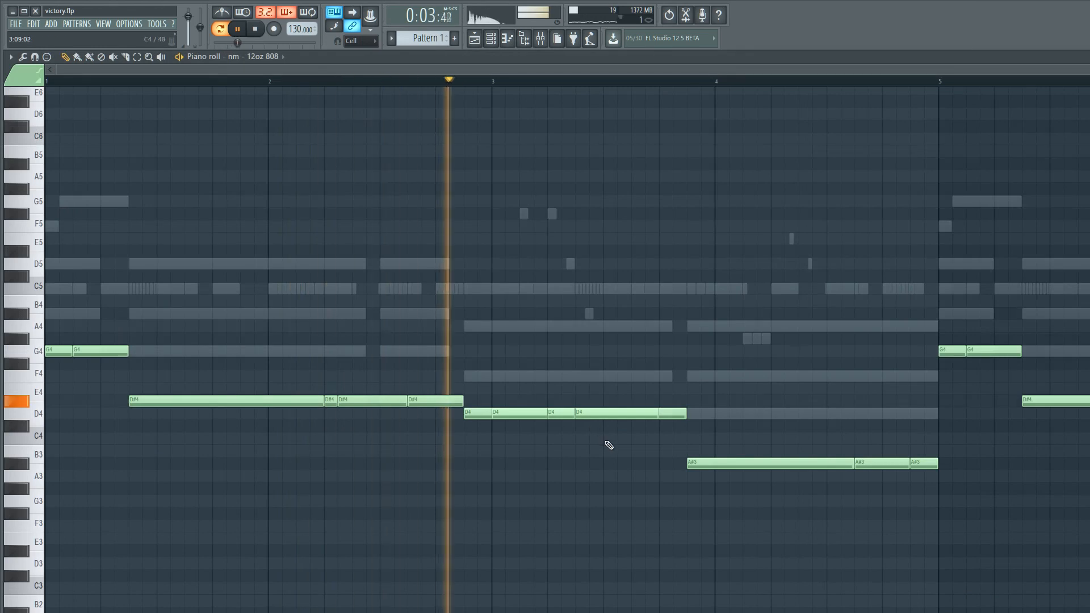
left_click(254, 28)
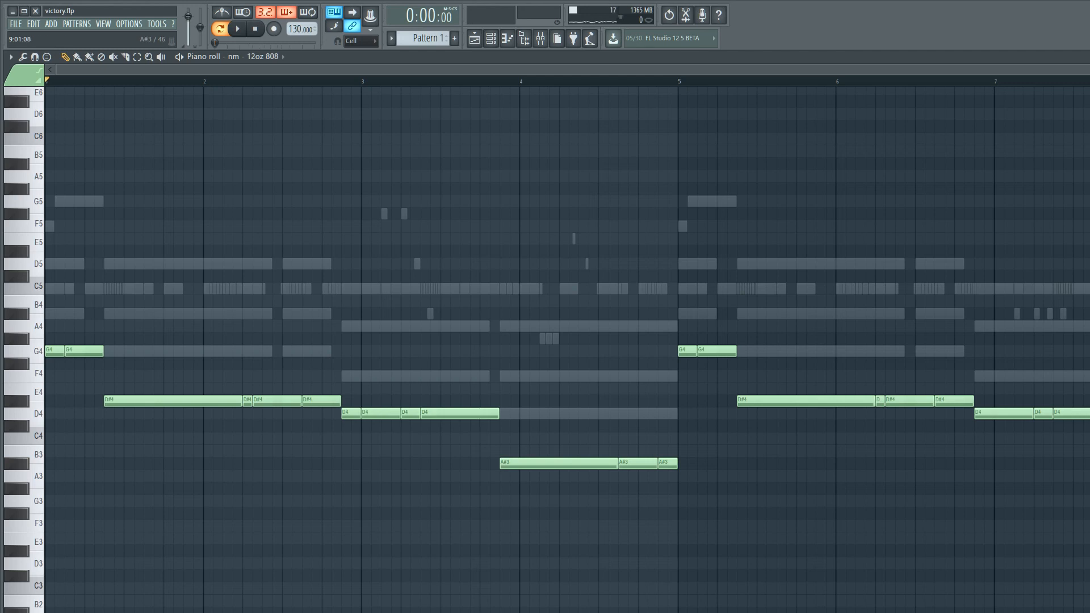
left_click(237, 28)
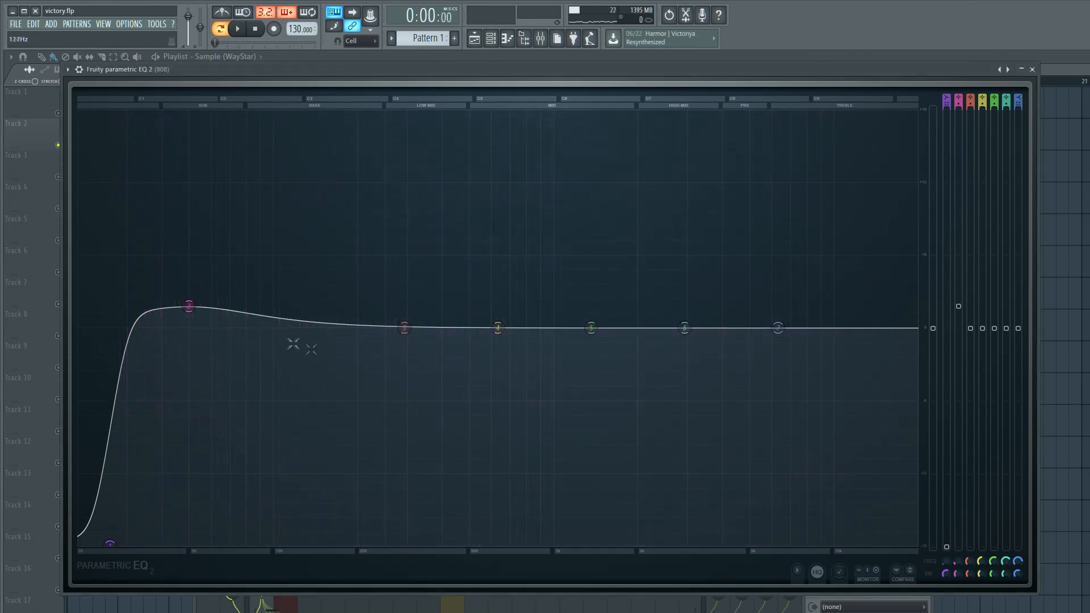
On the 808's EQ add a sub boost, a sharp high cut near 3430 Hz and a mid bump, then close it.
left_click(237, 28)
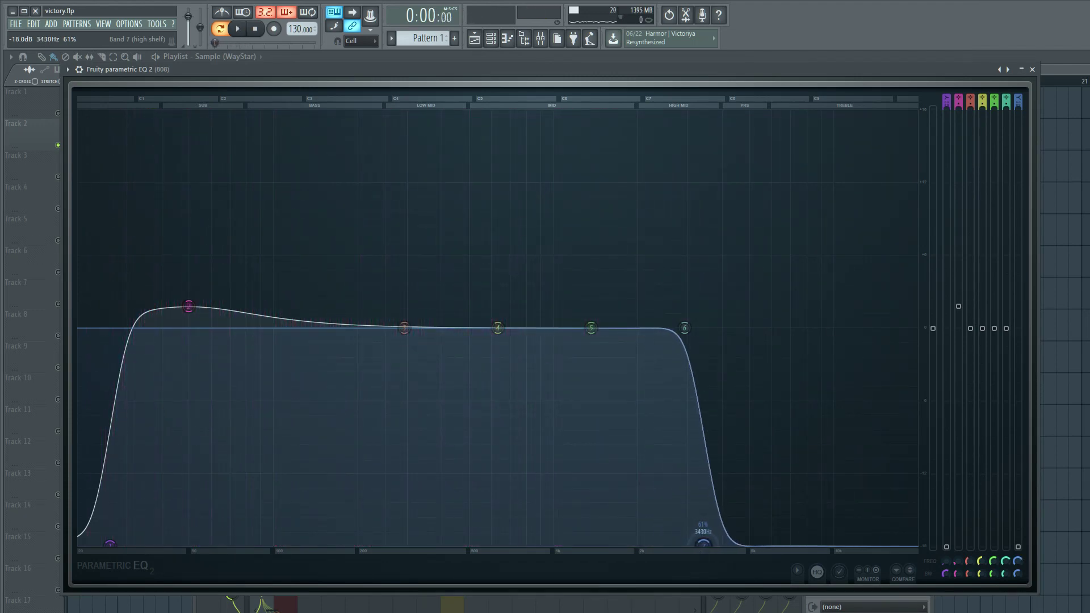
left_click(238, 29)
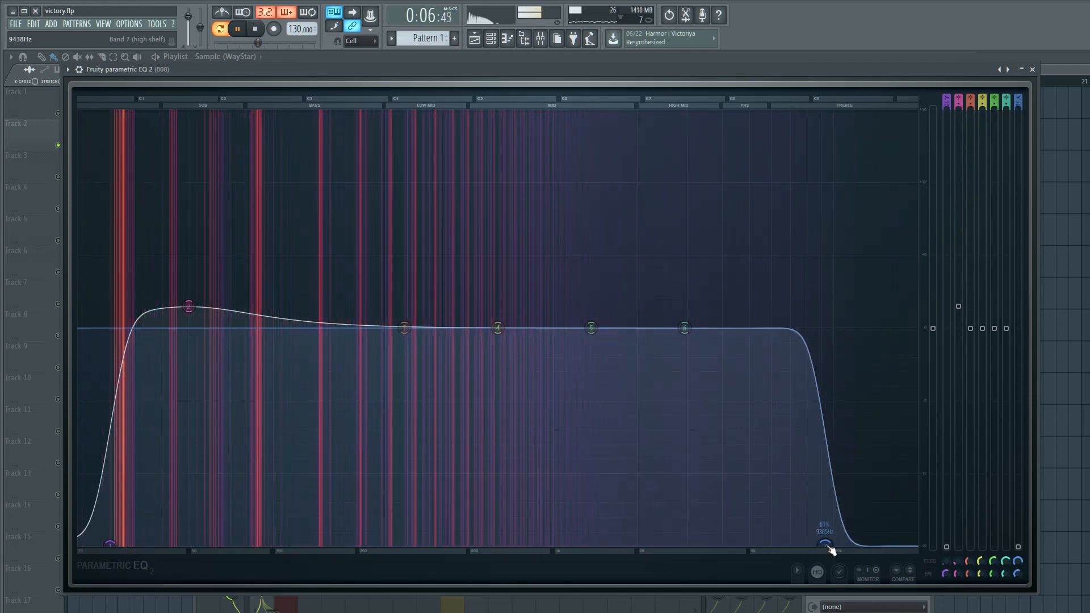
left_click(254, 29)
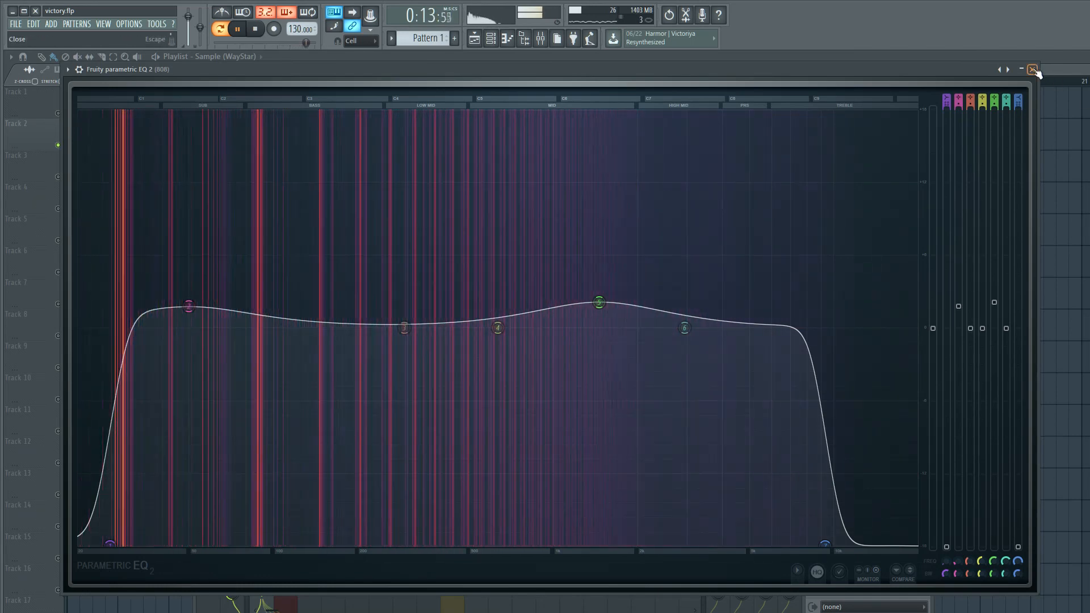
left_click(1032, 69)
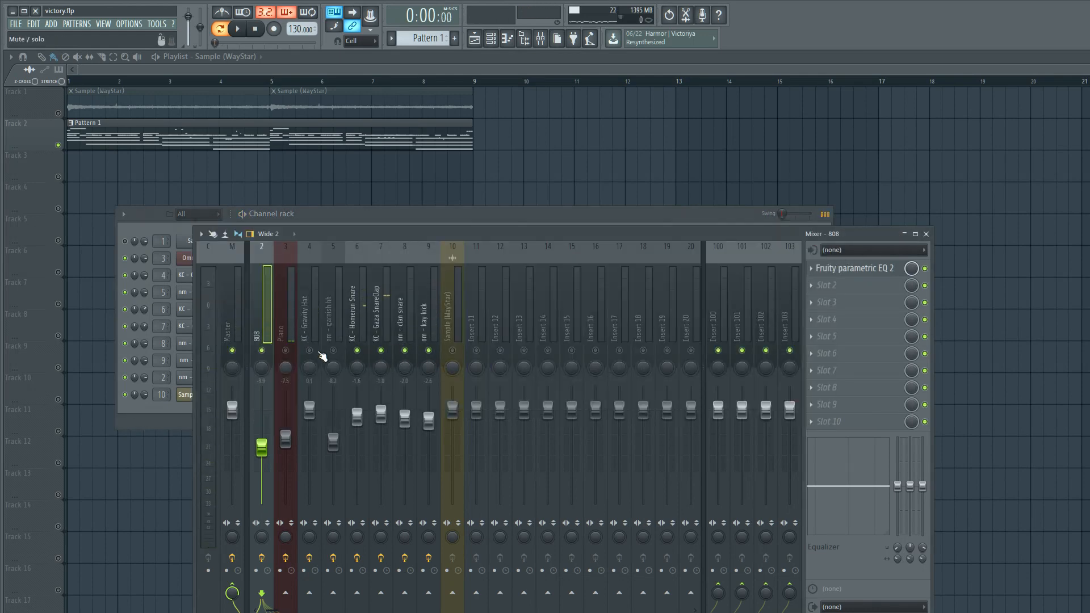
Lower the hi-hat fader, adjust the snare fader, and move the mixer higher on screen.
left_click(237, 28)
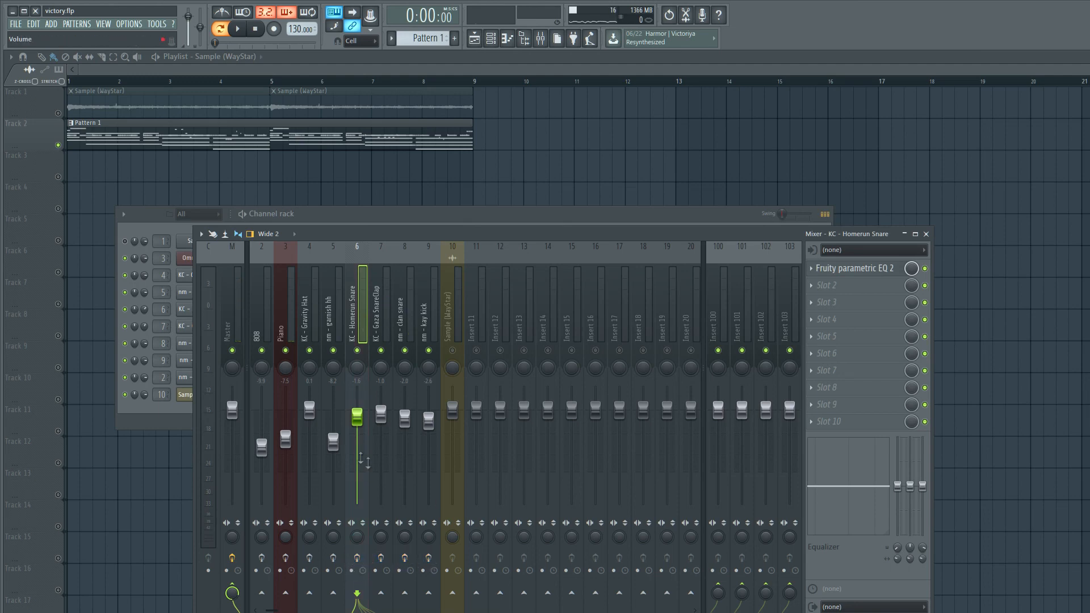
left_click(239, 29)
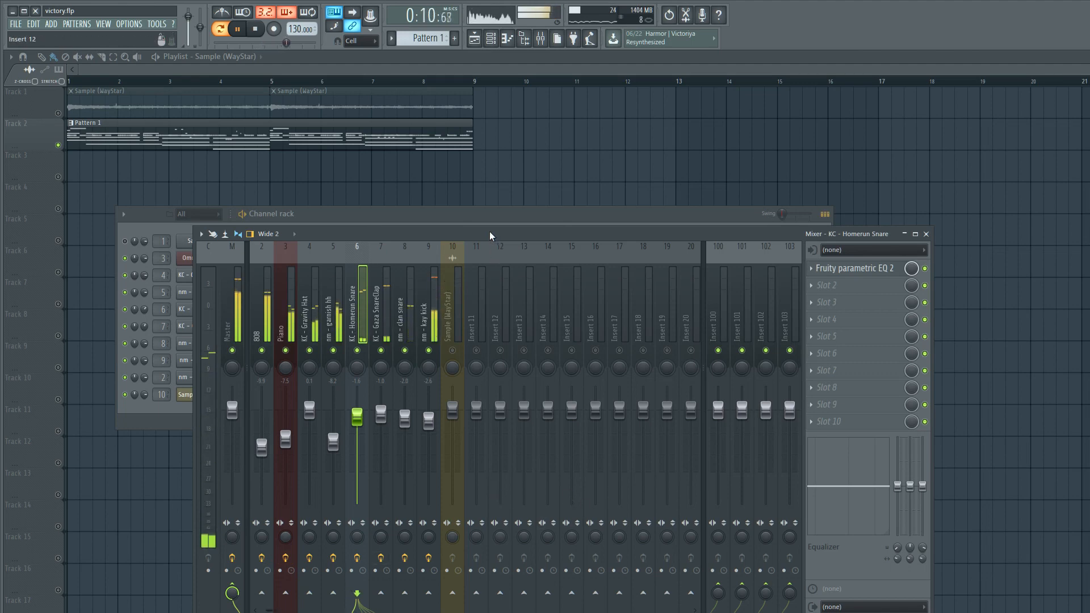
left_click(253, 28)
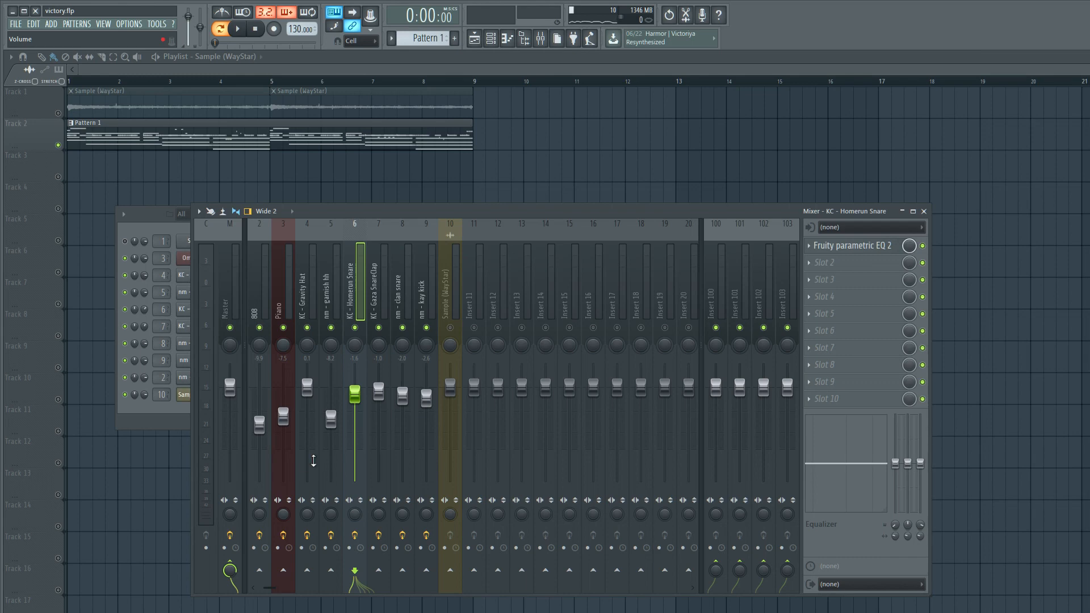
mouse_move(184, 426)
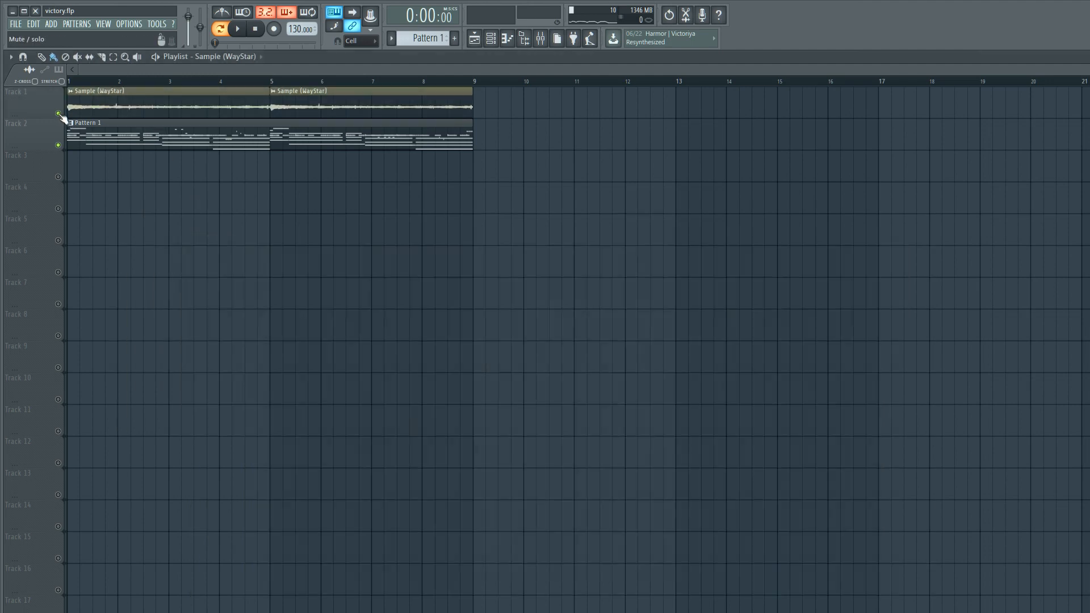
Reopen the mixer and show the effect list for the WayStar sample's first slot.
left_click(539, 39)
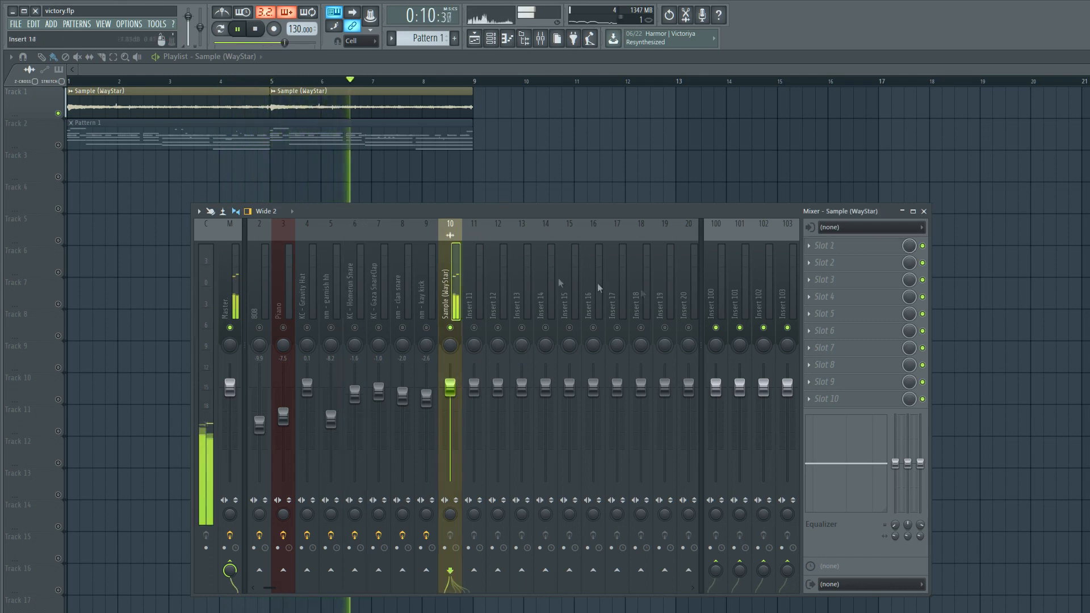
left_click(255, 28)
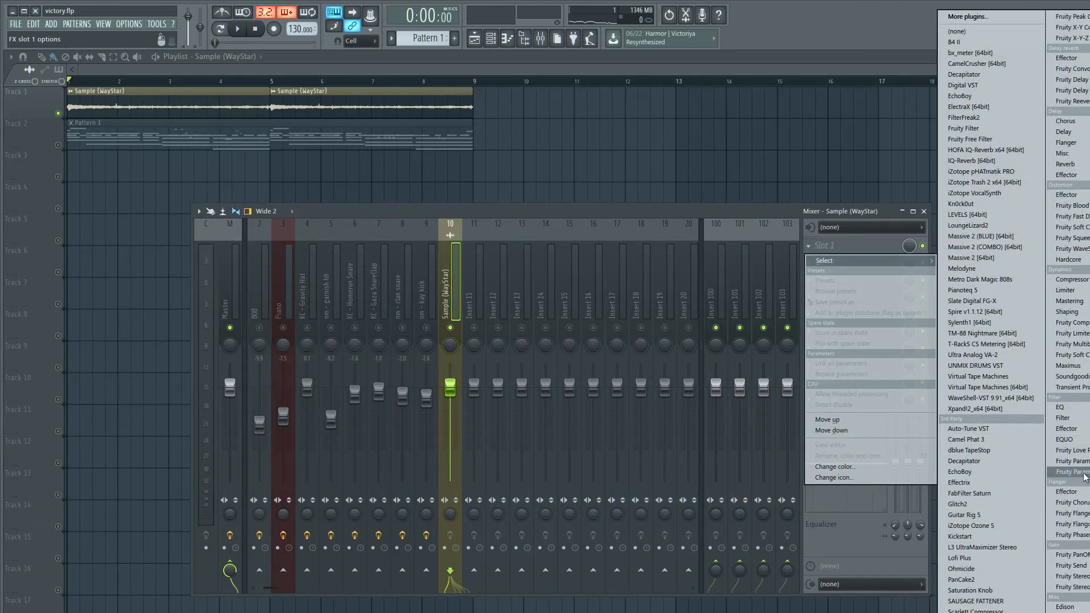
Load a maximized Parametric EQ 2 on the WayStar sample with steep band 7 high and band 1 low cuts.
left_click(1072, 471)
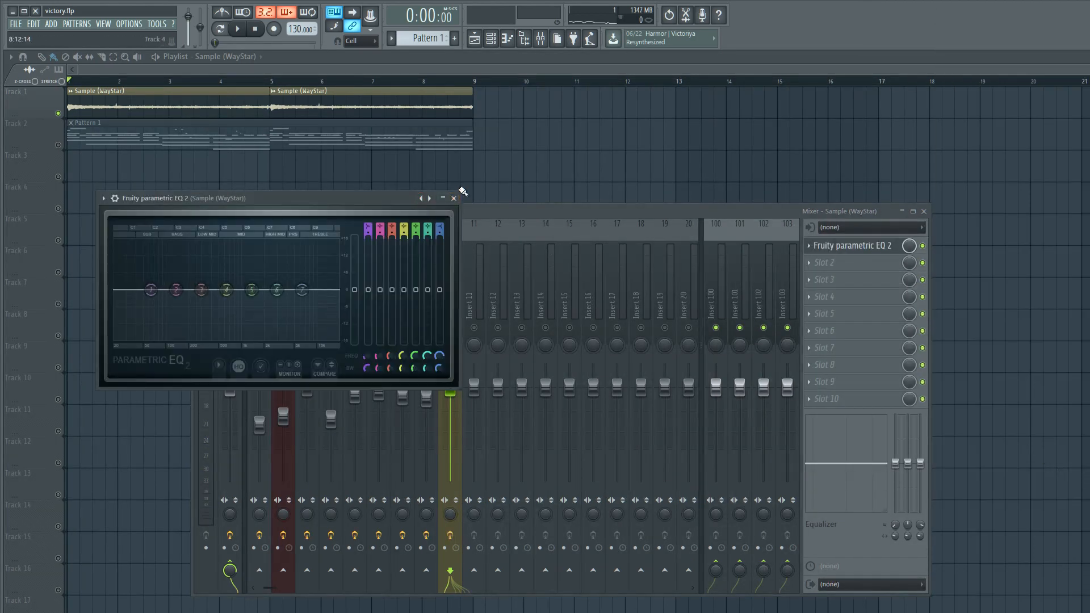
left_click(451, 197)
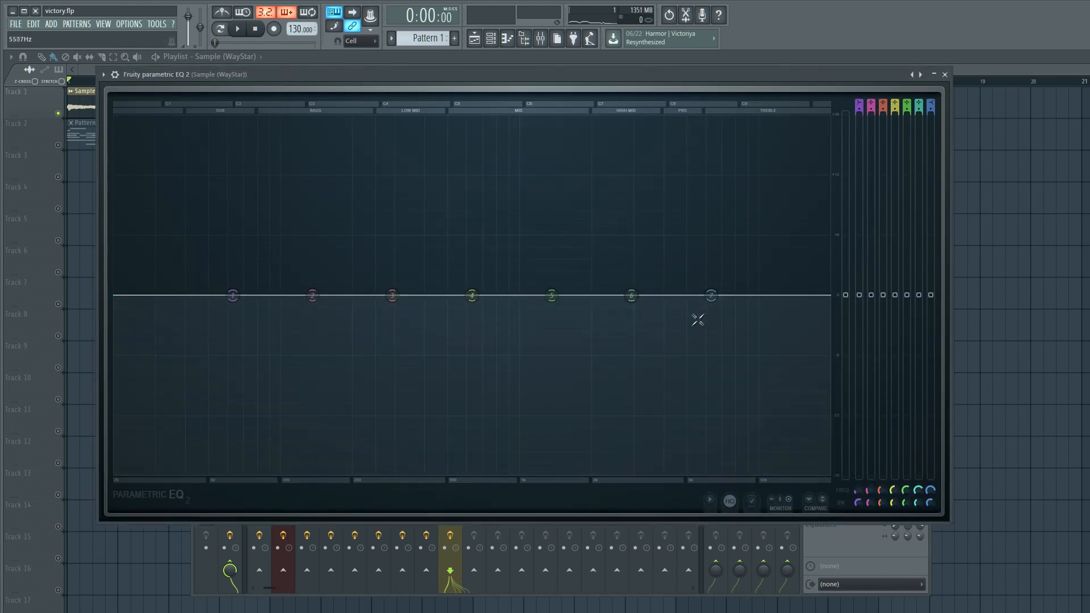
left_click(238, 28)
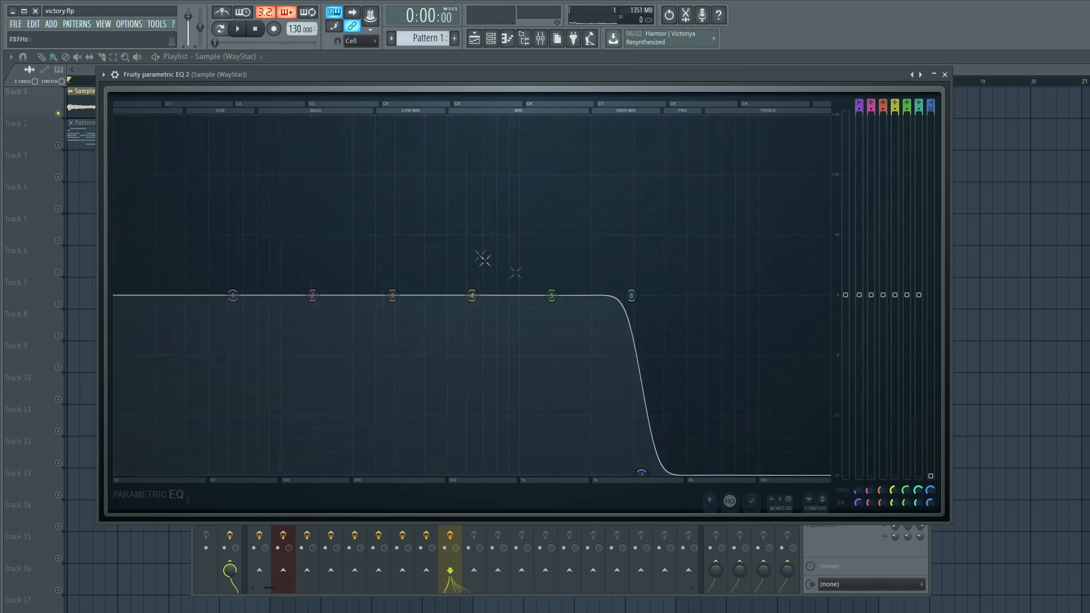
mouse_move(627, 448)
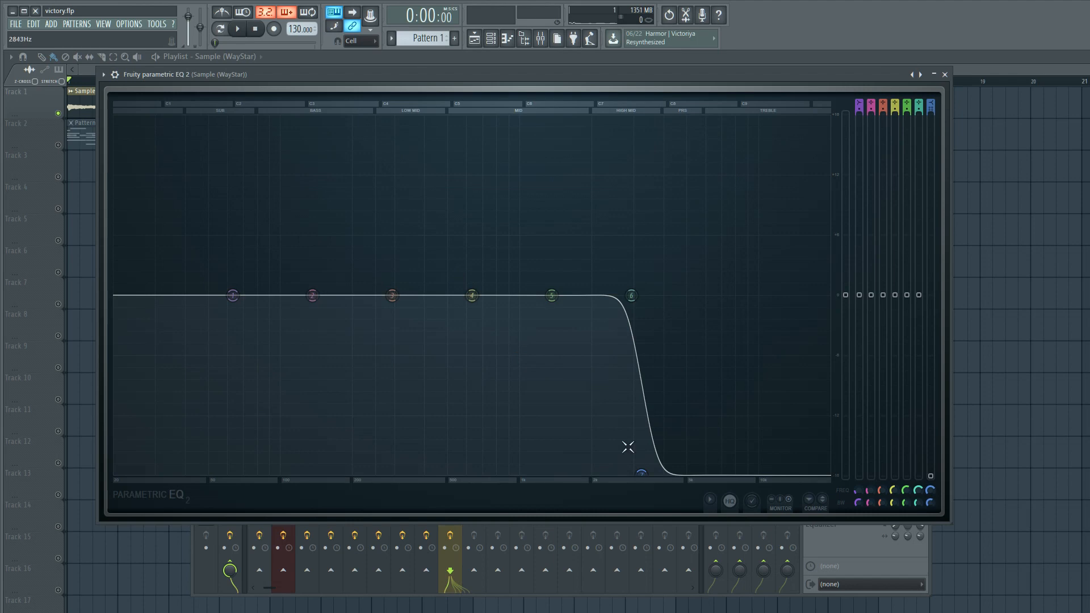
left_click(237, 29)
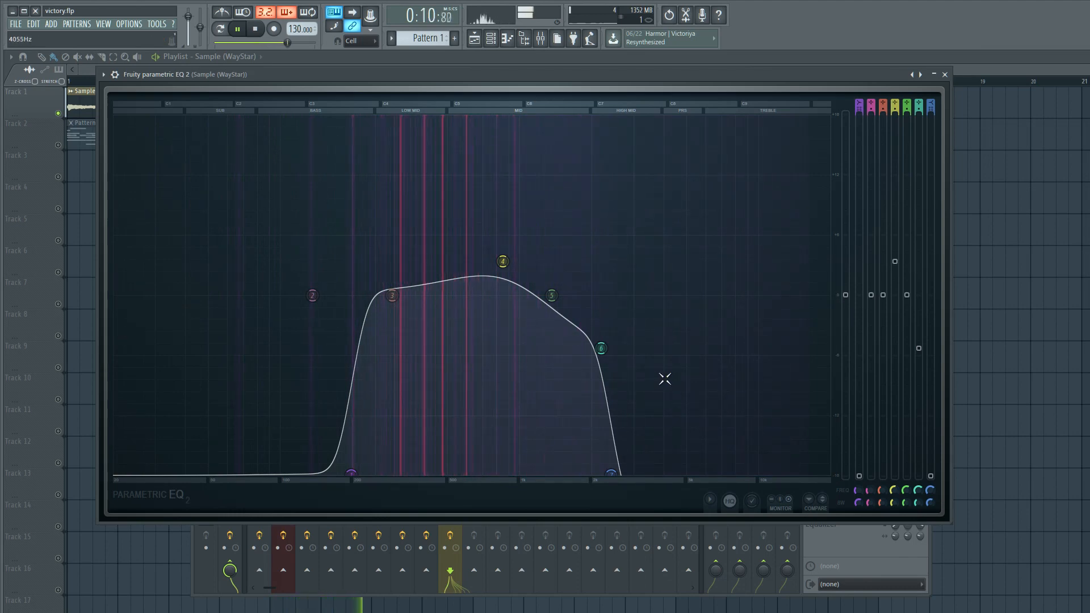
left_click(254, 29)
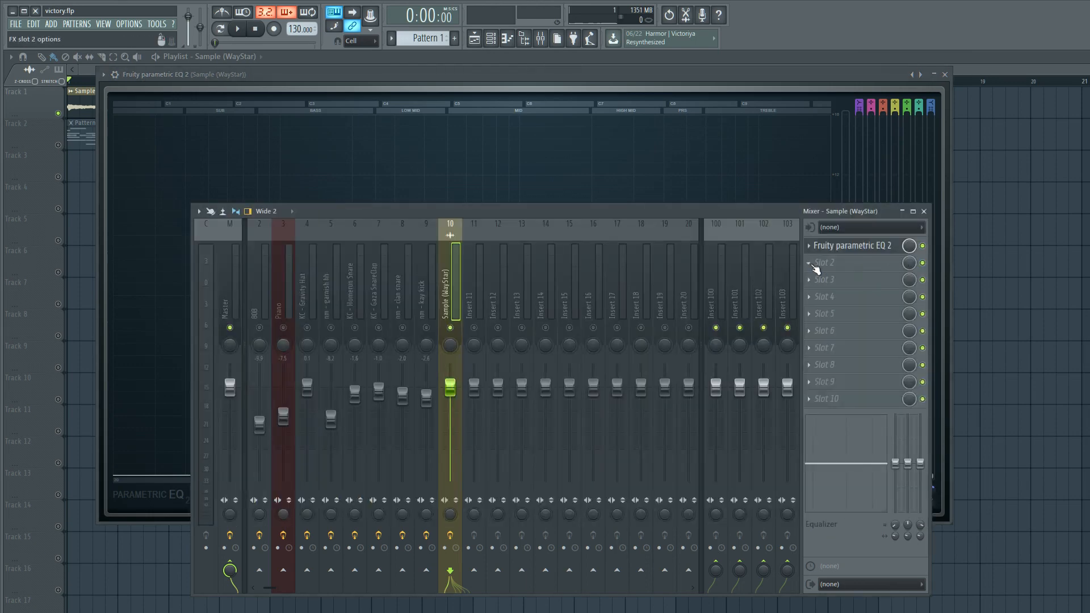
Add a second Parametric EQ 2 in slot 2 with a higher low cut and lower high cut, then close it.
left_click(825, 262)
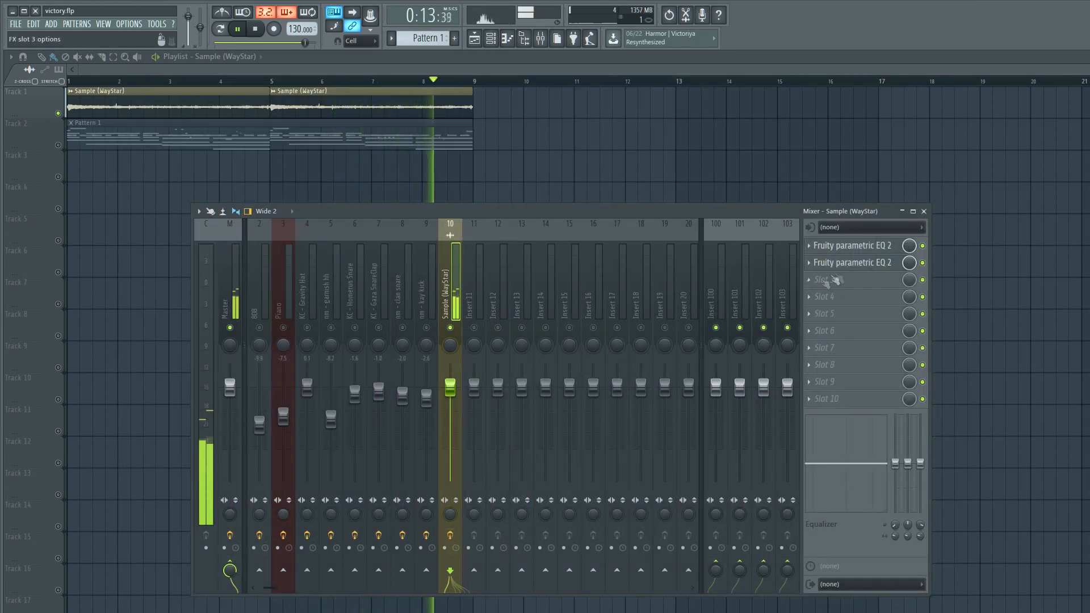
left_click(852, 245)
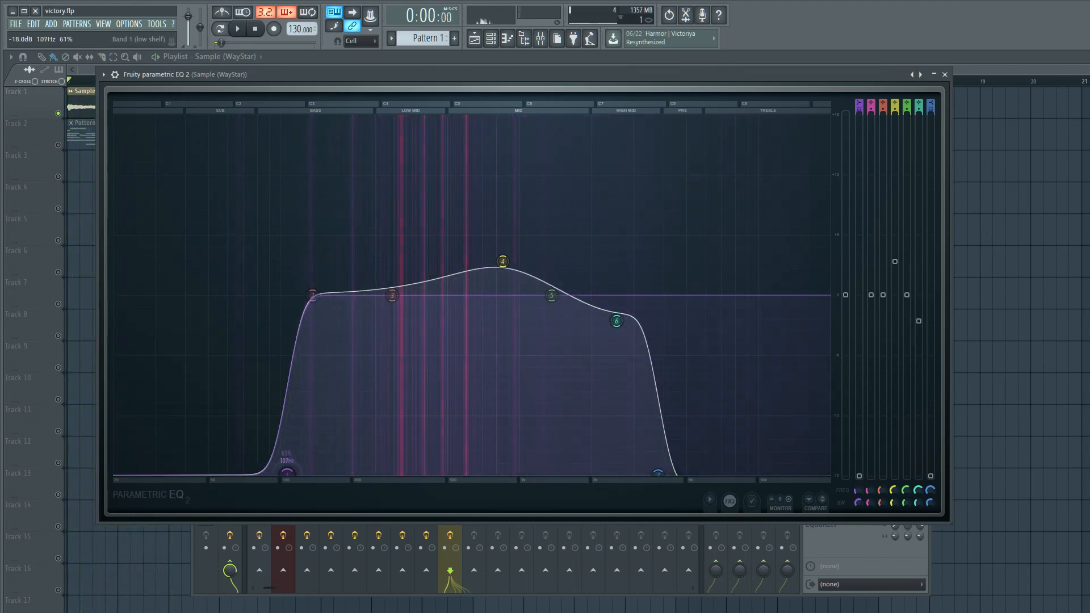
left_click(237, 28)
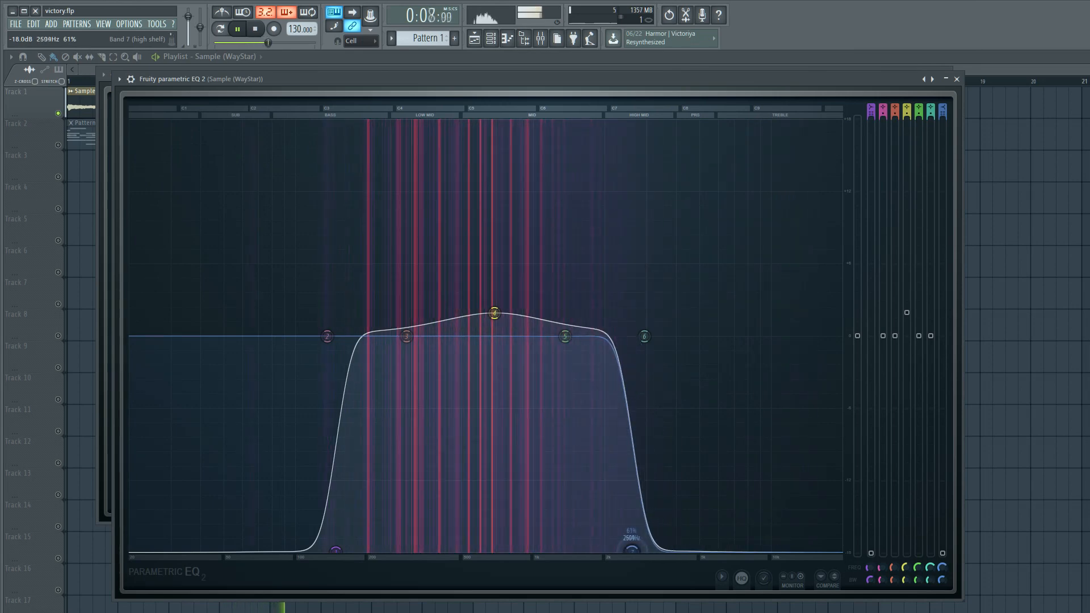
left_click(256, 28)
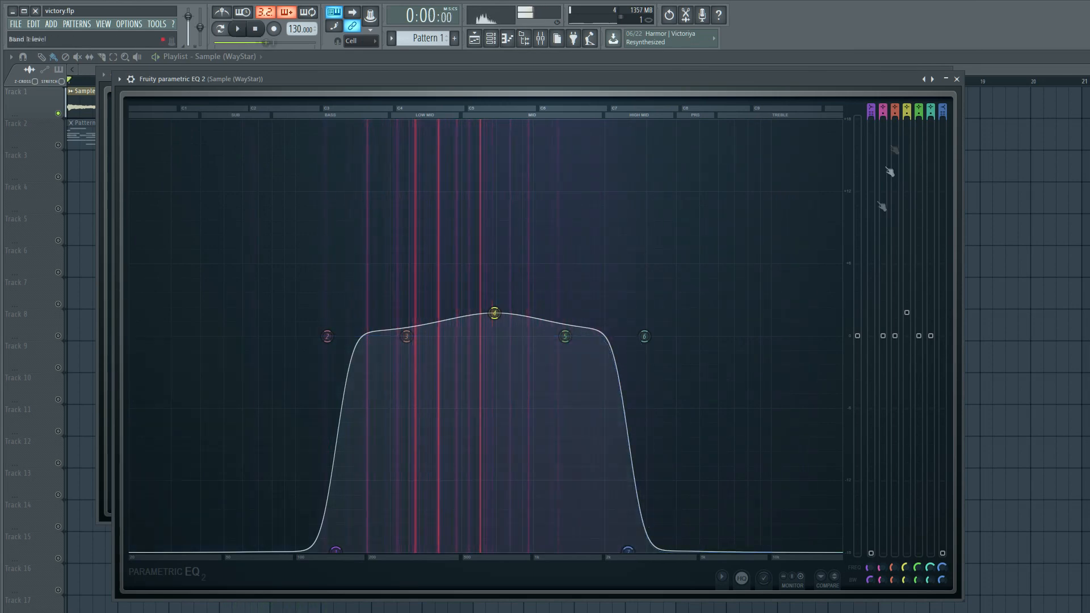
left_click(945, 79)
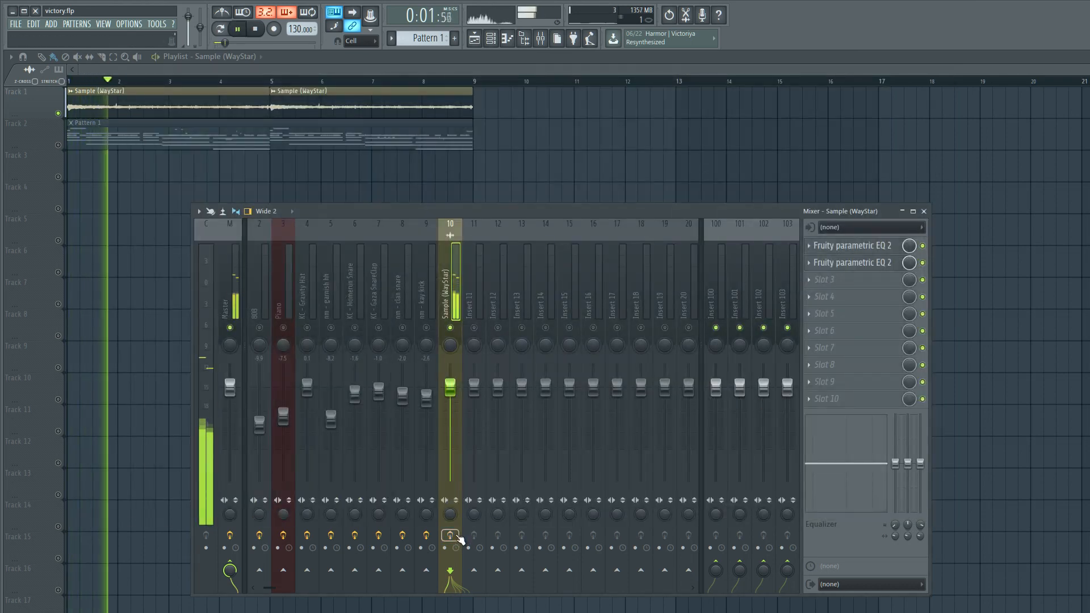
Play the song with the drum pattern re-enabled alongside the WayStar sample.
left_click(237, 29)
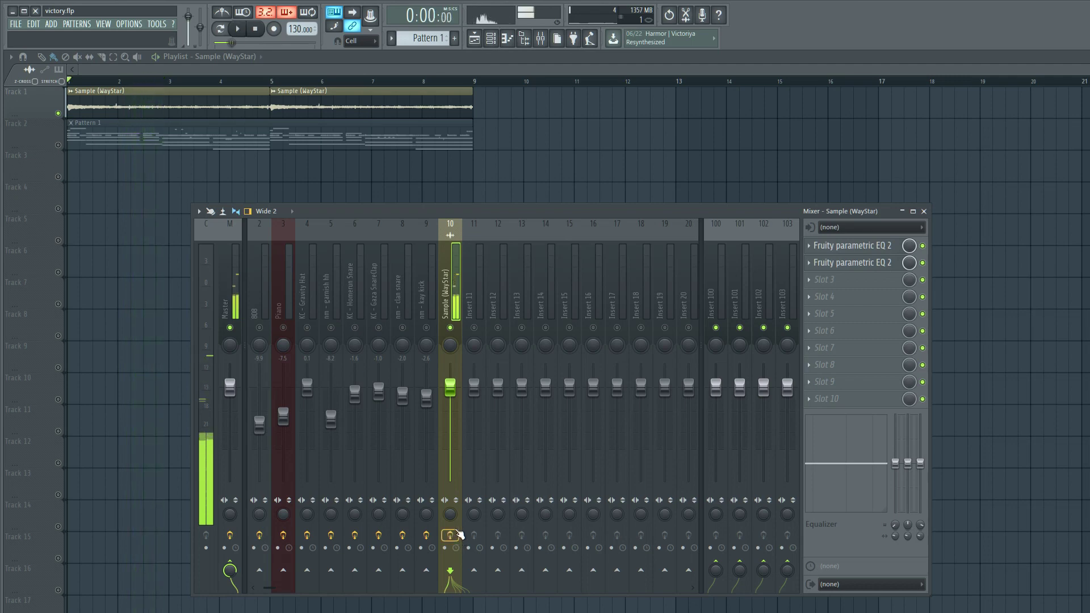
left_click(237, 28)
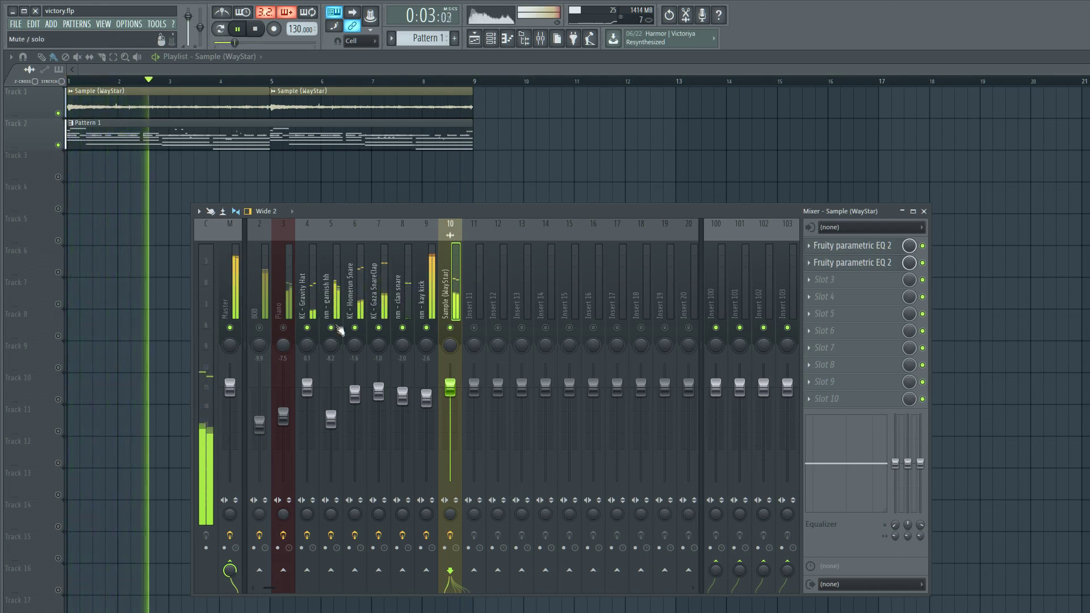
left_click(255, 28)
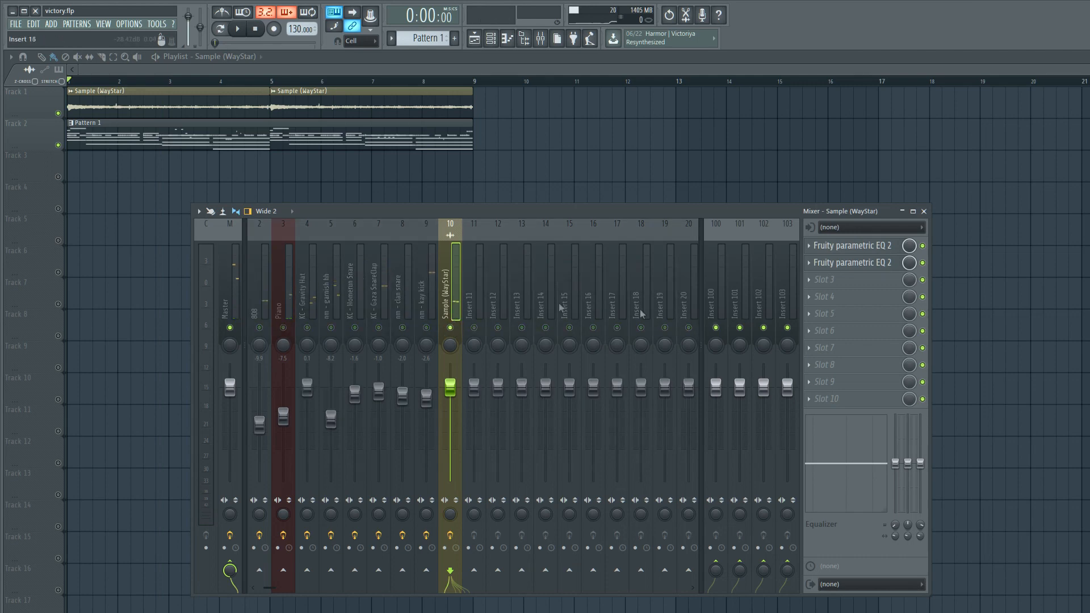
mouse_move(853, 262)
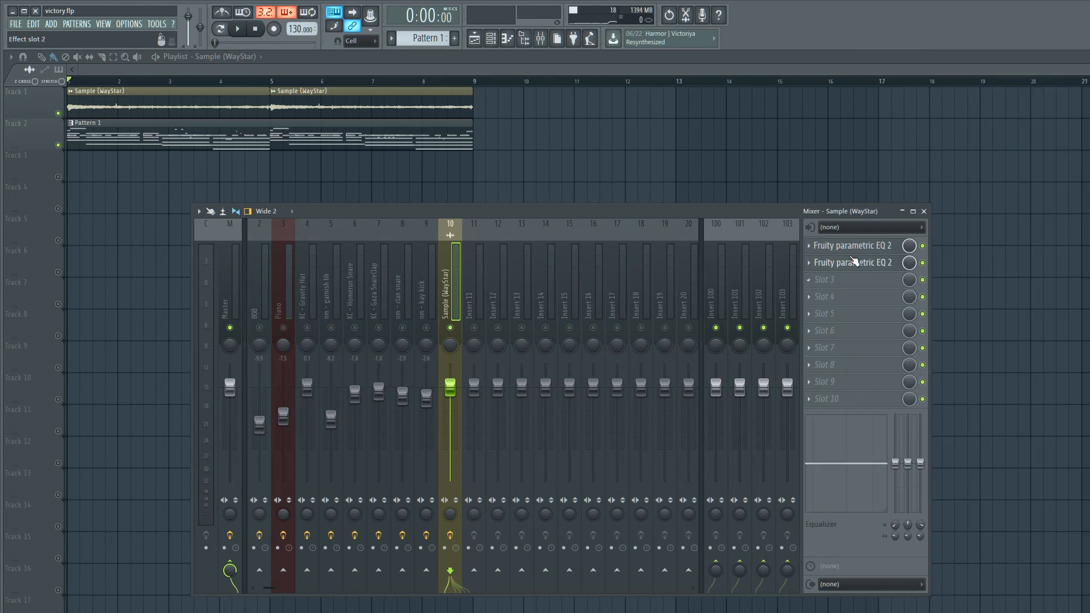
Bring up the sample channel's second Parametric EQ 2, currently showing a flat curve.
left_click(853, 245)
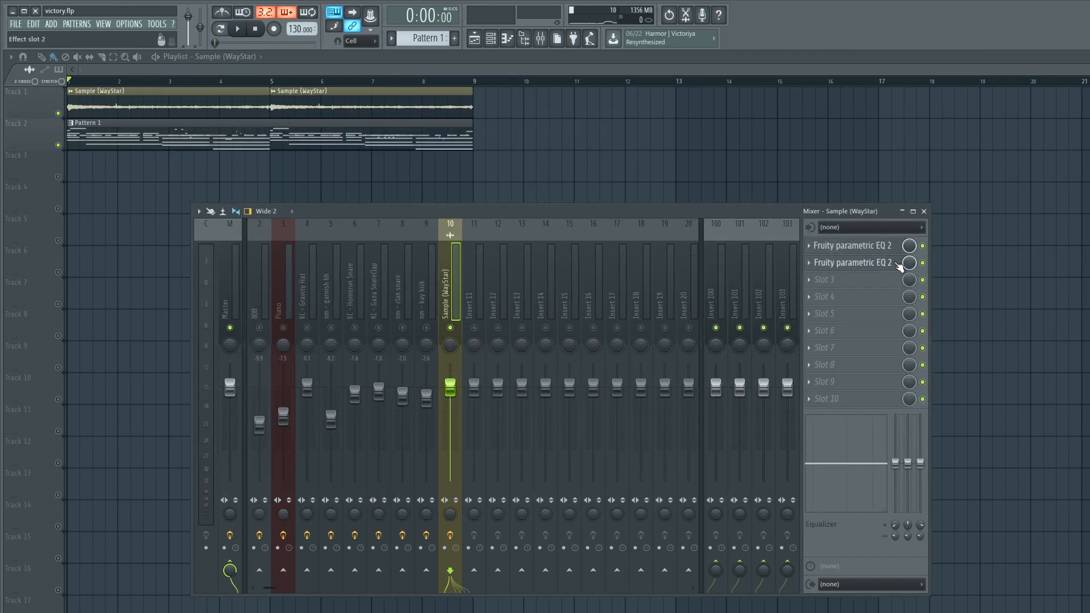
left_click(852, 262)
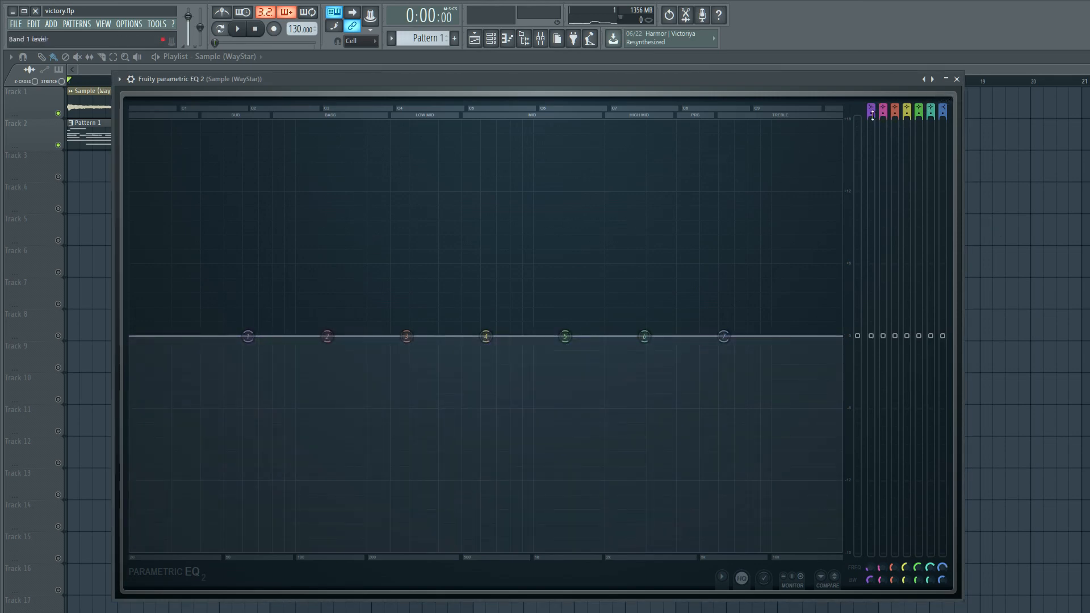
mouse_move(649, 234)
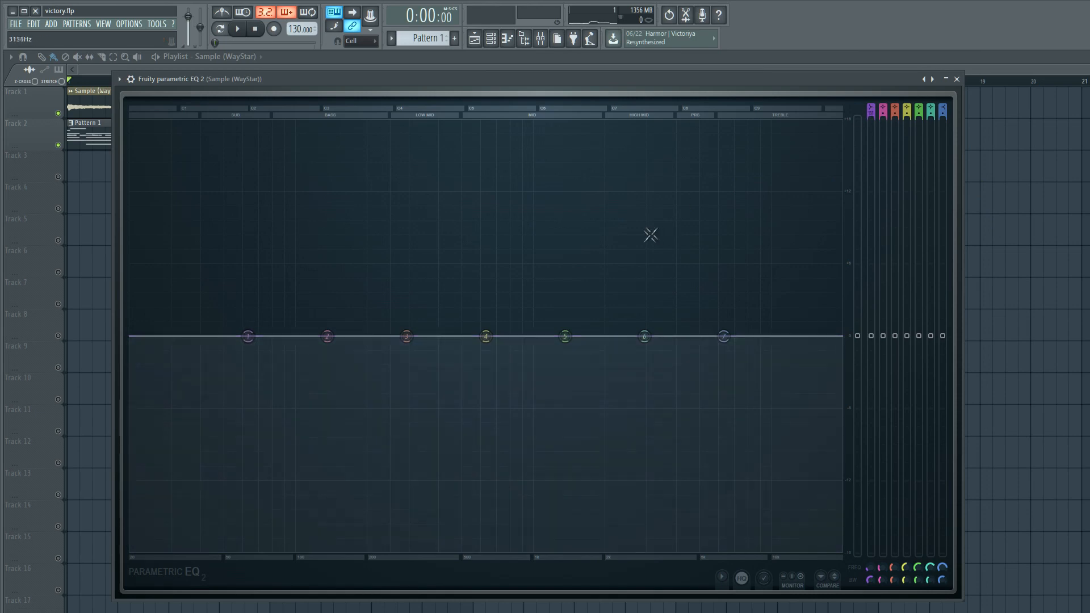